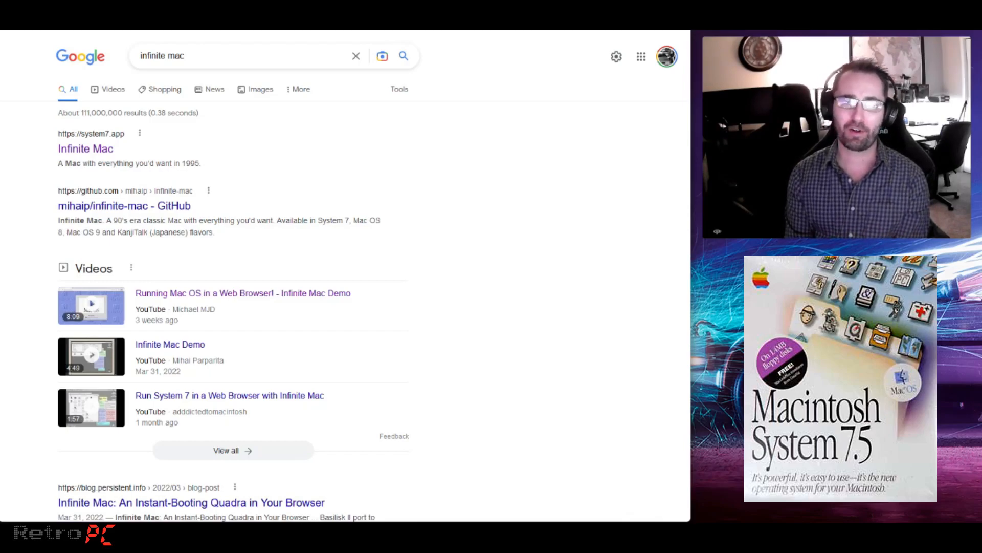
Load the system7.app Infinite Mac site and boot the emulated Mac to its desktop
left_click(85, 148)
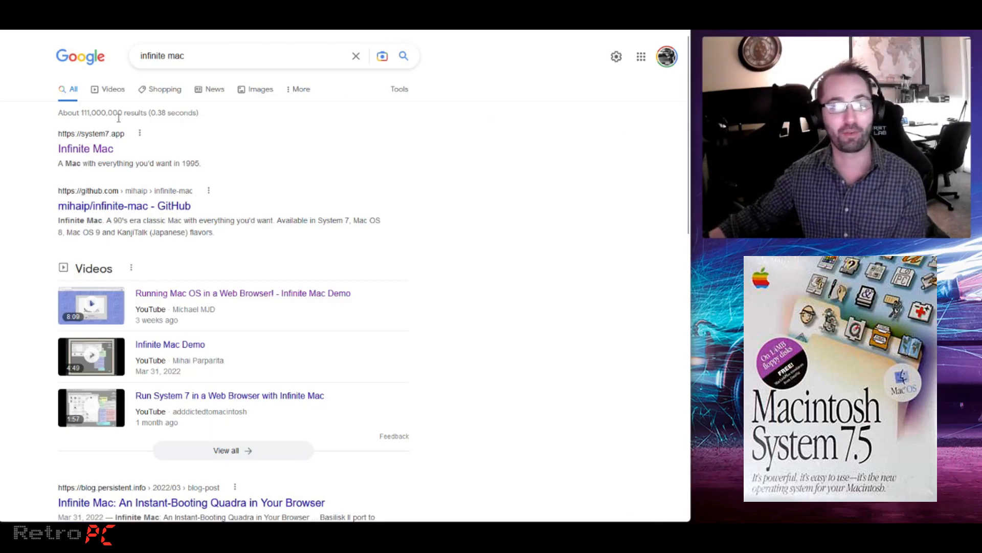
mouse_move(108, 173)
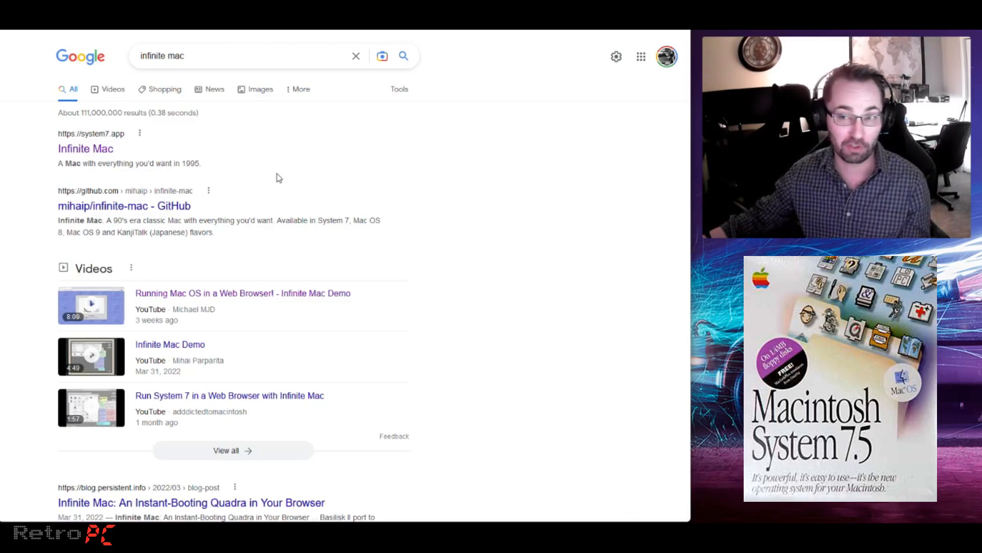
mouse_move(85, 148)
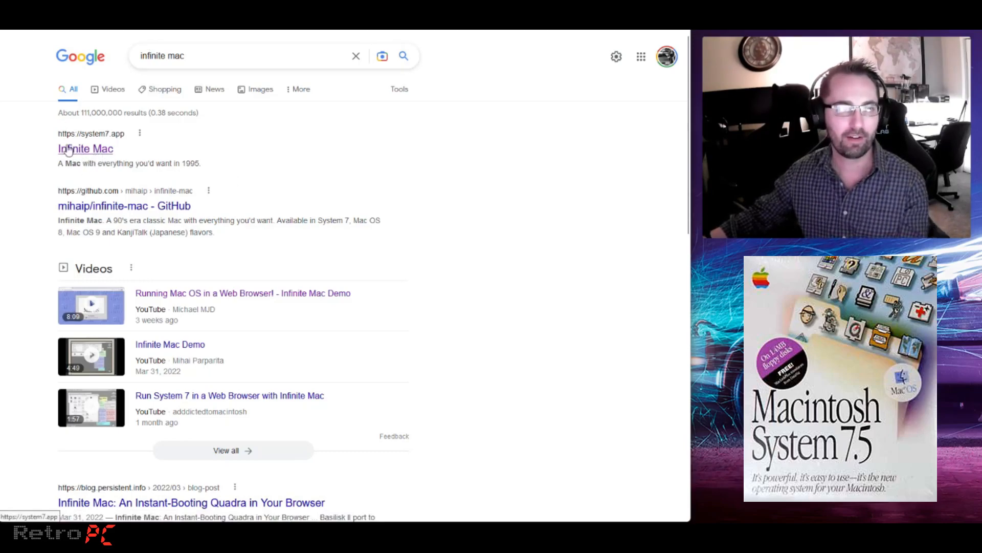
mouse_move(202, 153)
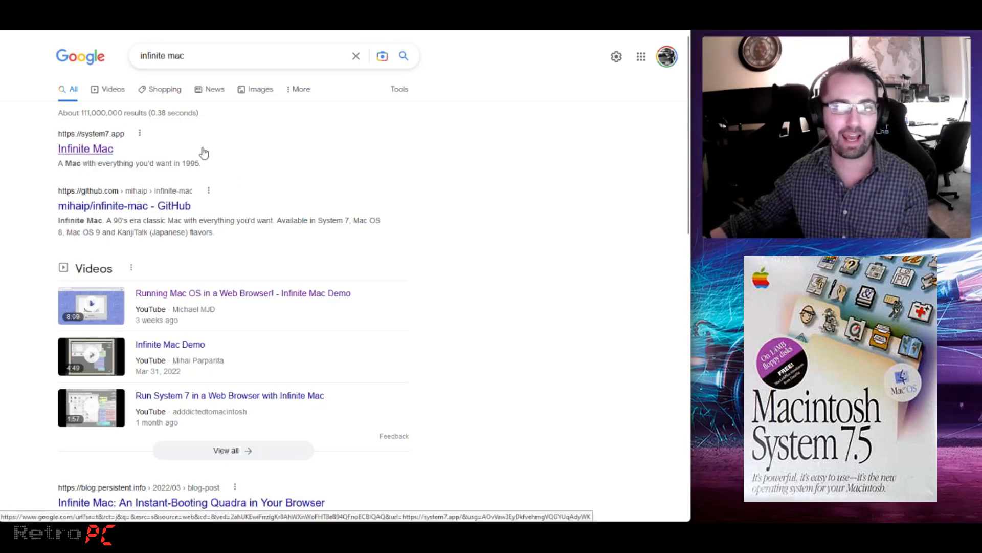
left_click(85, 148)
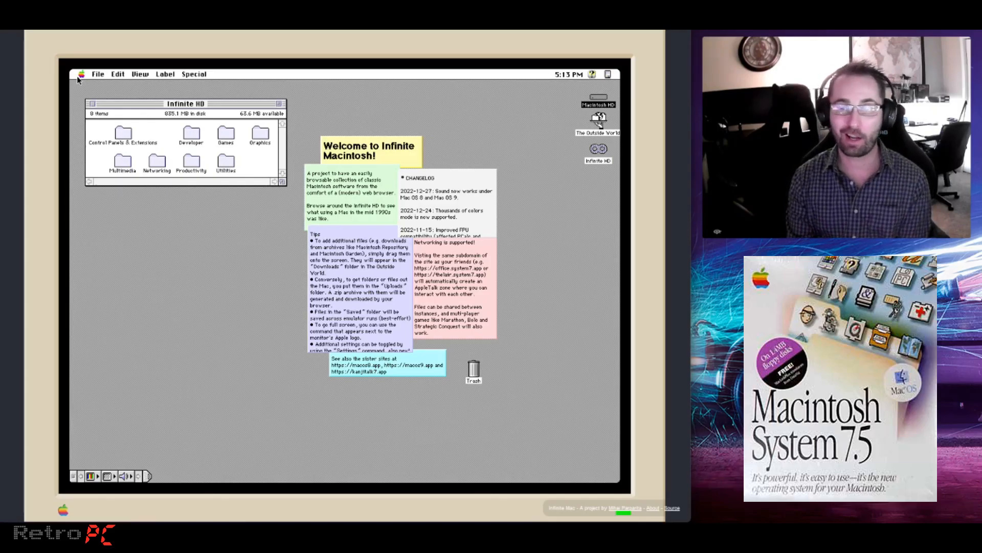
mouse_move(510, 245)
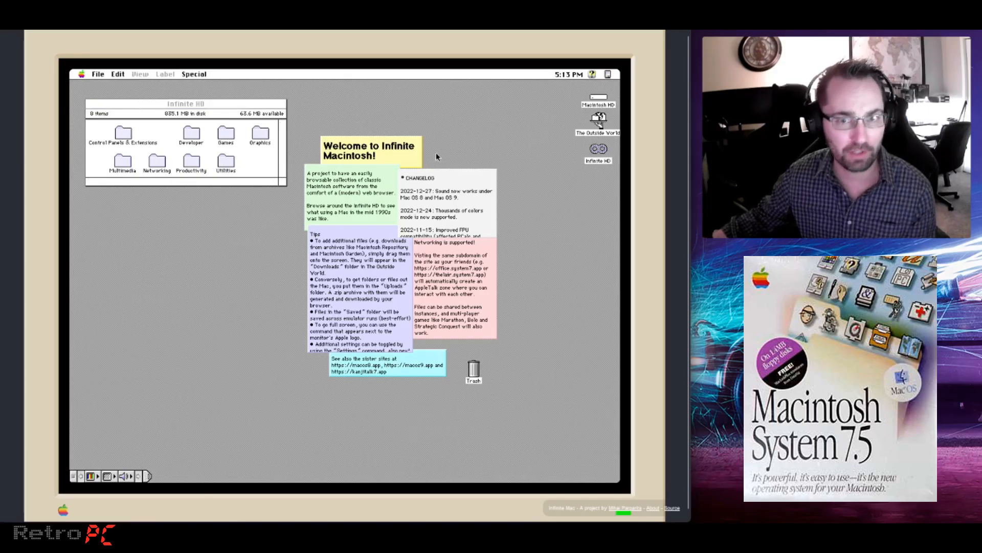
mouse_move(454, 186)
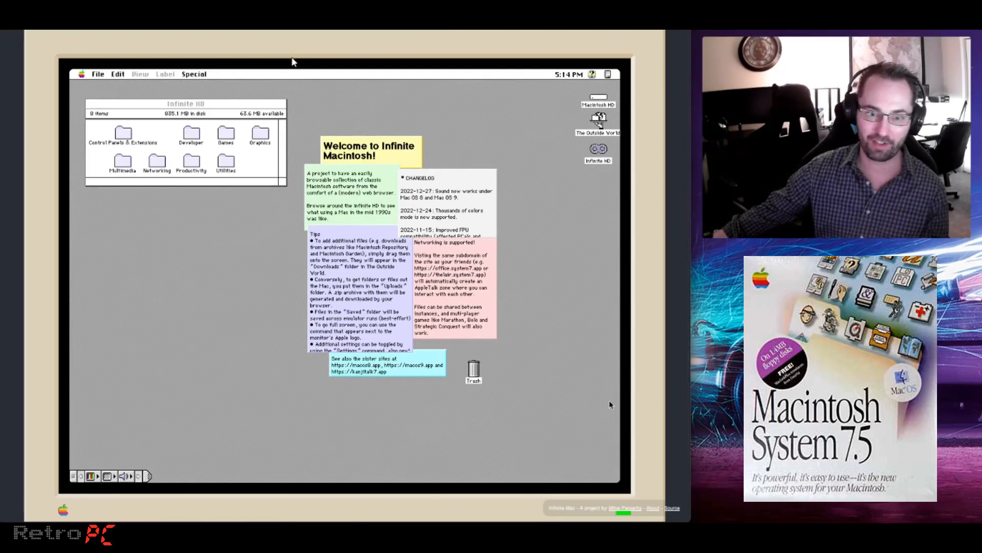
mouse_move(573, 500)
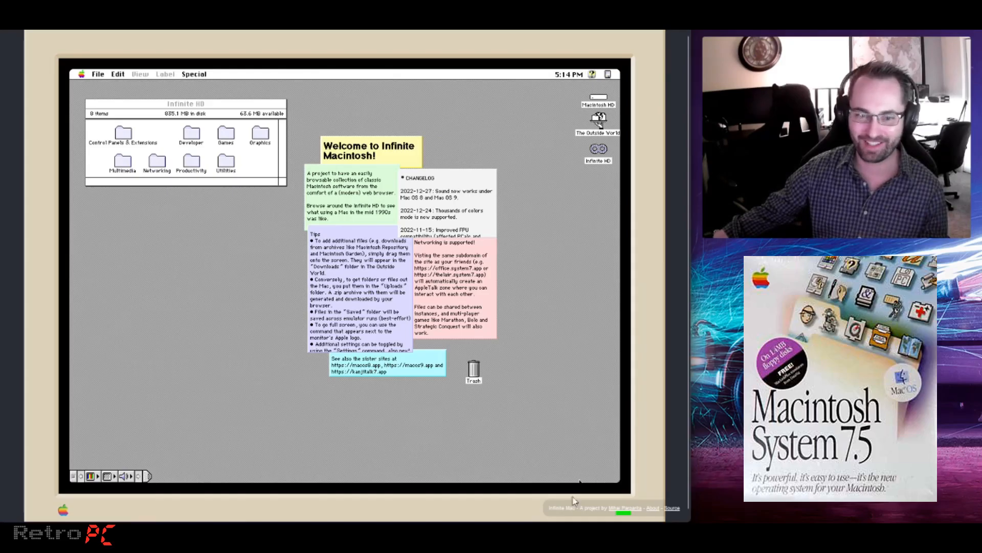
mouse_move(513, 469)
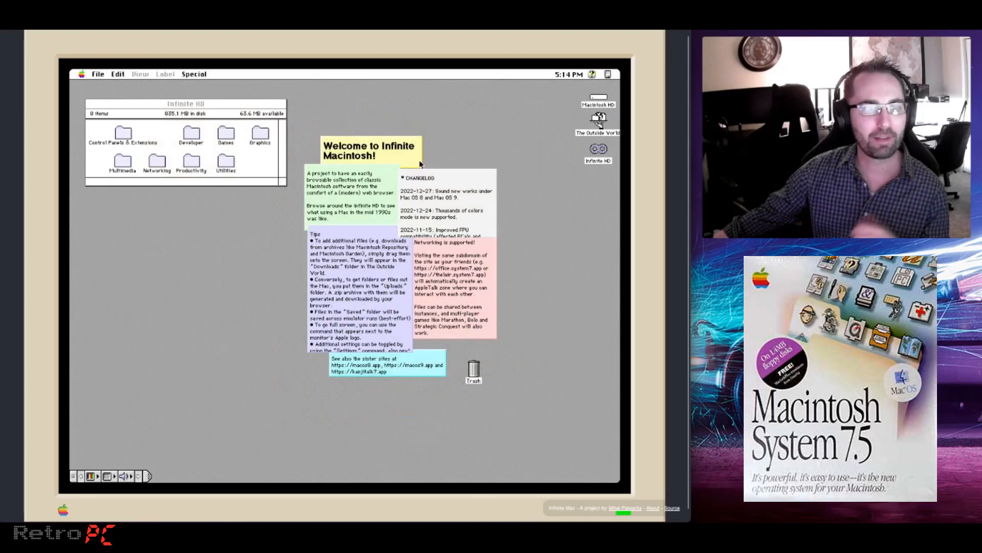
mouse_move(263, 235)
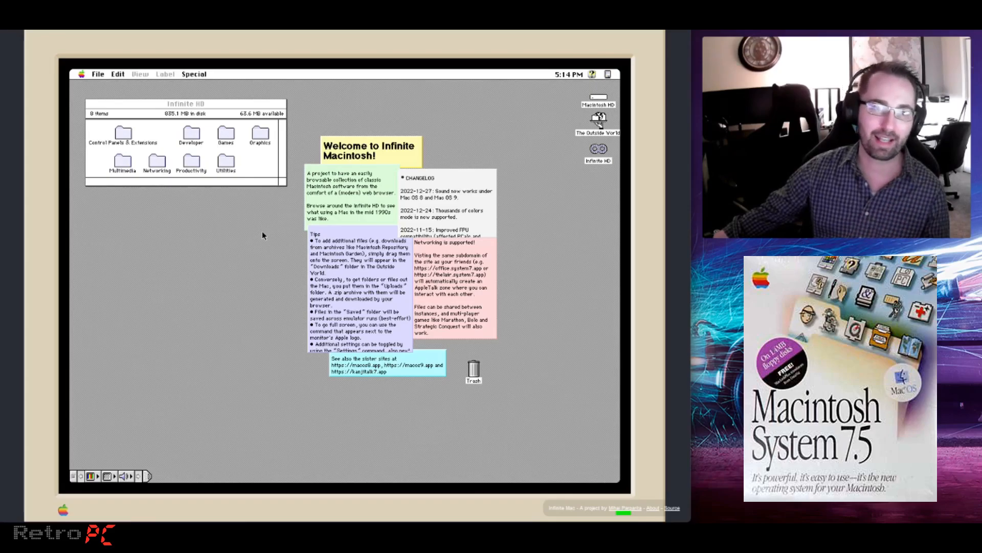
mouse_move(590, 246)
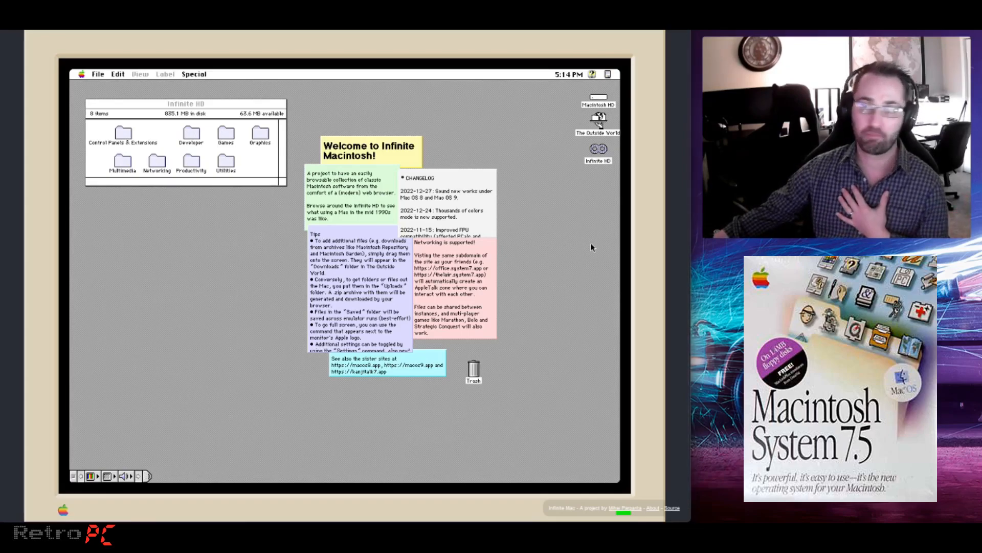
mouse_move(570, 211)
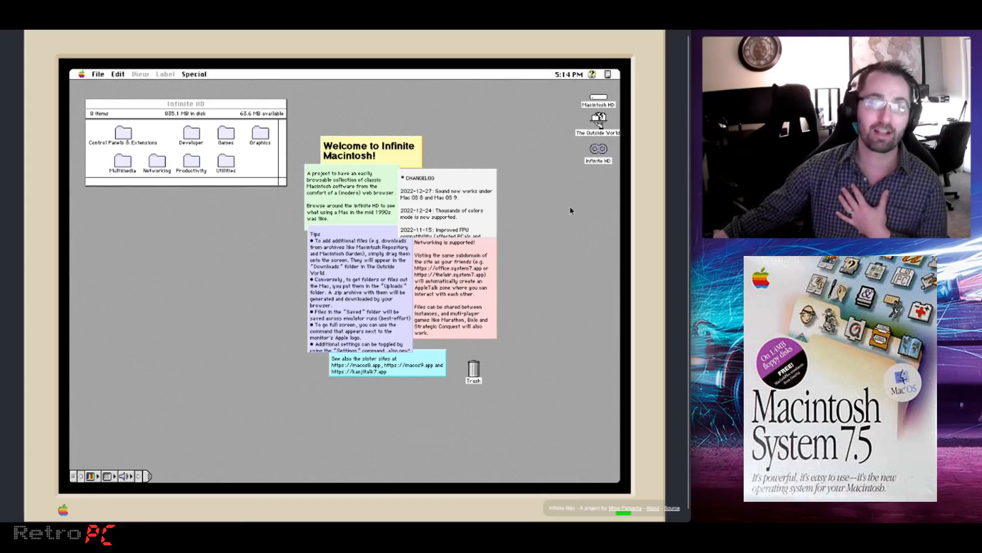
mouse_move(262, 325)
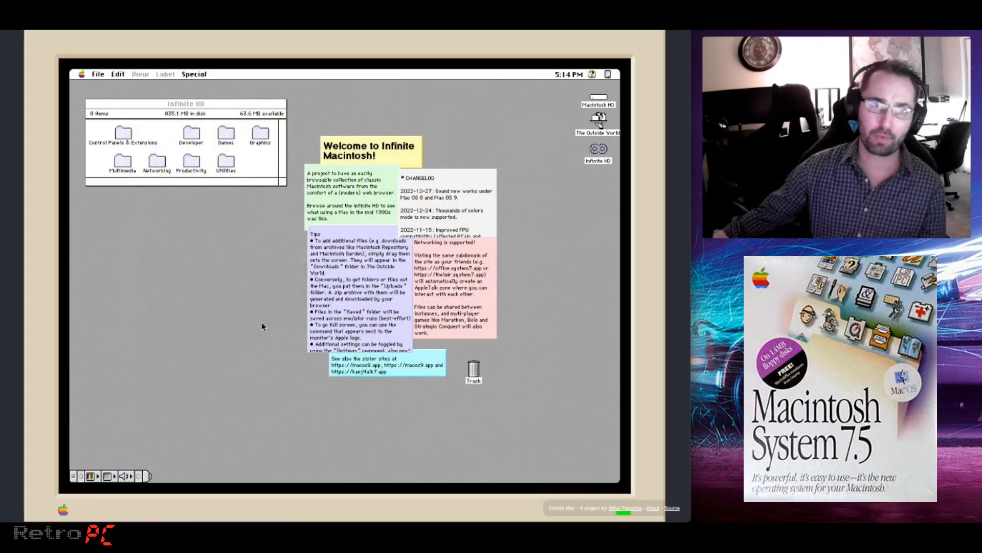
mouse_move(508, 199)
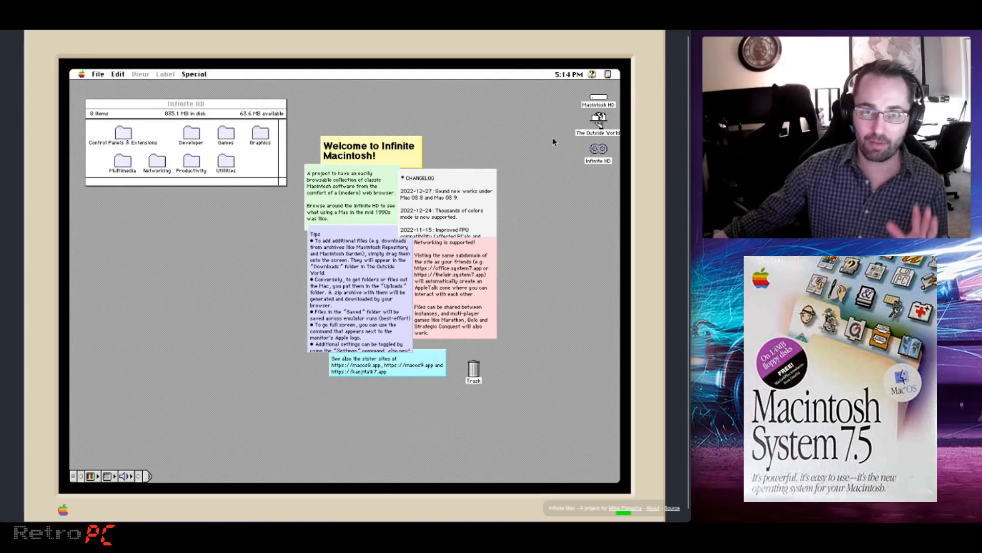
mouse_move(203, 347)
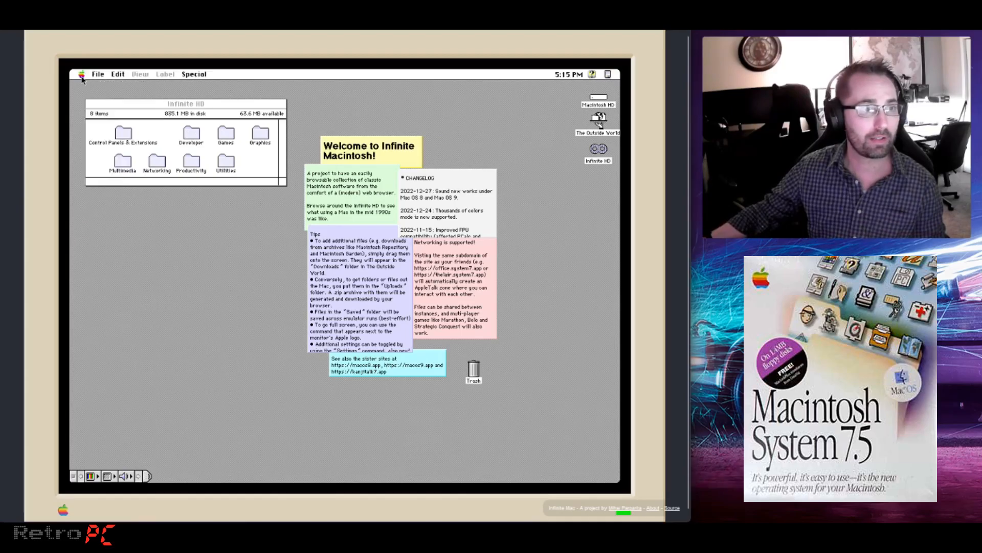
left_click(81, 73)
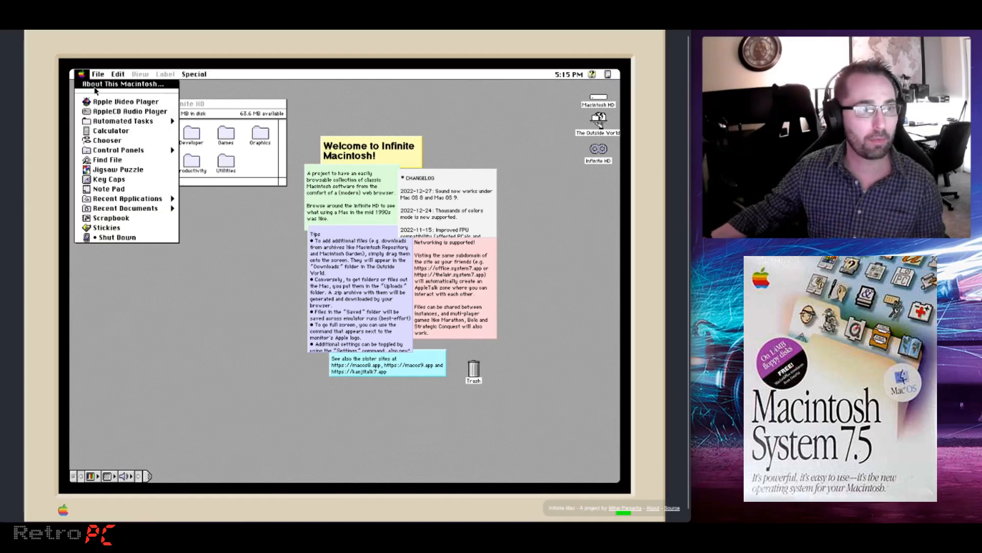
left_click(124, 83)
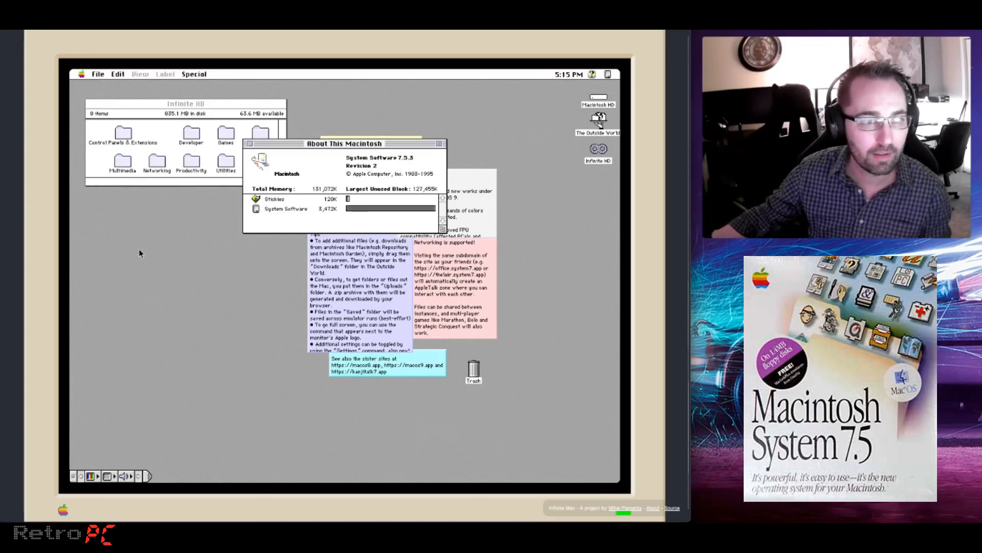
mouse_move(255, 211)
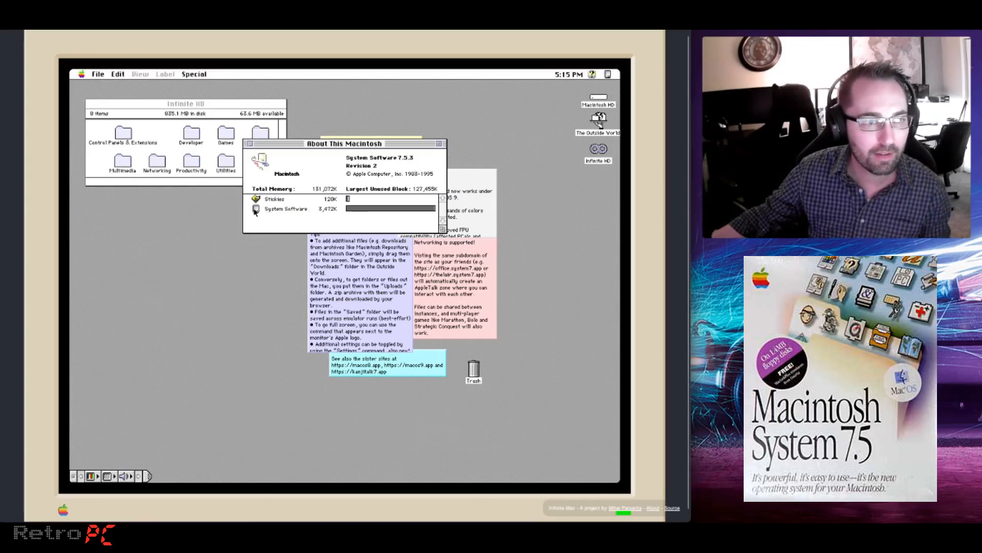
mouse_move(309, 203)
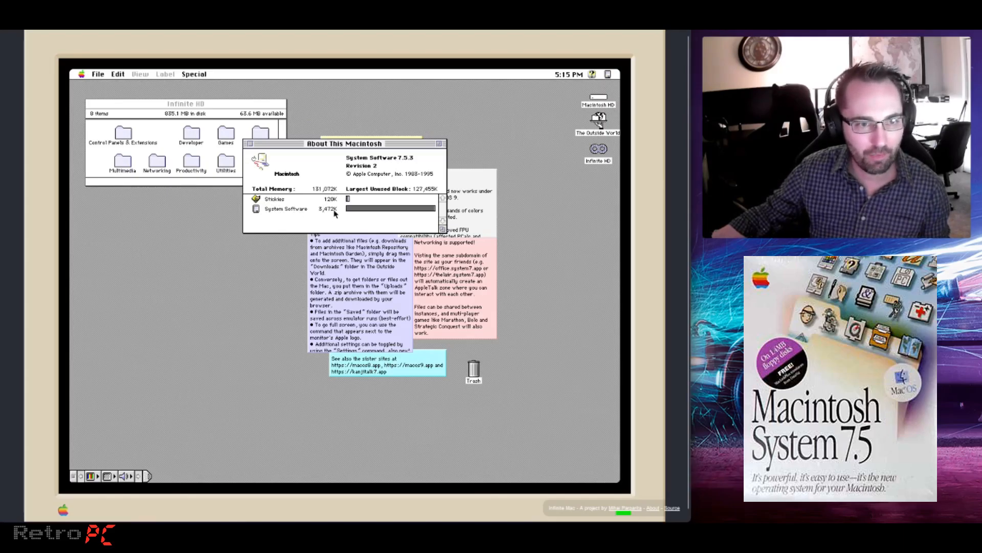
mouse_move(375, 180)
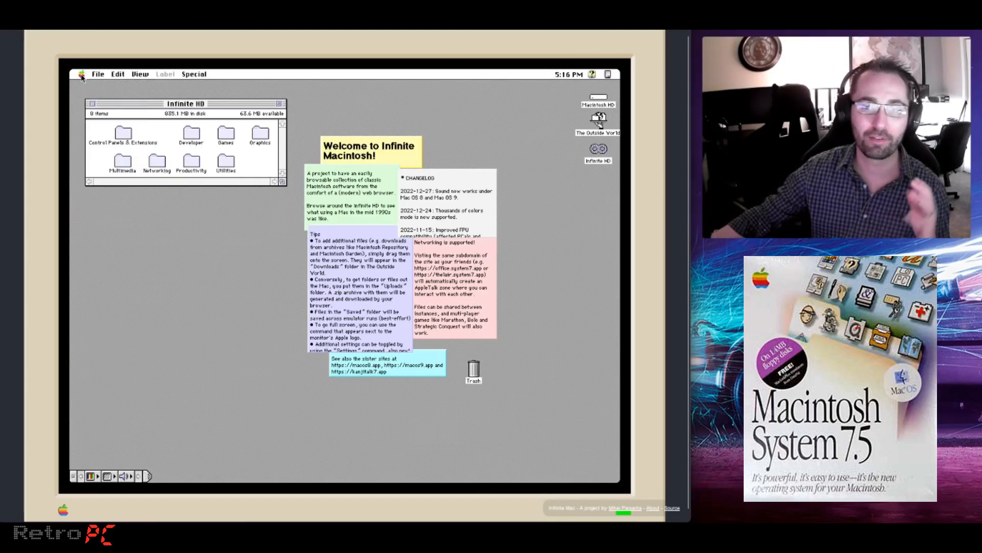
left_click(81, 74)
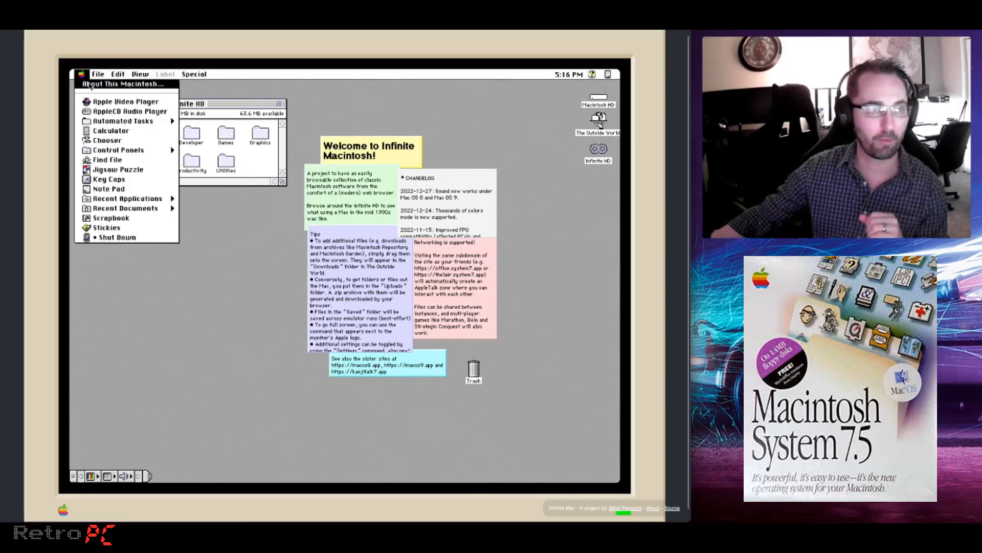
mouse_move(124, 101)
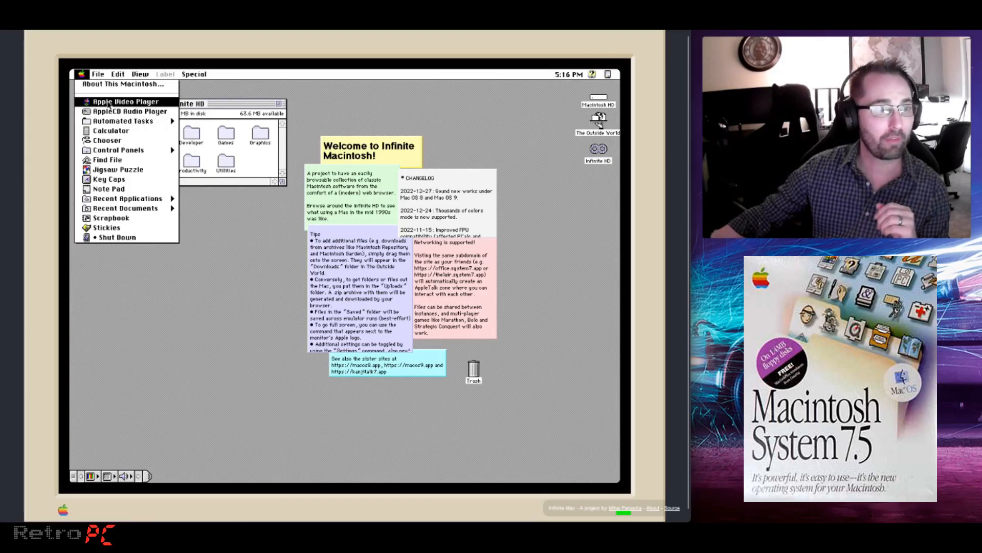
mouse_move(127, 111)
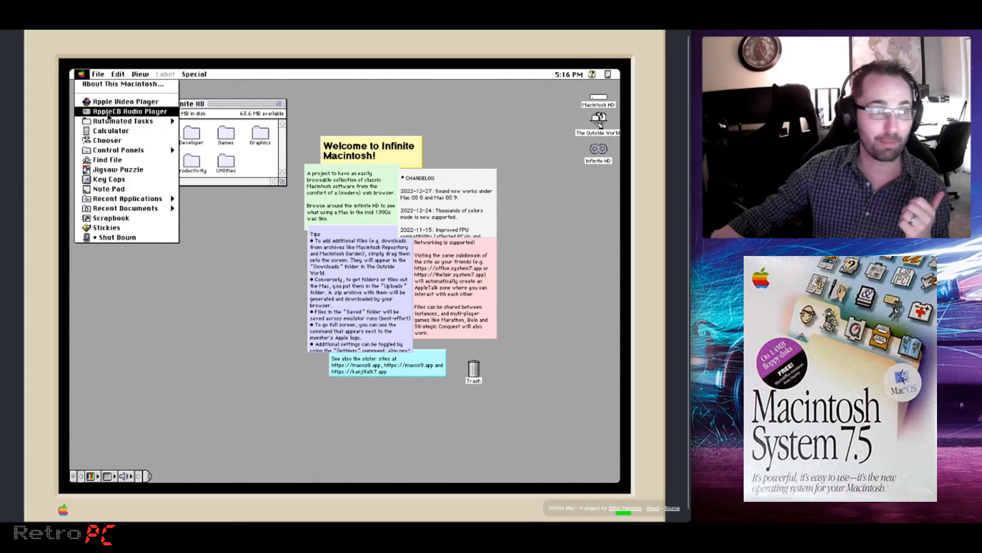
mouse_move(110, 130)
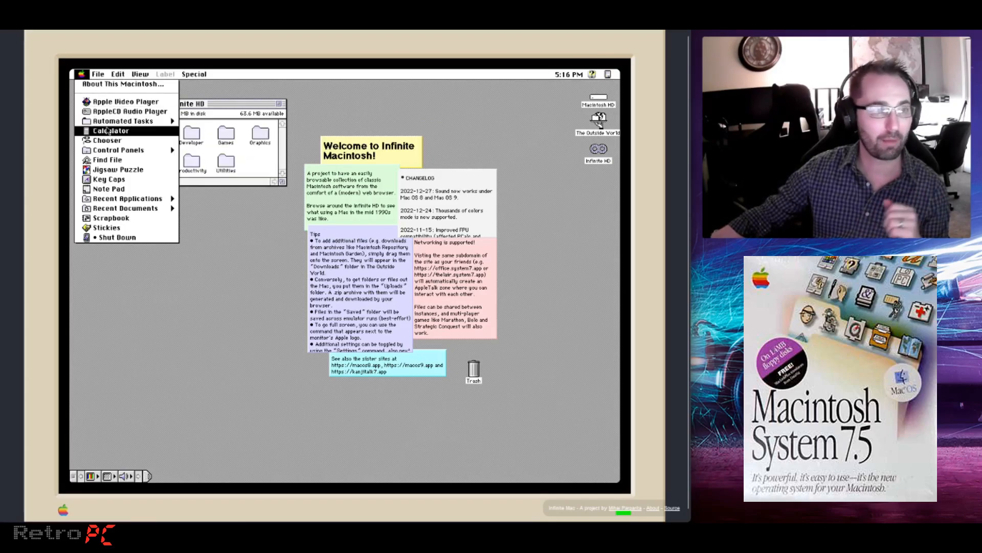
mouse_move(112, 140)
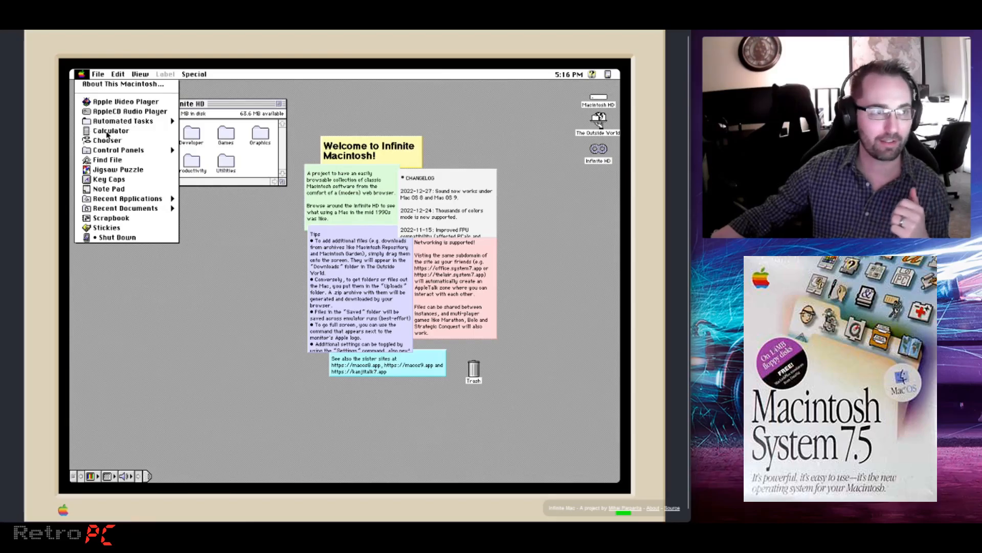
left_click(111, 130)
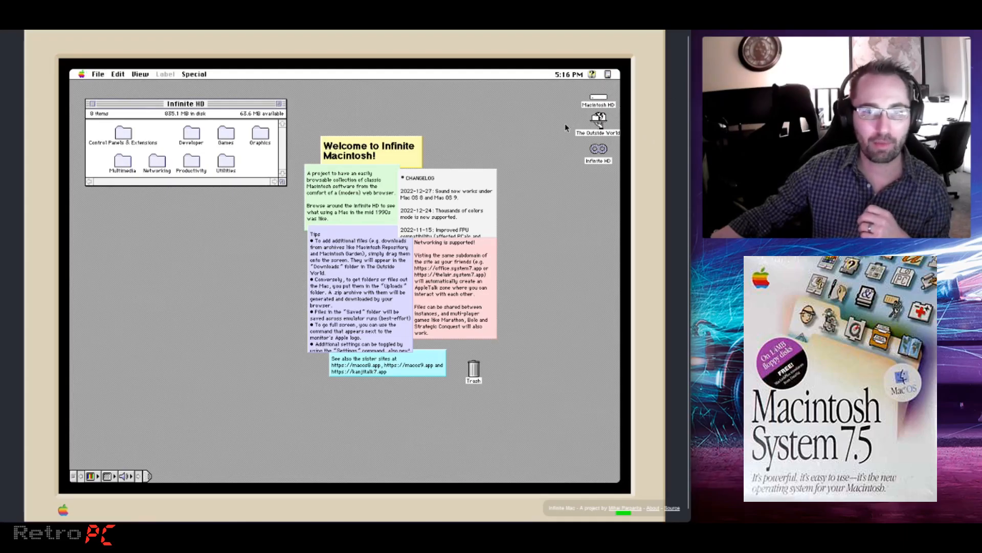
mouse_move(592, 169)
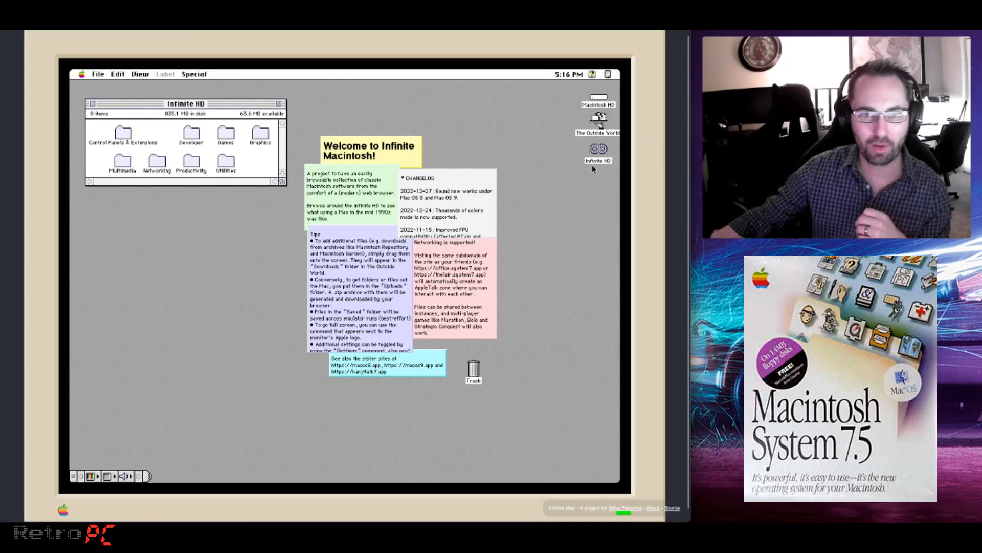
mouse_move(589, 132)
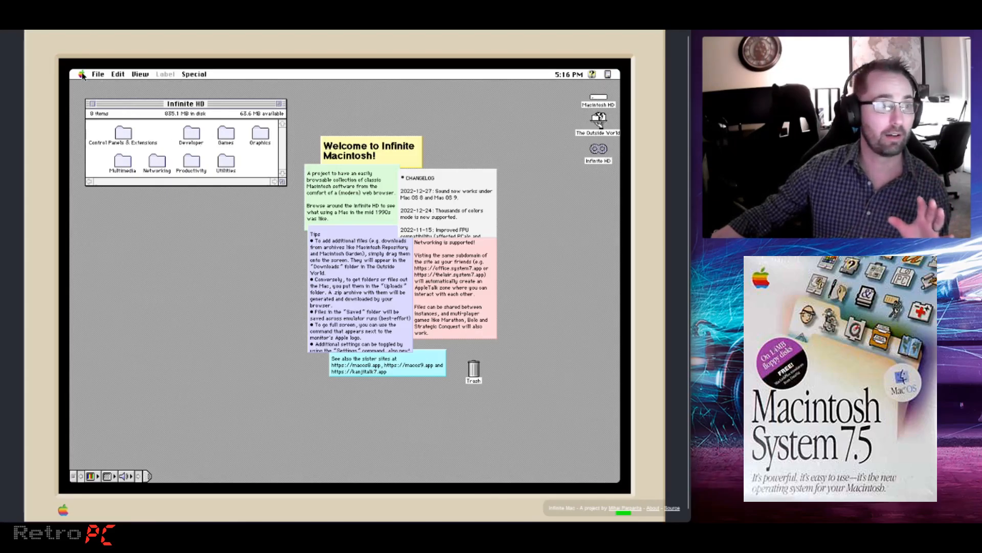
left_click(82, 74)
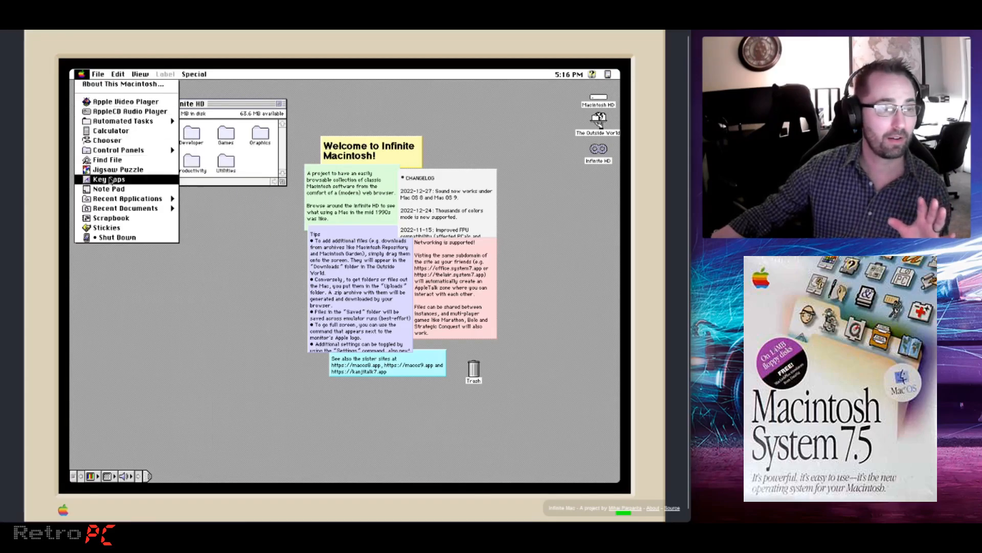
mouse_move(124, 207)
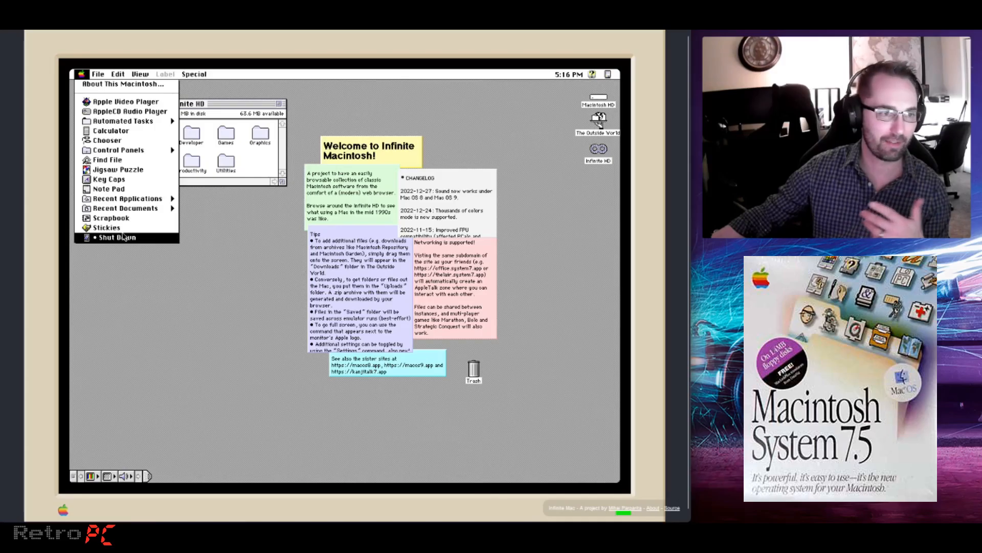
mouse_move(354, 91)
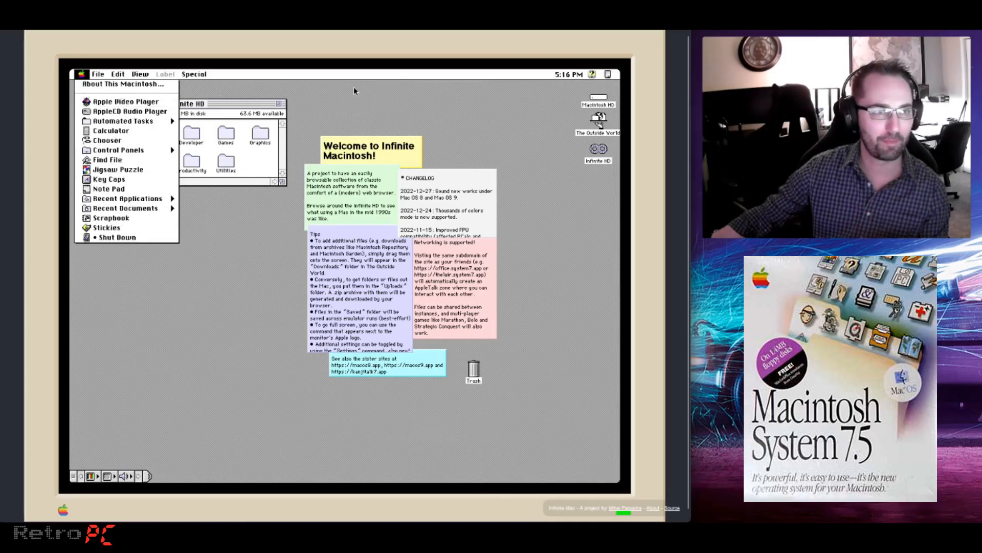
left_click(194, 74)
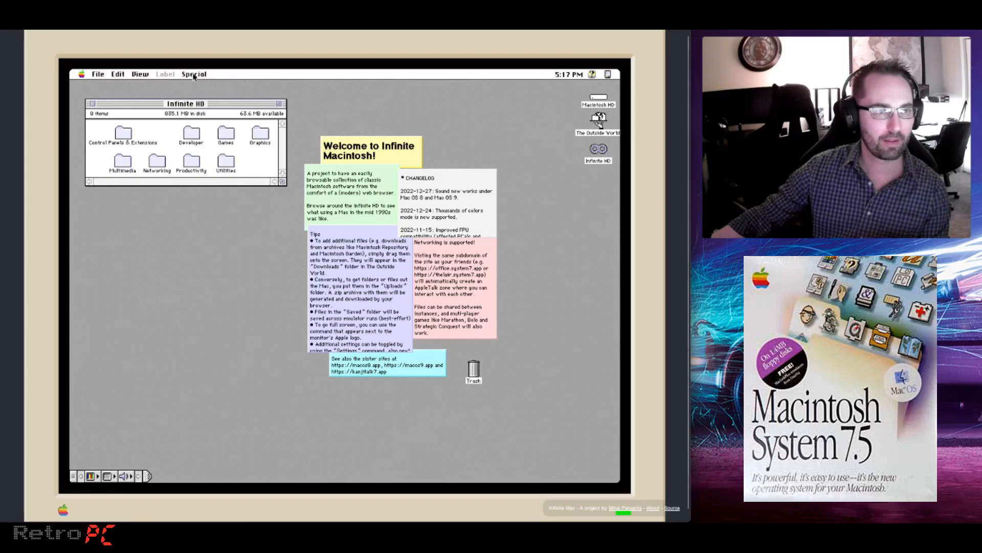
mouse_move(119, 108)
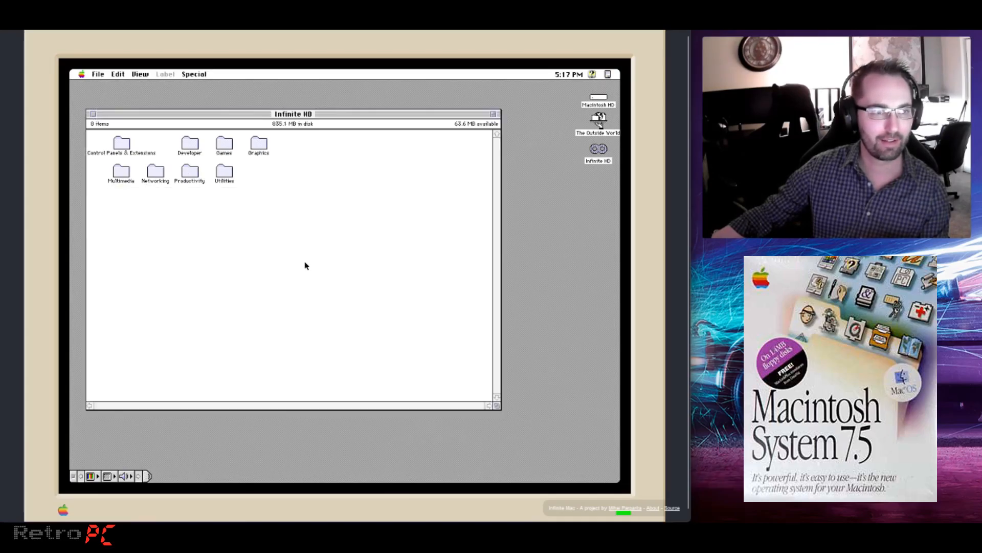
mouse_move(282, 263)
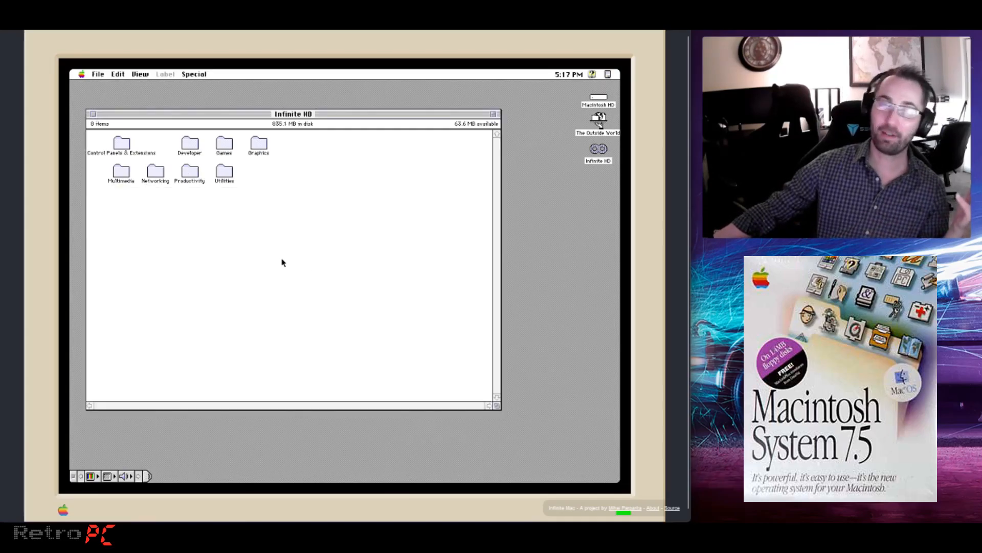
mouse_move(107, 168)
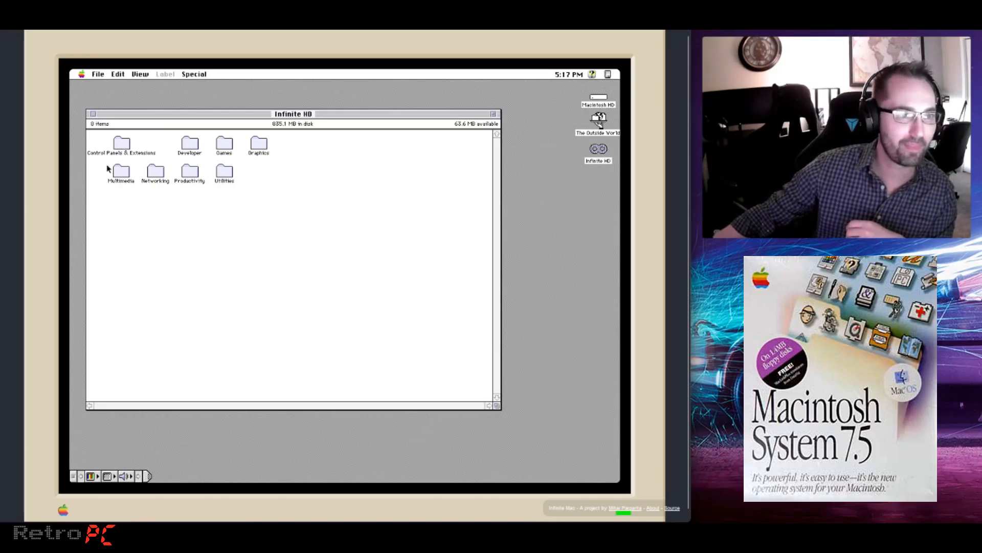
Launch the Kaleidoscope 2.3.1 Installer from Control Panels & Extensions > Kaleidoscope
double_click(121, 143)
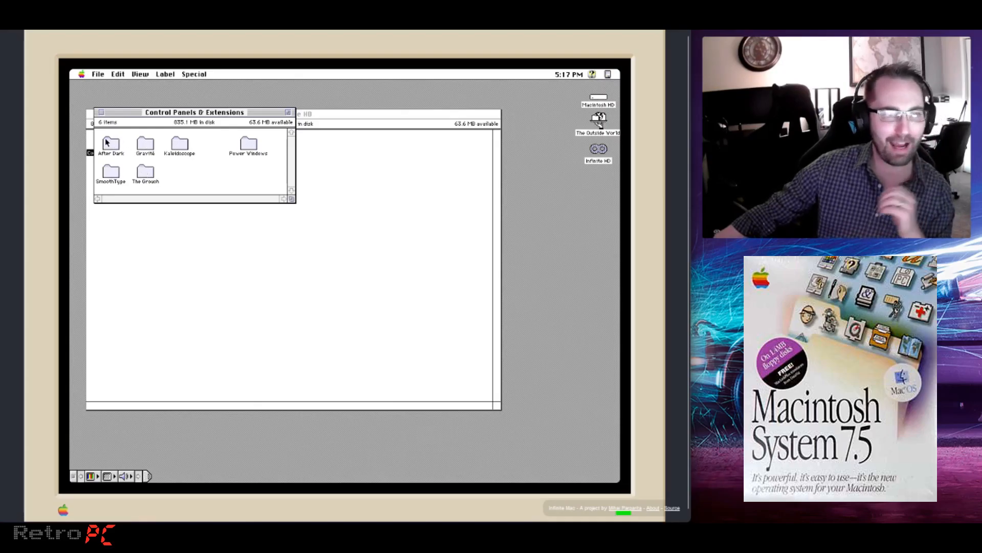
double_click(180, 144)
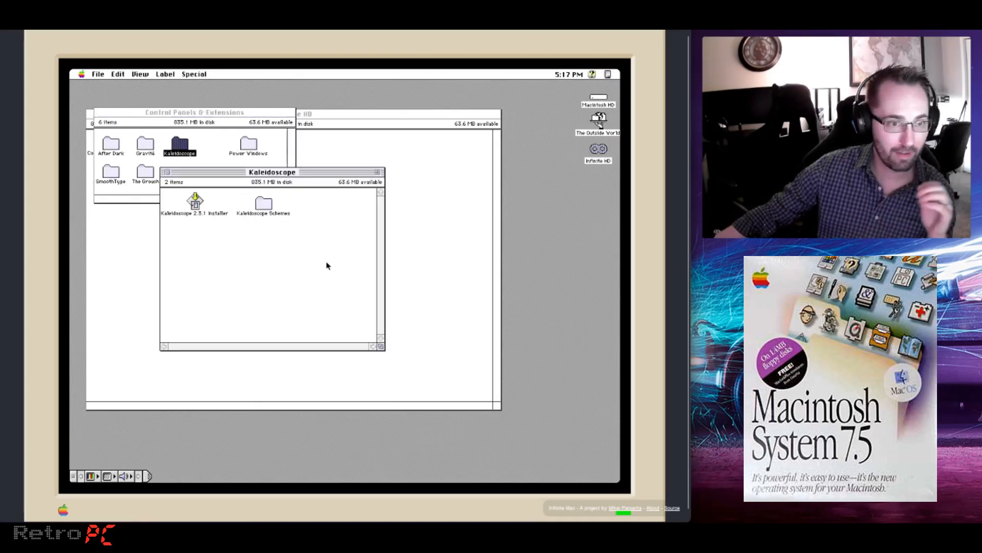
left_click(194, 201)
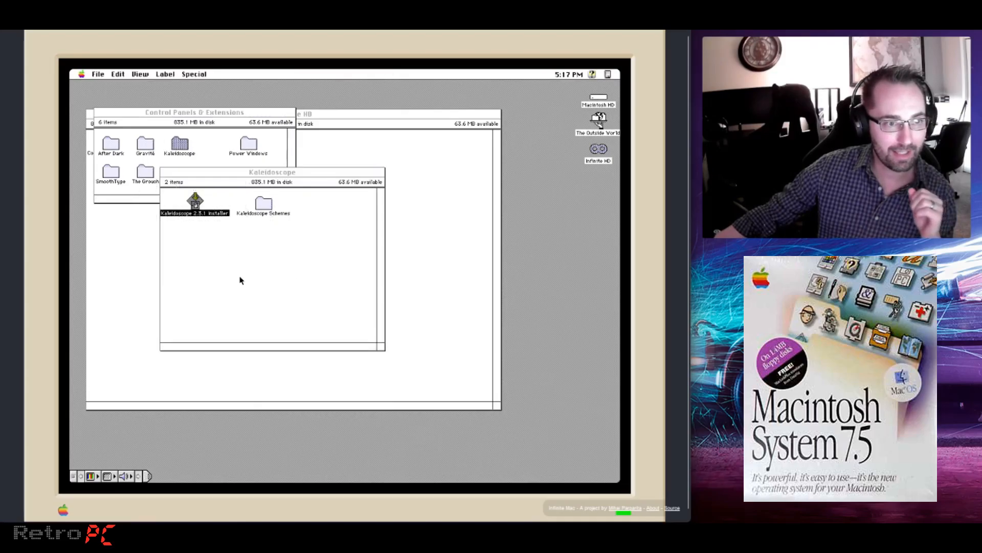
double_click(194, 200)
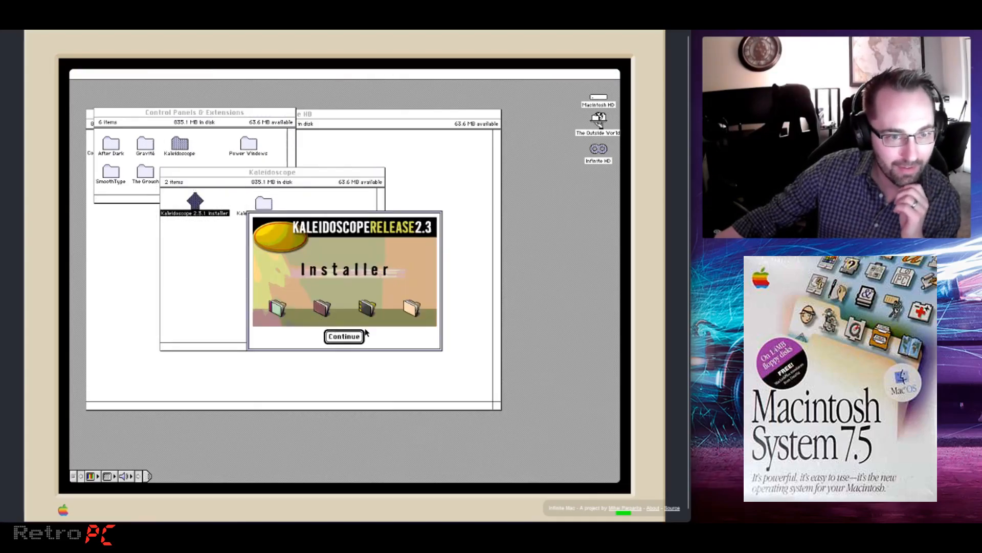
Run the installation through Continue, Install and Yes, then quit the installer
left_click(344, 336)
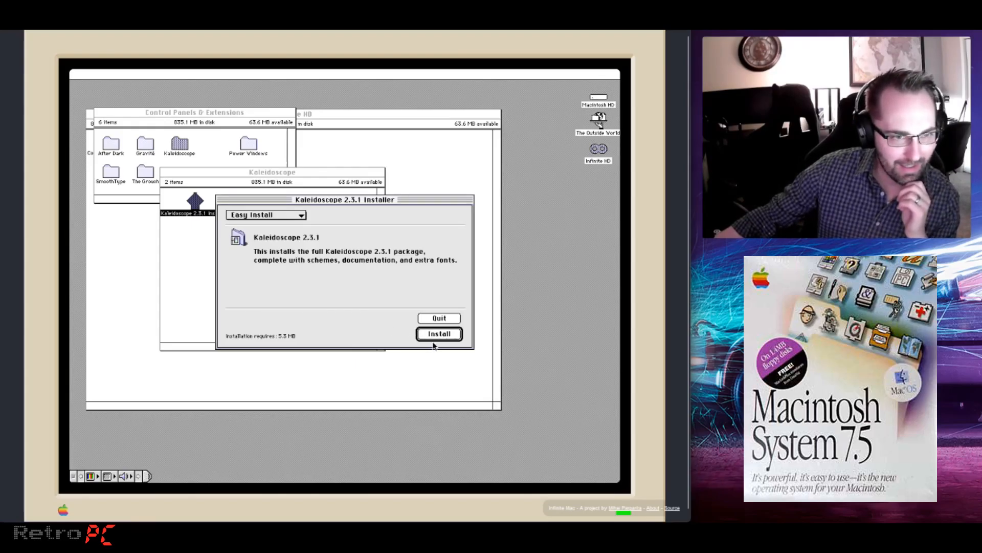
left_click(439, 333)
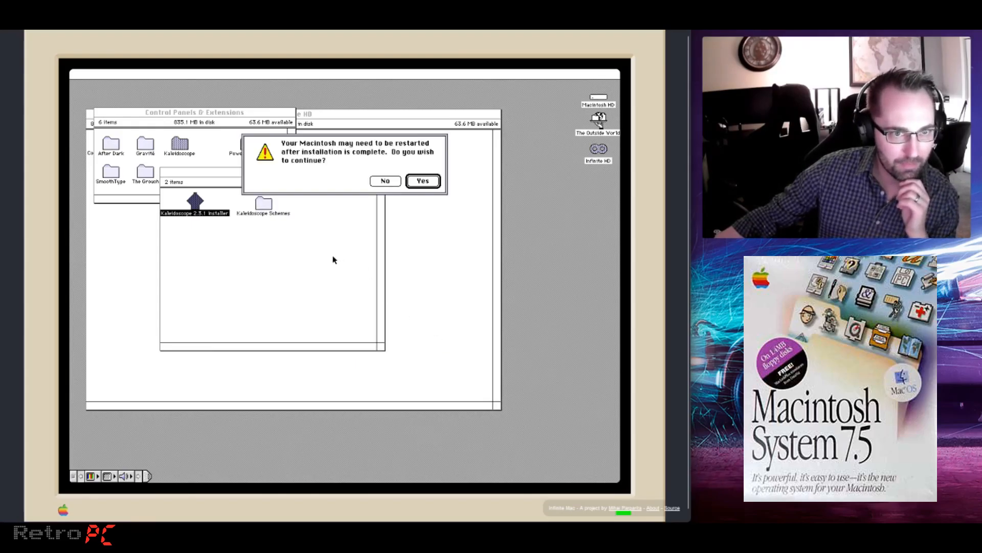
left_click(423, 181)
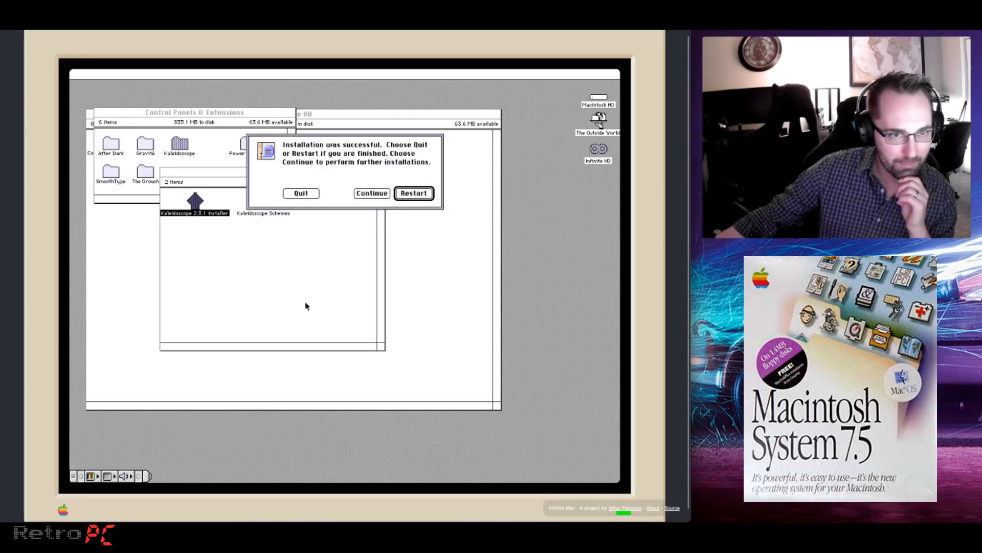
left_click(300, 193)
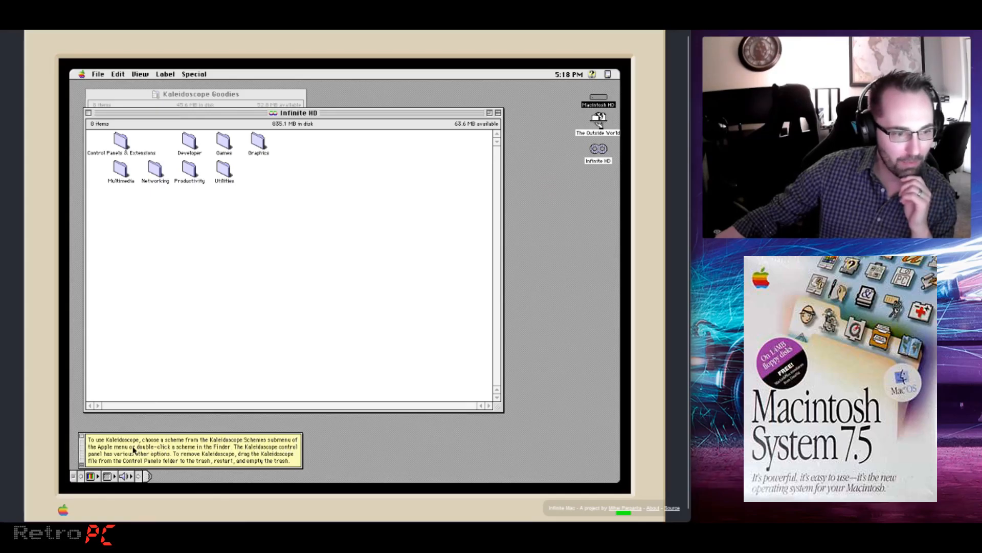
mouse_move(216, 451)
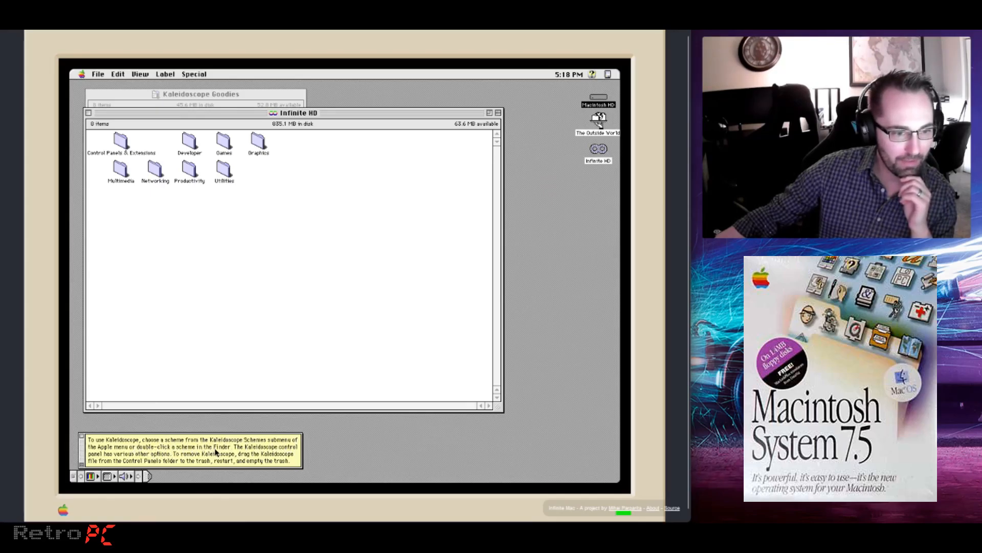
mouse_move(243, 186)
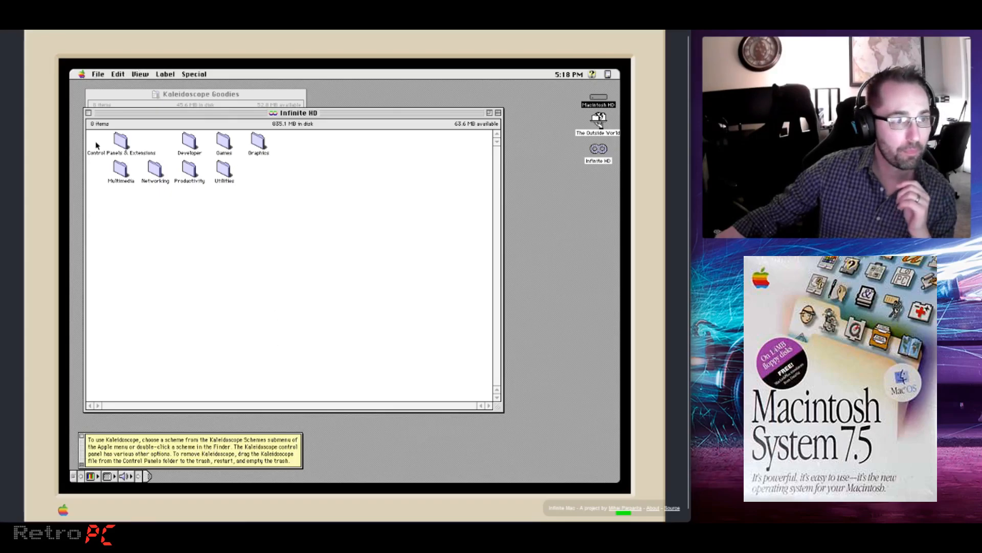
Reach the Kaleidoscope Schemes folder inside Control Panels & Extensions > Kaleidoscope
double_click(120, 144)
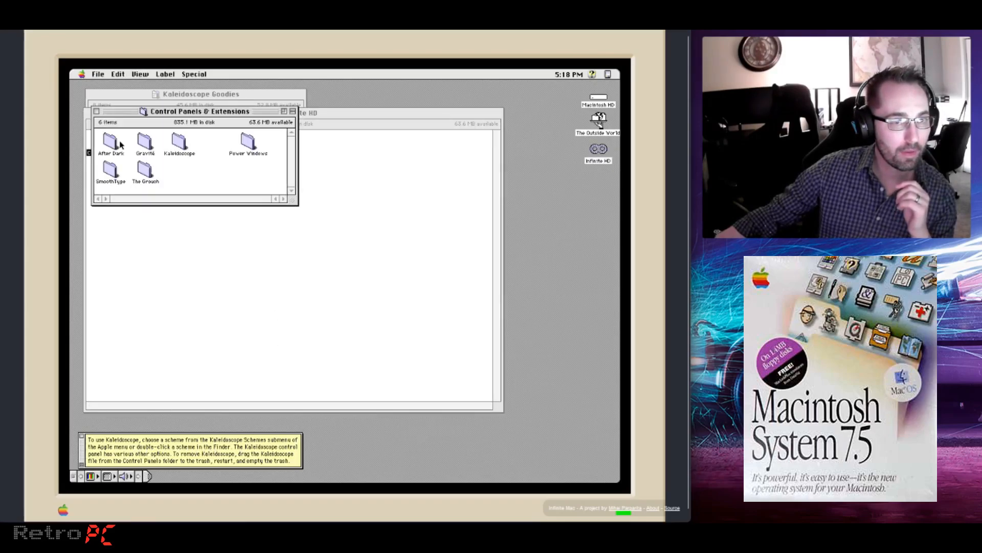
double_click(180, 141)
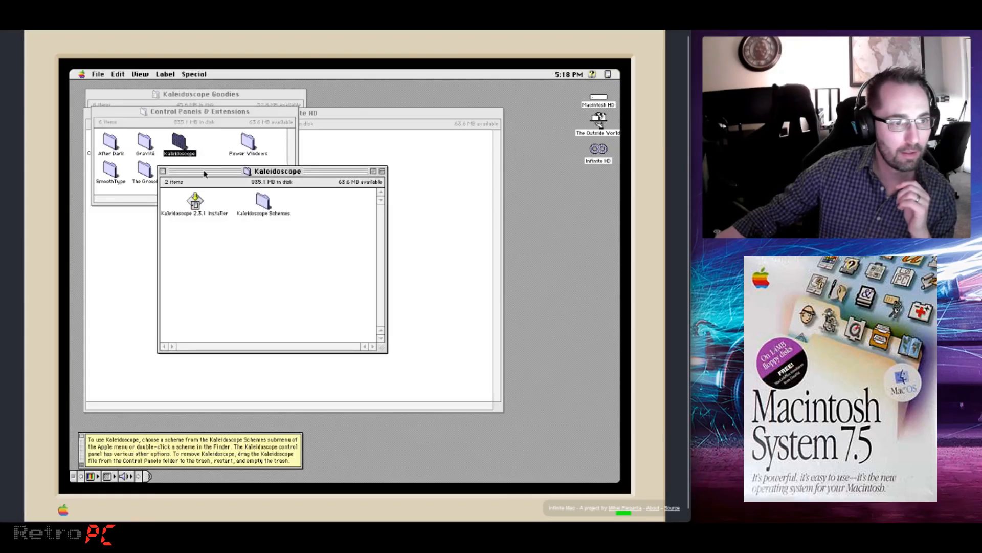
double_click(263, 204)
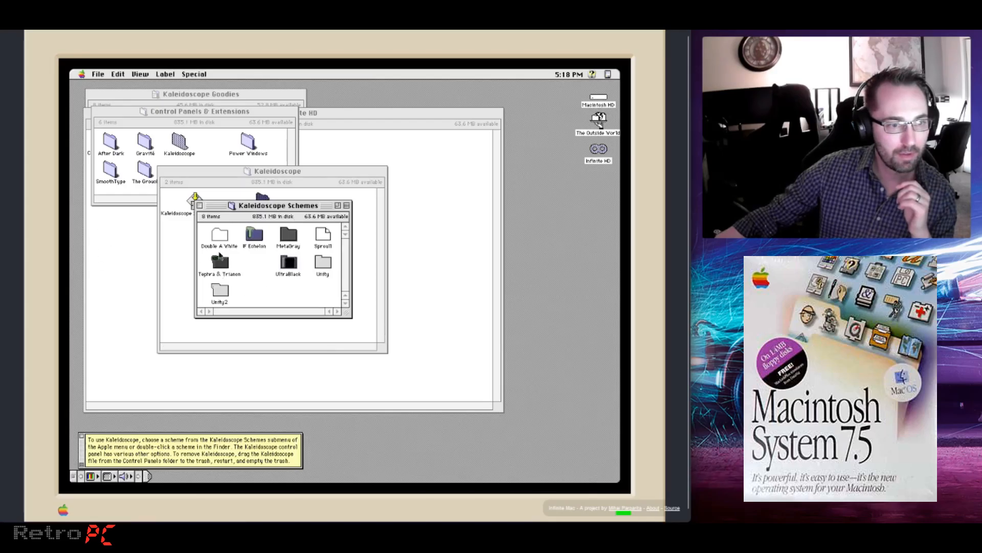
Apply the IF Echelon scheme to the interface, then revert to the default appearance
left_click(254, 236)
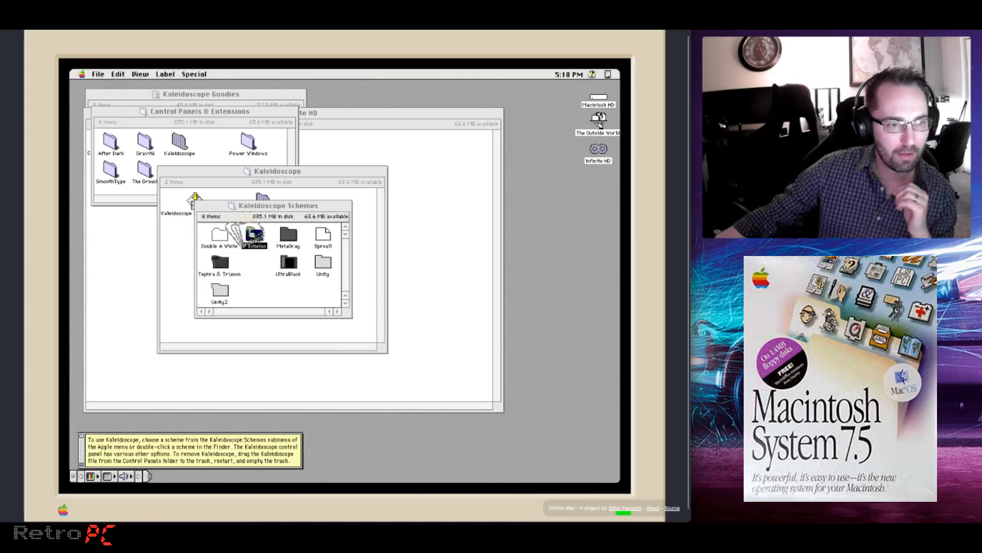
double_click(253, 235)
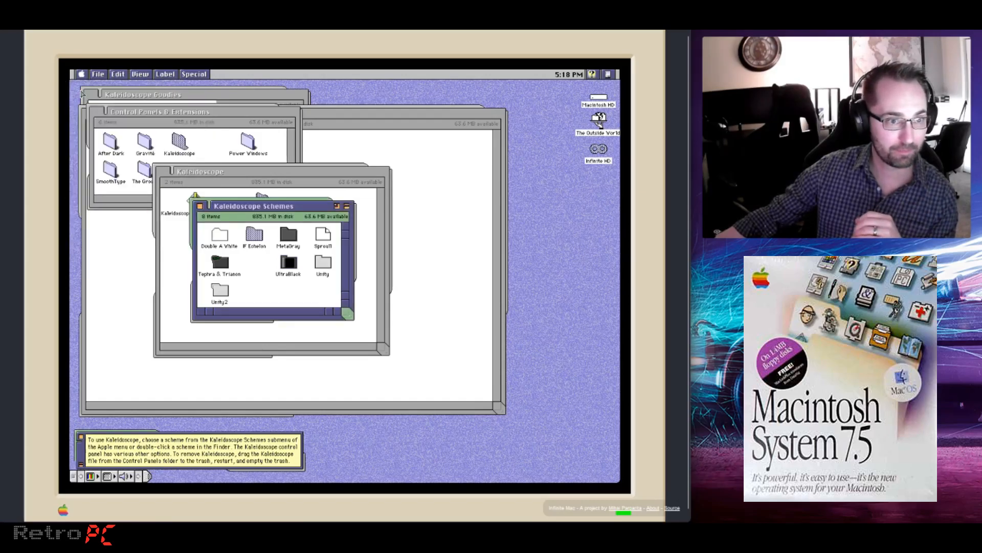
left_click(254, 235)
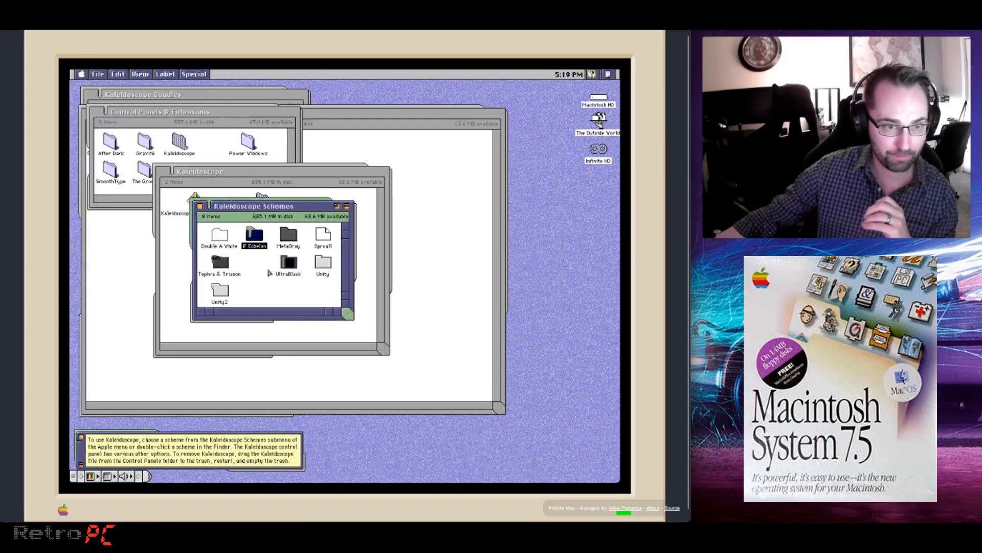
double_click(288, 261)
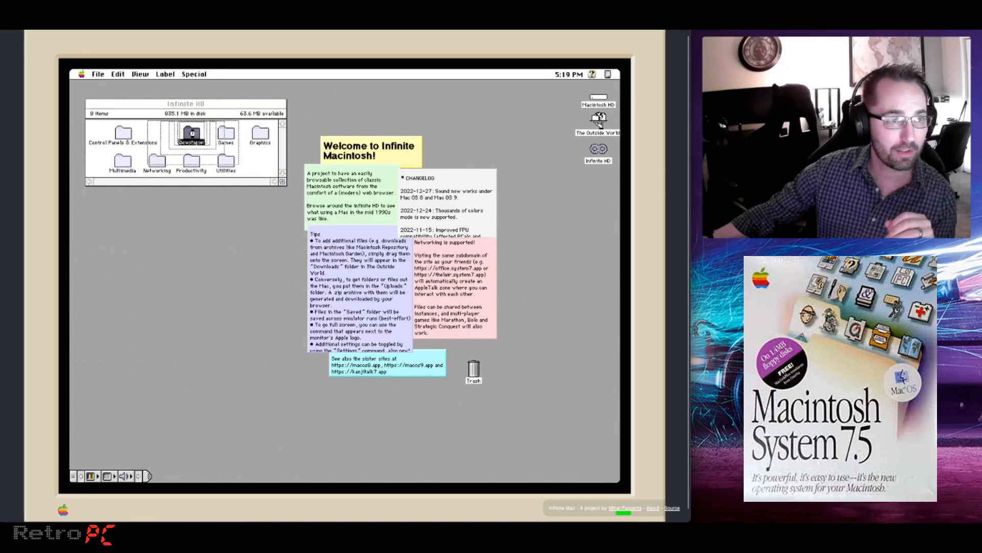
Navigate from Infinite HD into the Graphics folder and then the Kid Pix folder
double_click(192, 134)
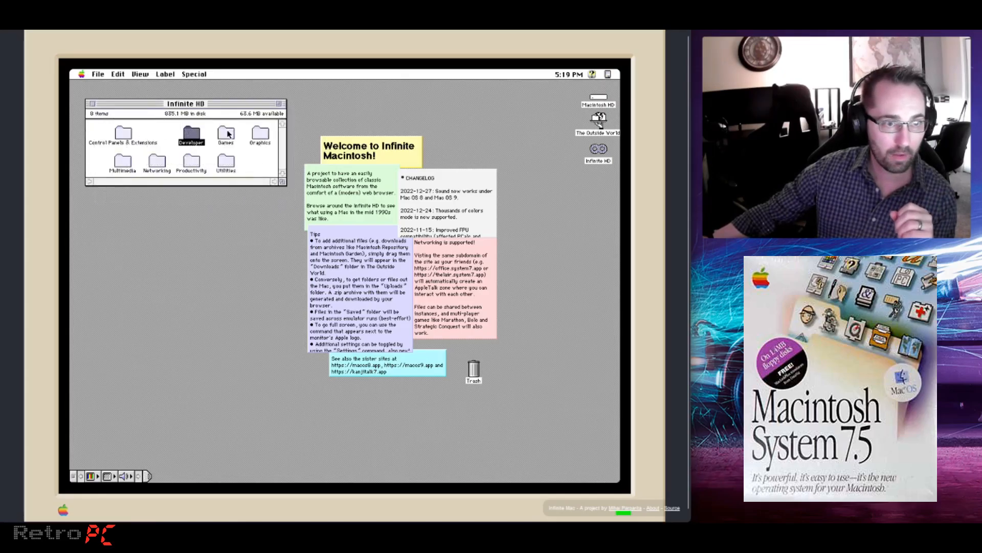
left_click(259, 133)
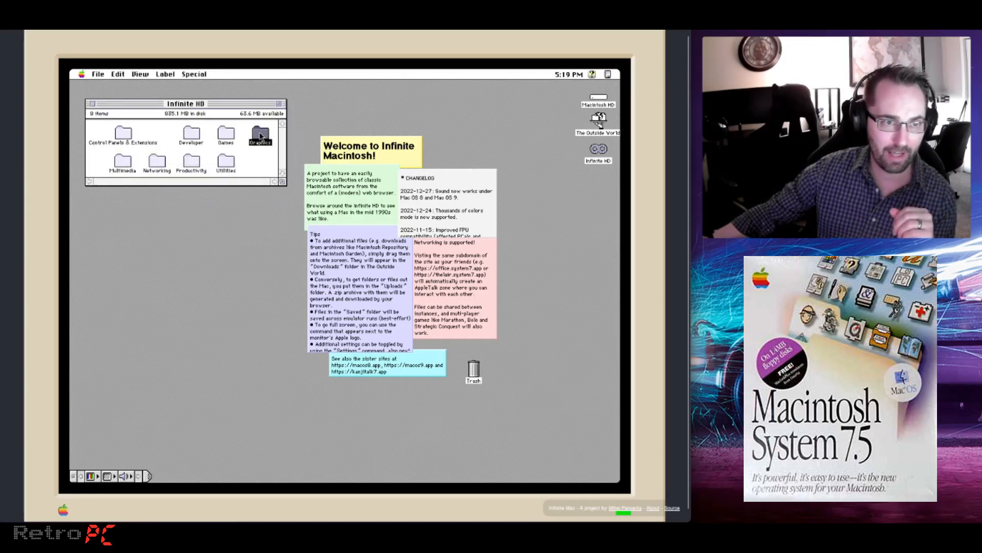
double_click(260, 136)
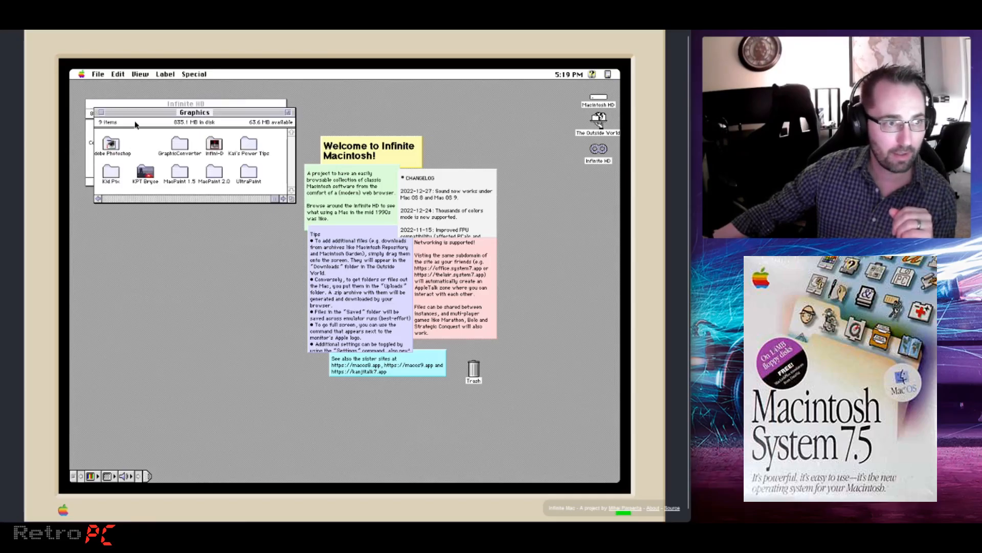
left_click(111, 143)
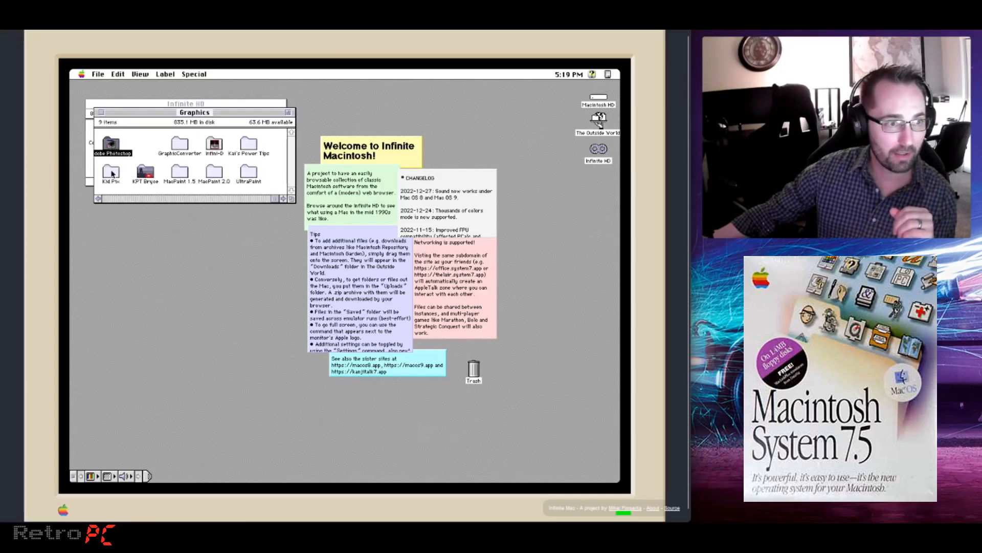
double_click(111, 174)
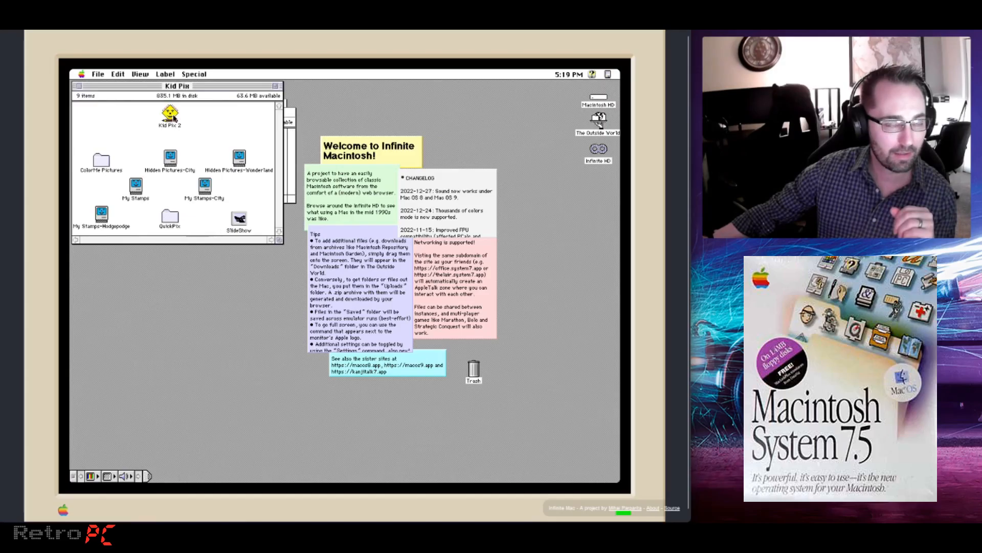
Launch the Kid Pix 2 application from its folder
left_click(169, 115)
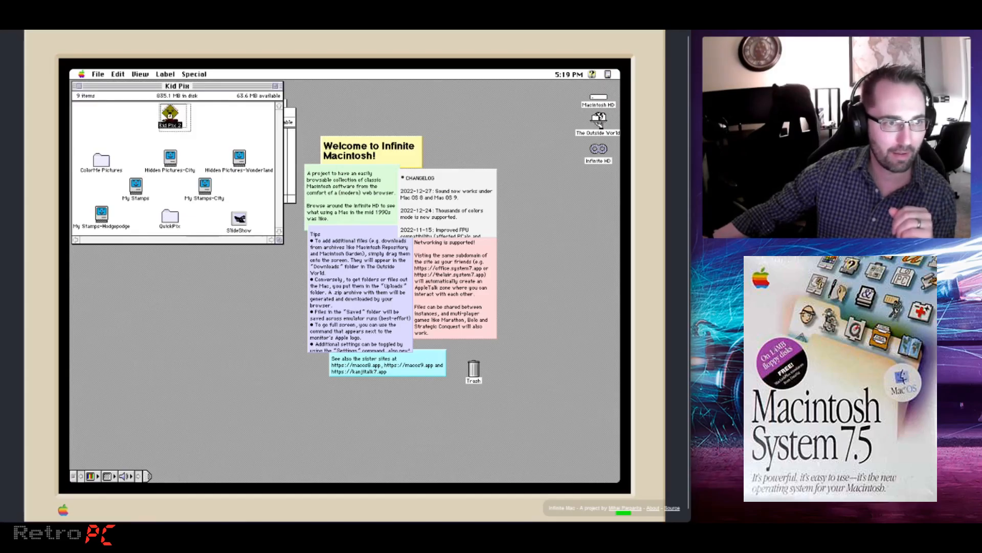
double_click(174, 116)
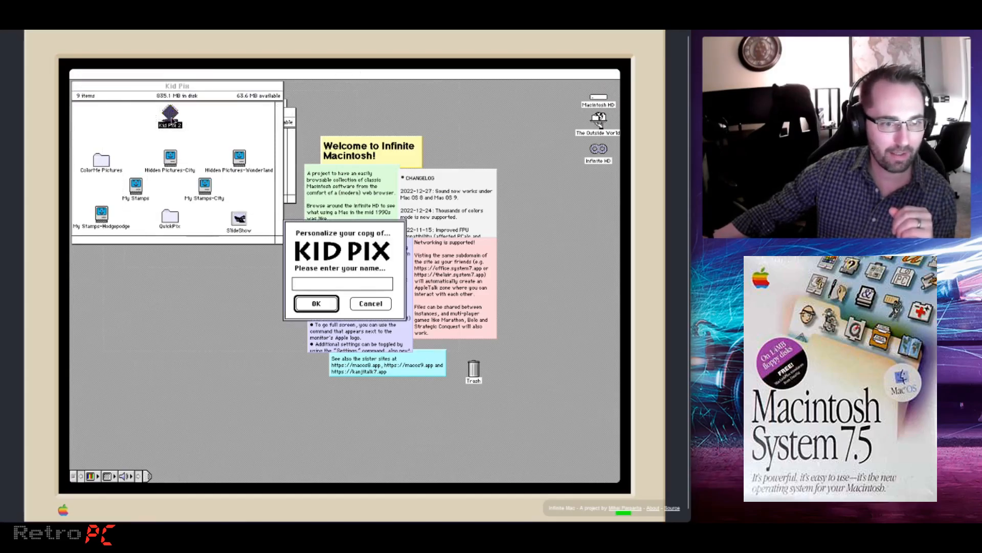
type("Re")
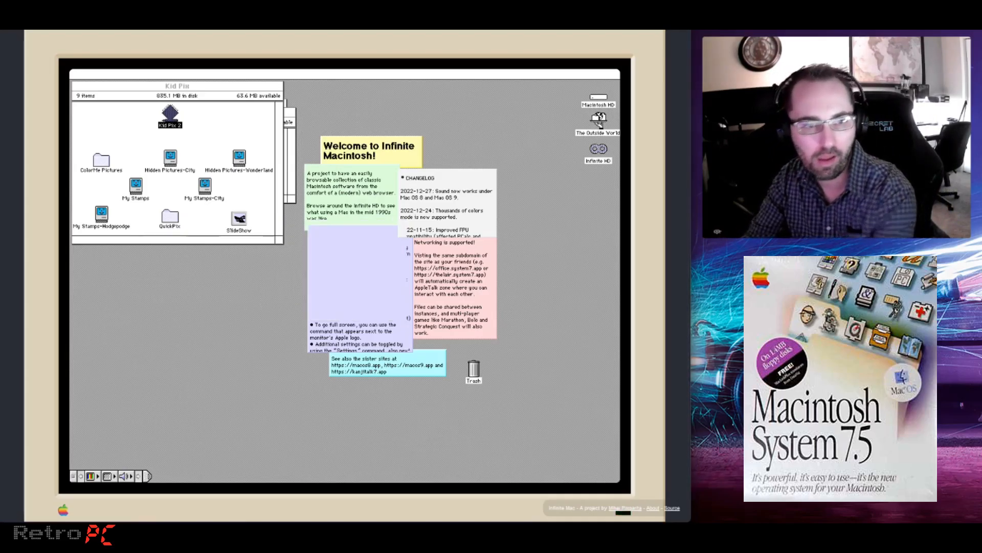
double_click(169, 116)
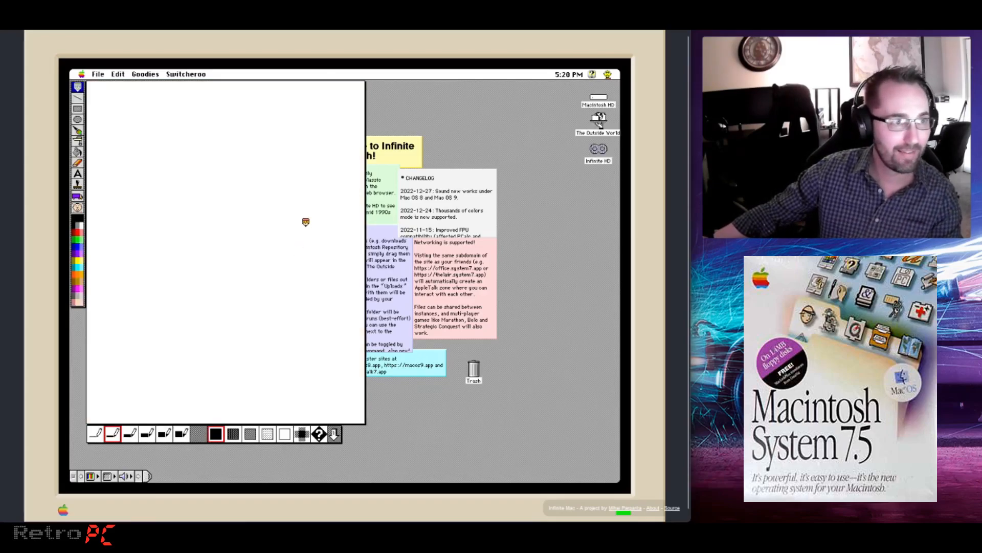
mouse_move(223, 334)
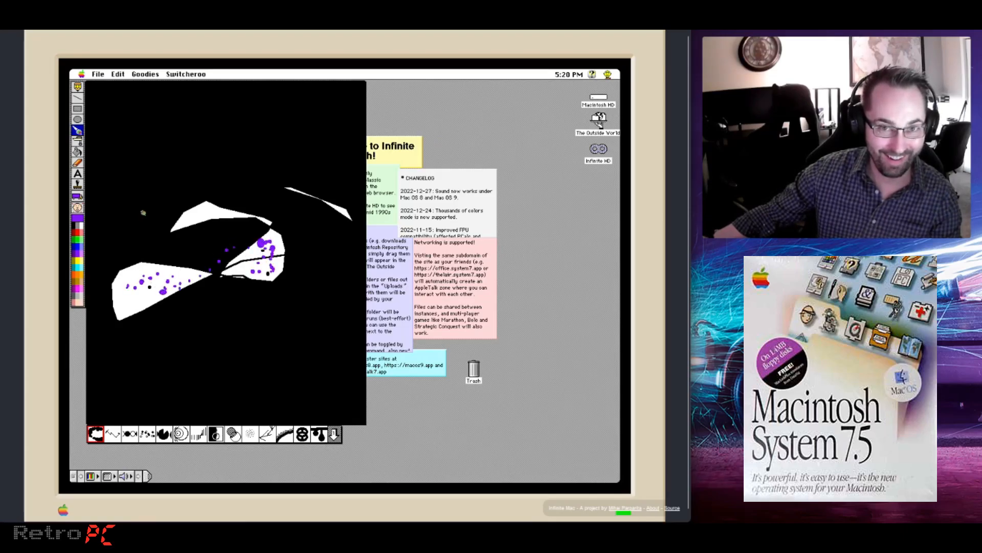
Paint white shapes and purple dots on the black Kid Pix canvas, then quit
left_click(78, 141)
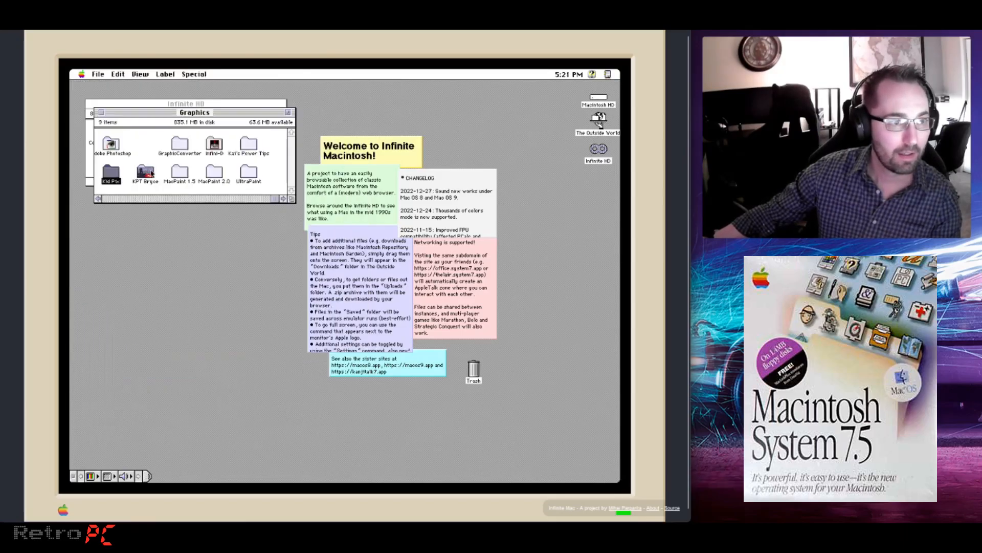
Launch KPT Bryce from its folder in Graphics
double_click(145, 174)
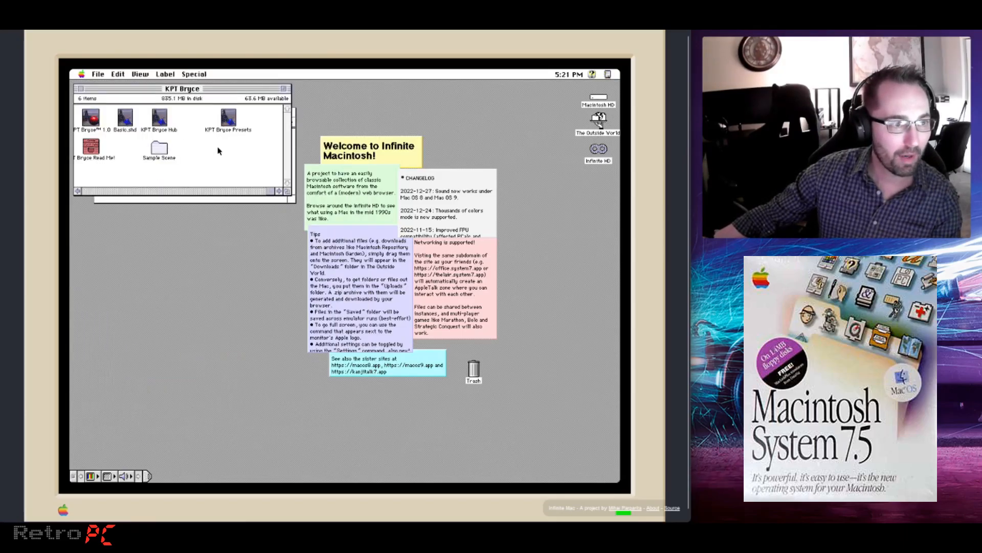
left_click(90, 146)
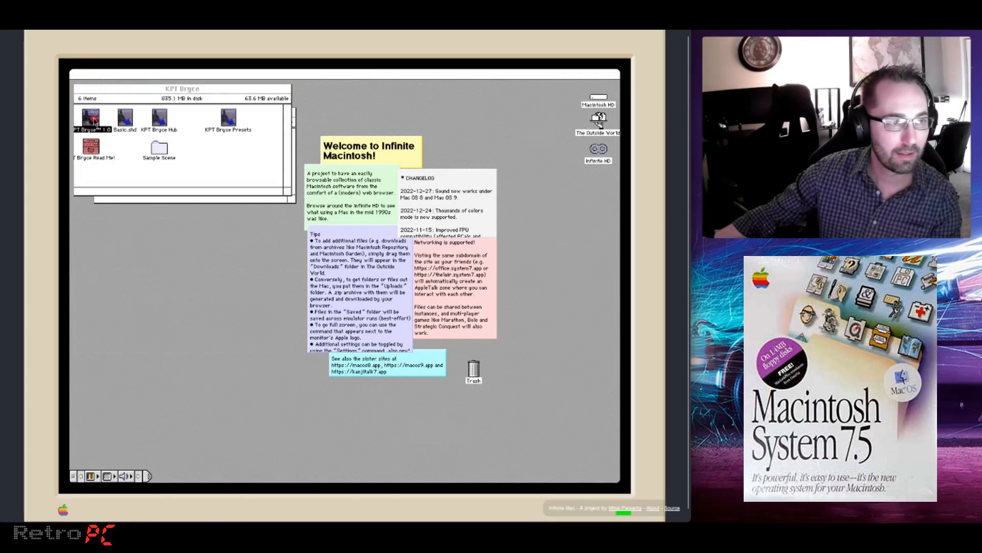
double_click(91, 117)
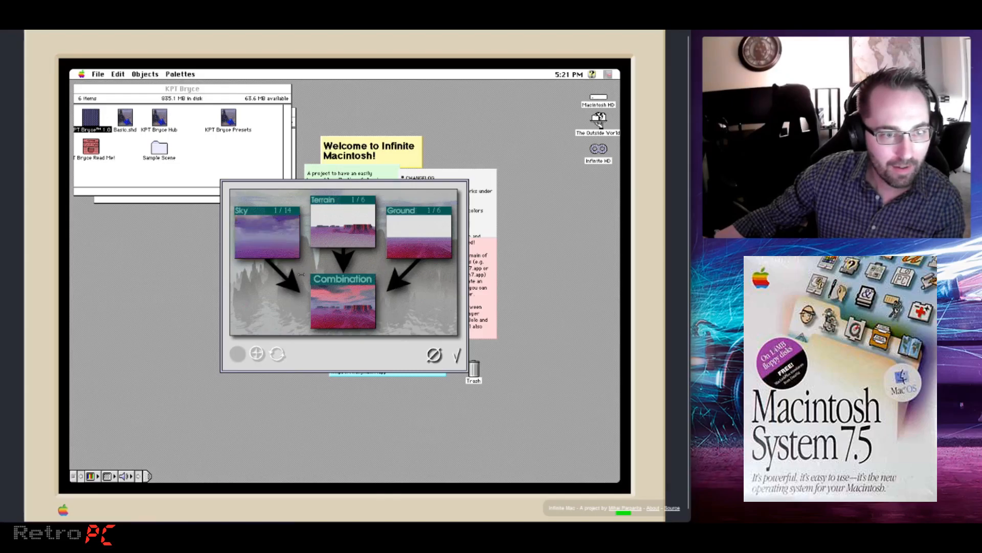
Randomize the sky-terrain-ground combination twice and accept it into the scene editor
left_click(266, 235)
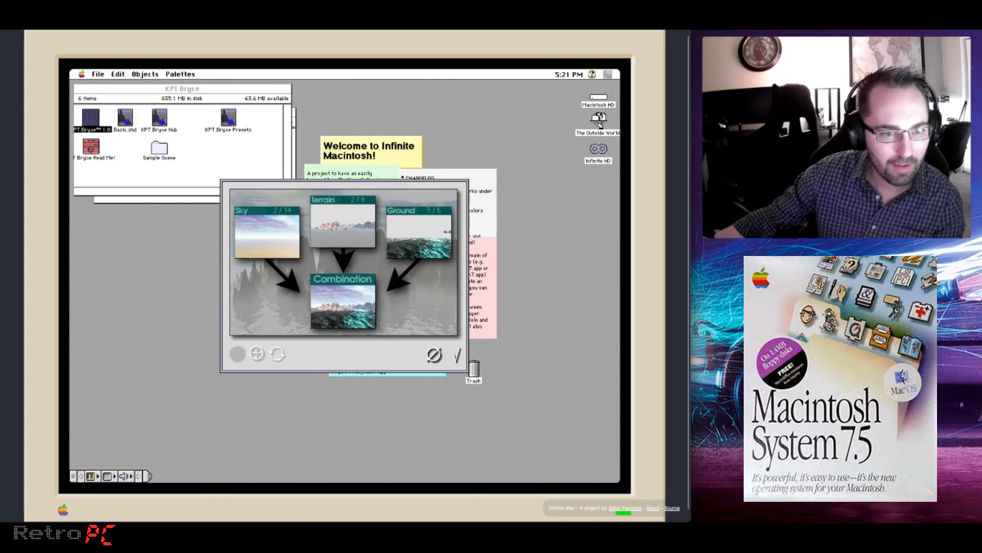
mouse_move(428, 300)
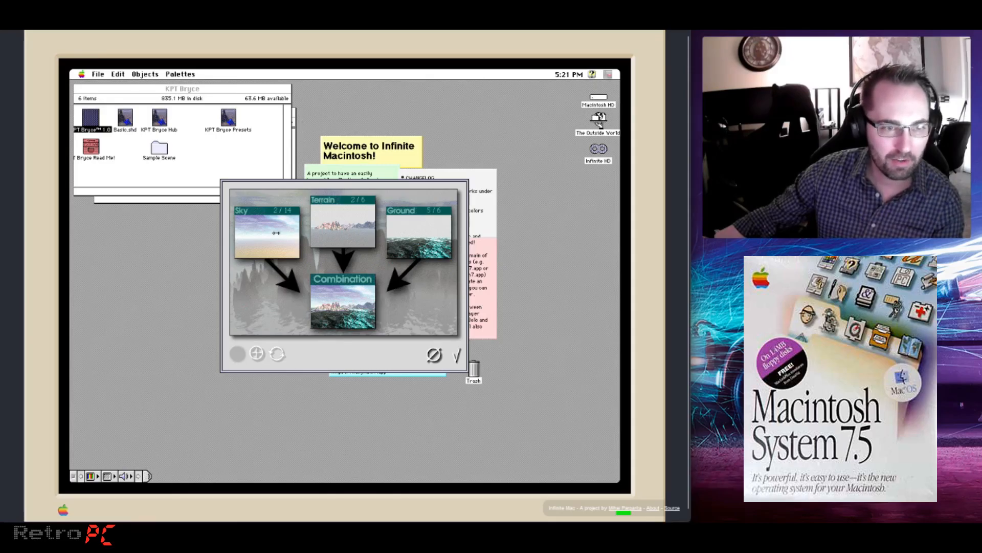
left_click(265, 232)
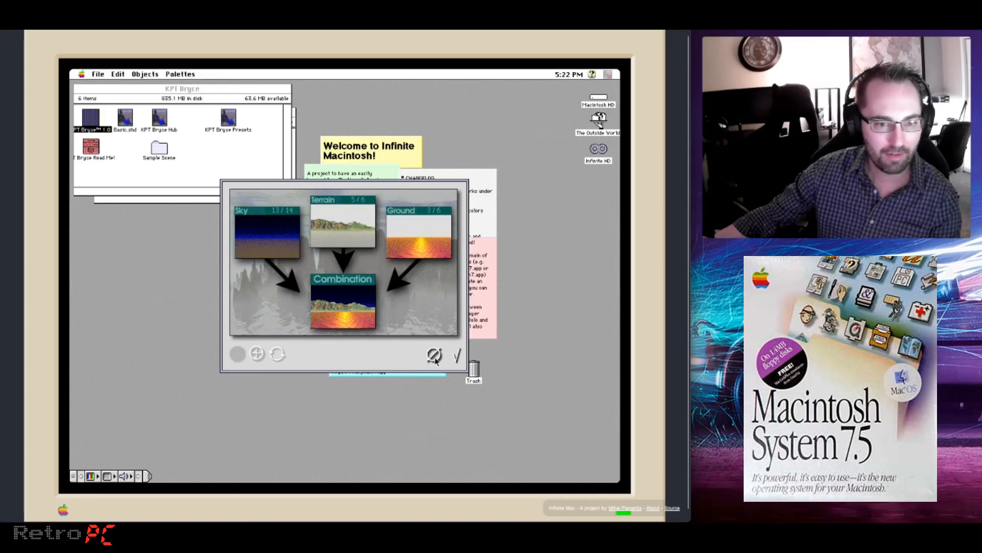
left_click(456, 355)
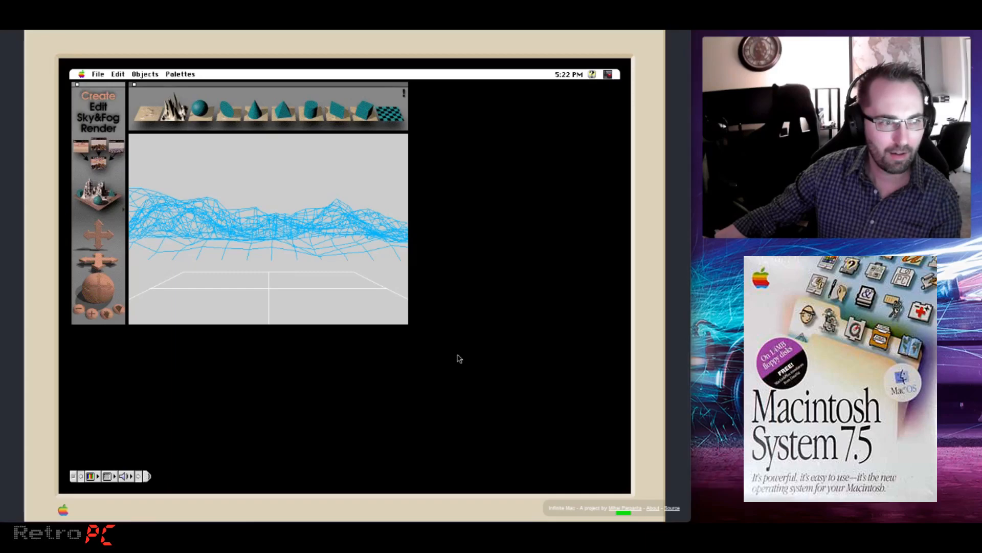
mouse_move(234, 144)
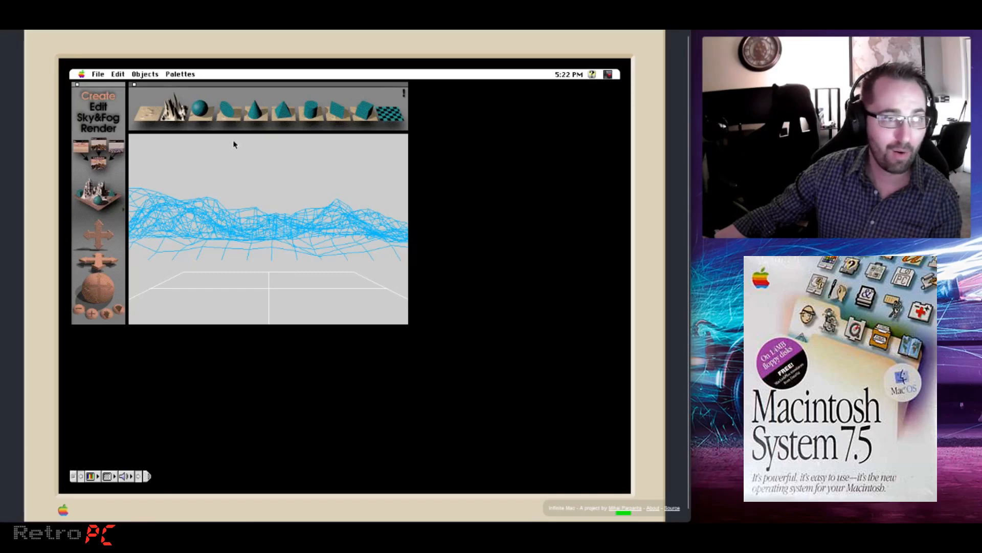
Add cone, cylinder and cube primitives from the Create palette over the rocky mound
left_click(253, 109)
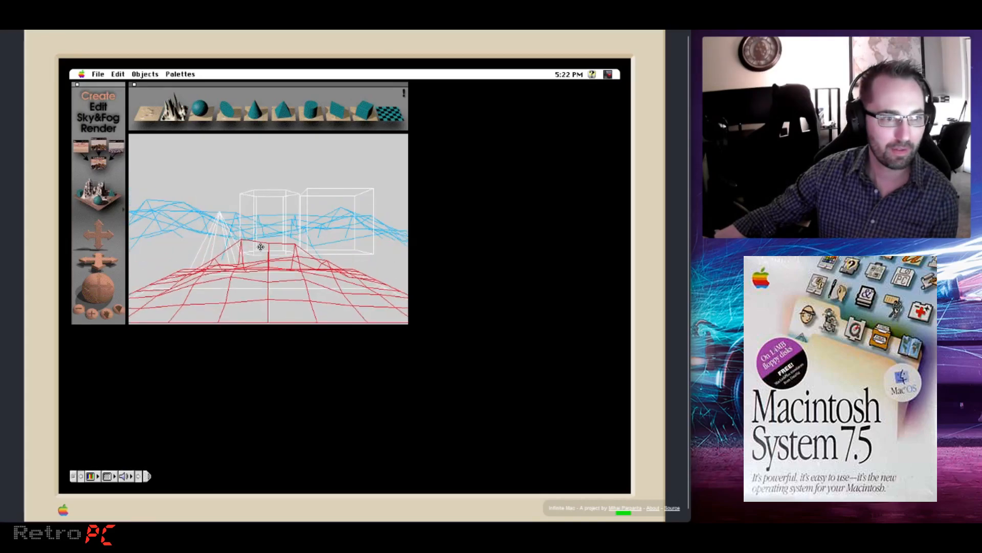
left_click(98, 128)
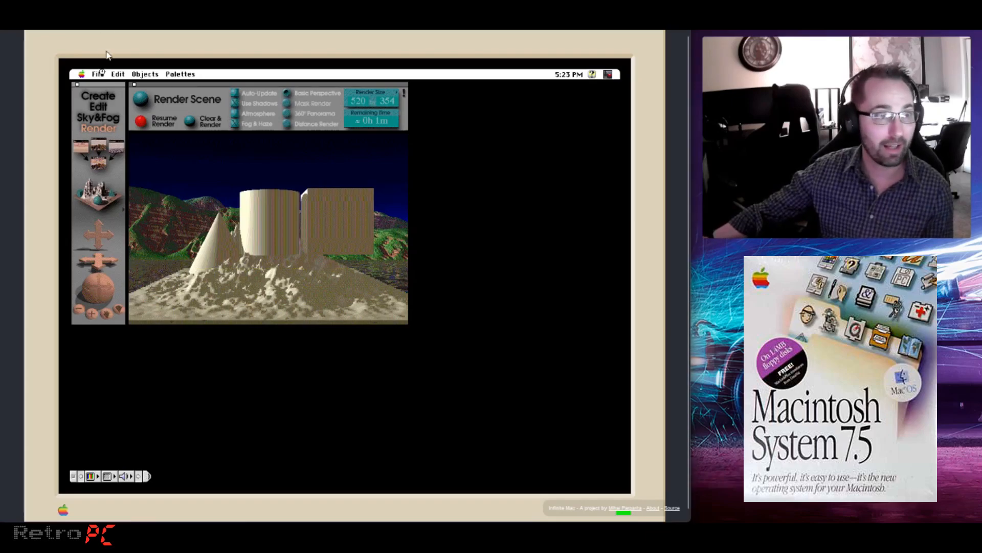
Quit KPT Bryce via the File menu, leaving an Untitled scene in its folder
left_click(98, 73)
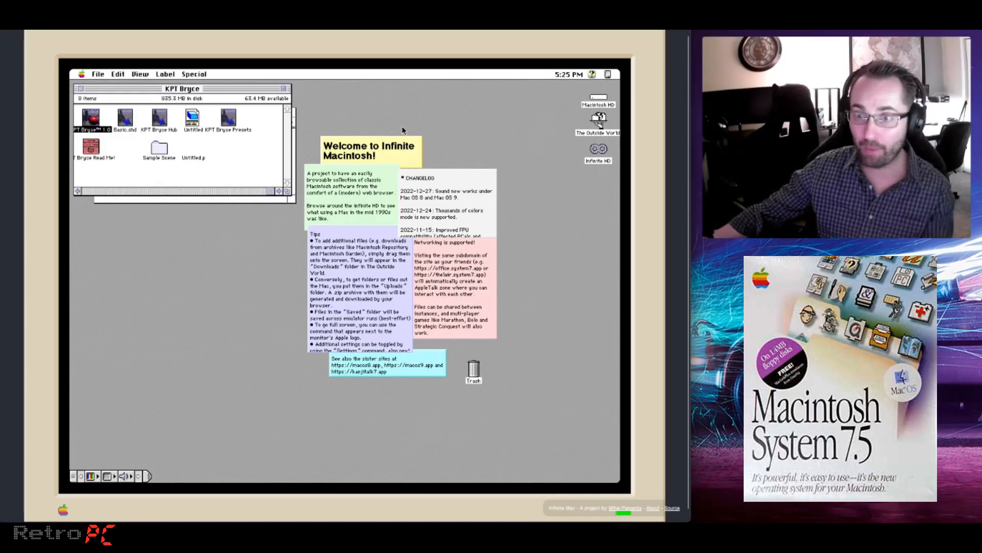
mouse_move(116, 97)
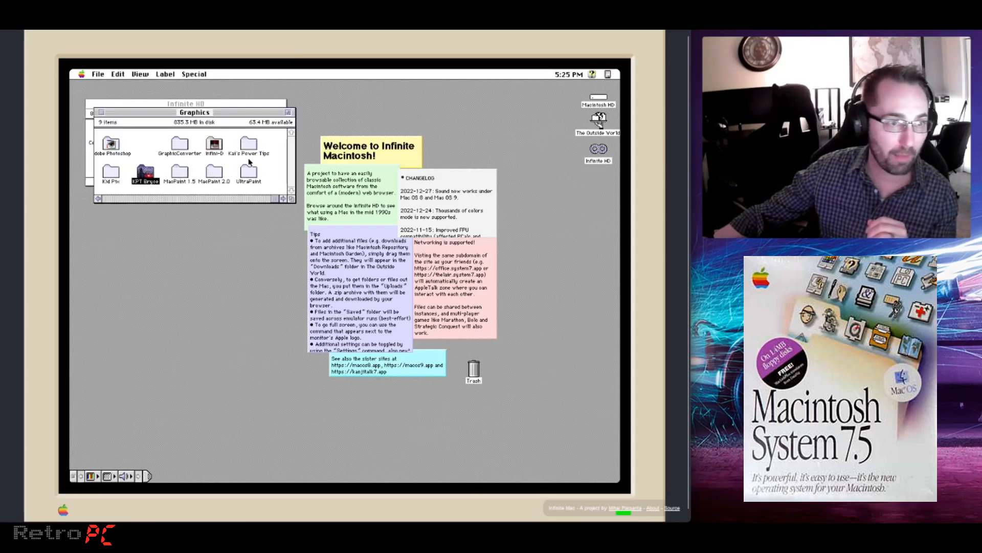
Launch the Kai's Power Tips application from its folder, then close it
double_click(247, 143)
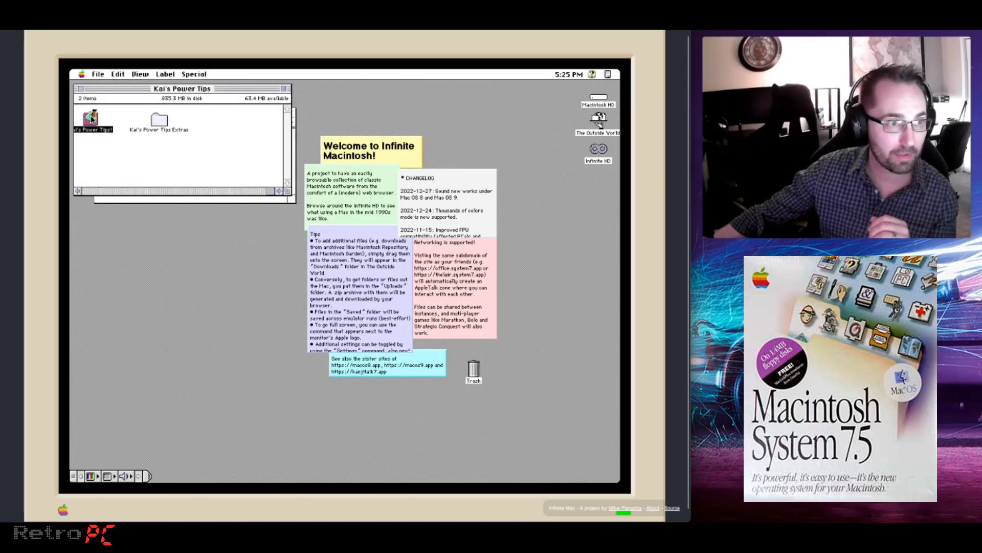
double_click(93, 119)
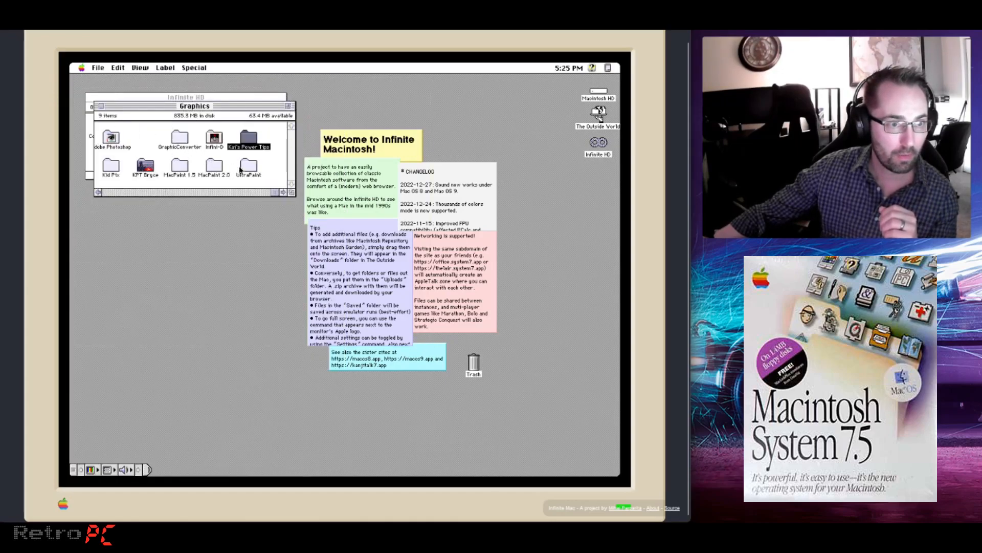
Launch UltraPaint from the UltraPaint folder
double_click(248, 164)
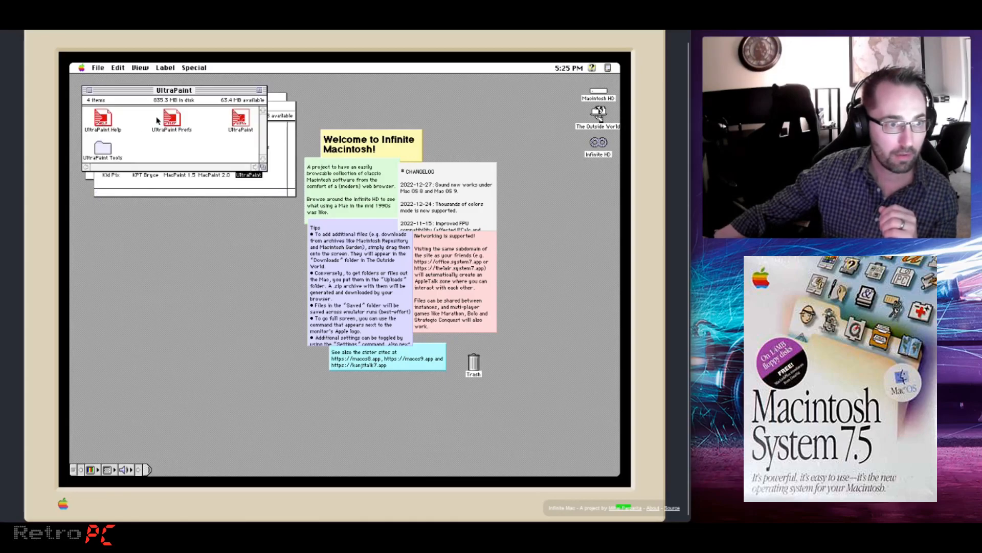
double_click(241, 119)
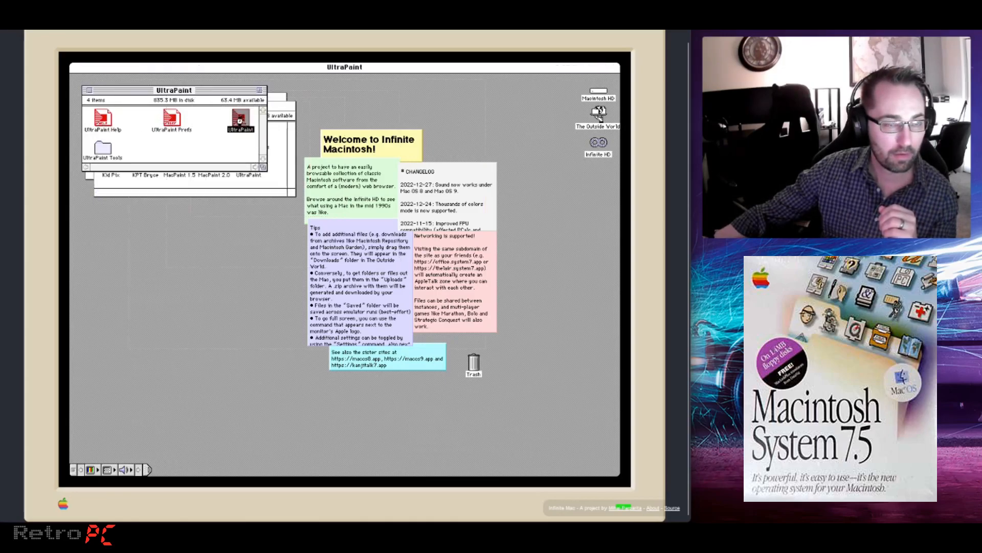
double_click(241, 122)
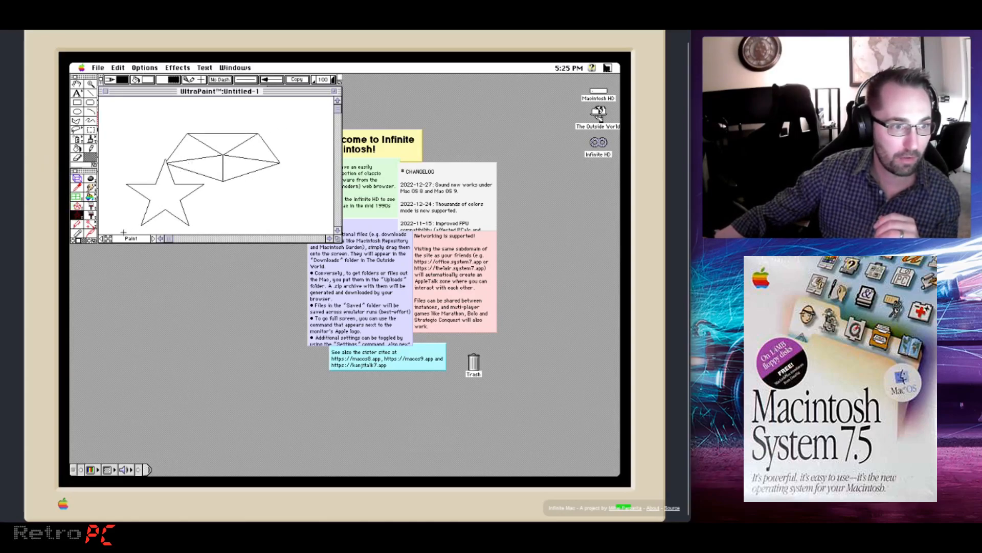
mouse_move(133, 103)
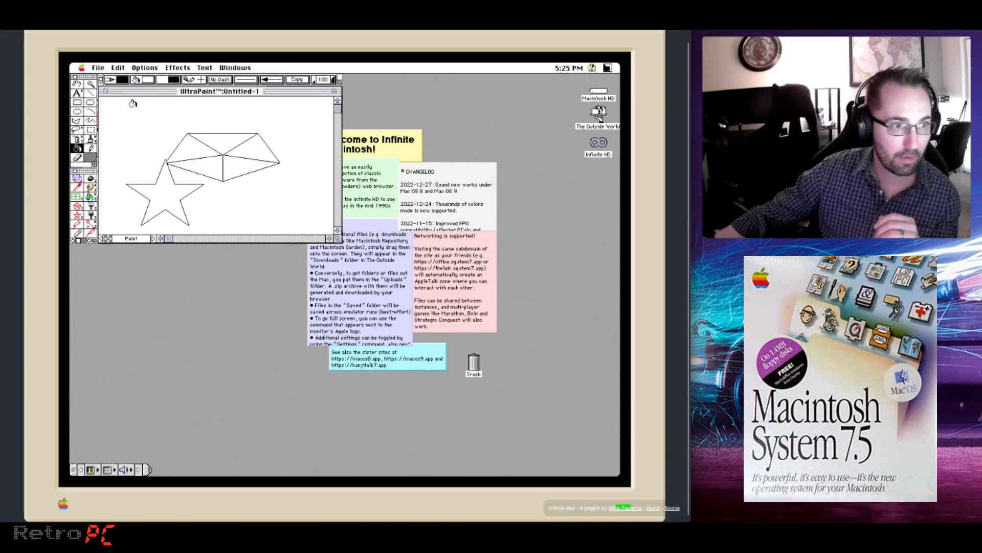
Fill the star with a black crosshatch pattern and pick pink for the triangles
left_click(149, 79)
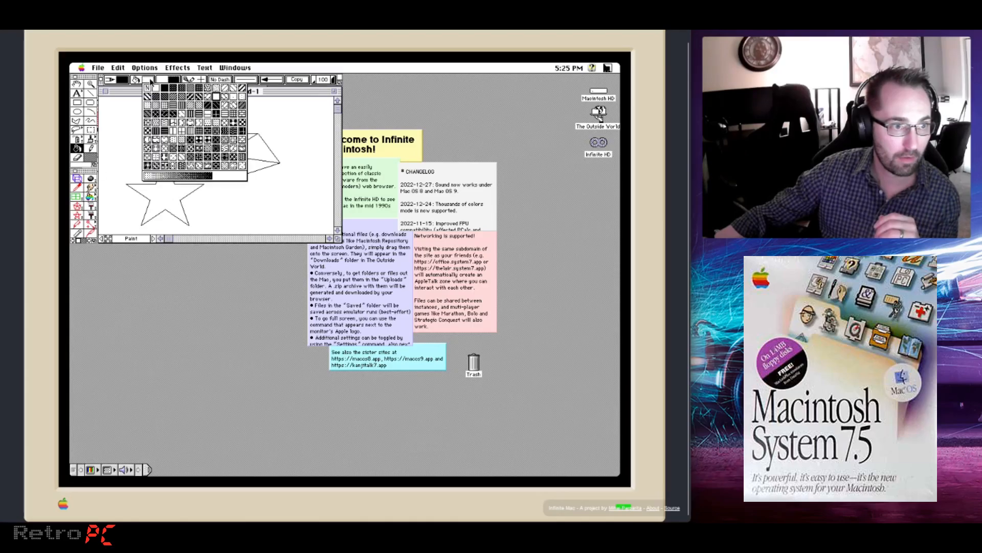
left_click(150, 88)
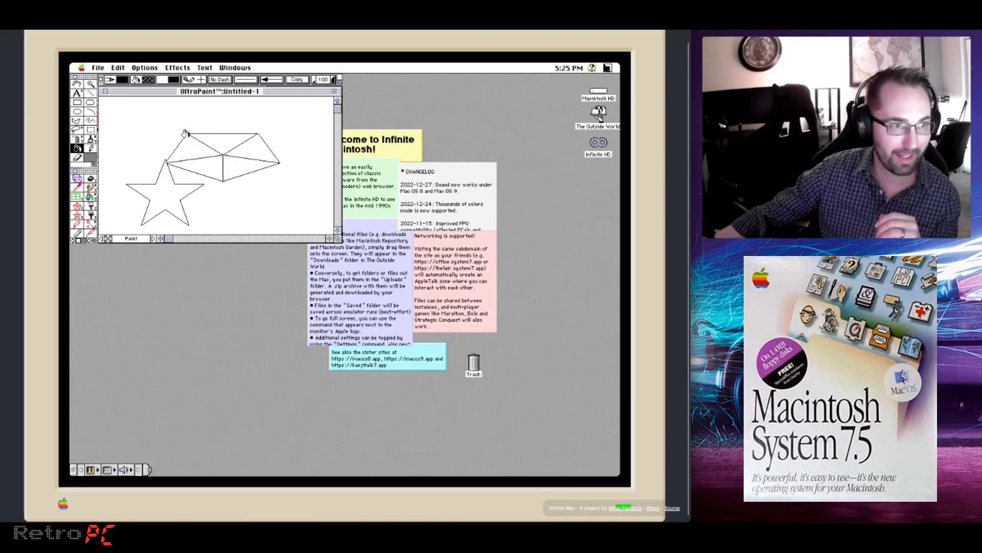
left_click(169, 201)
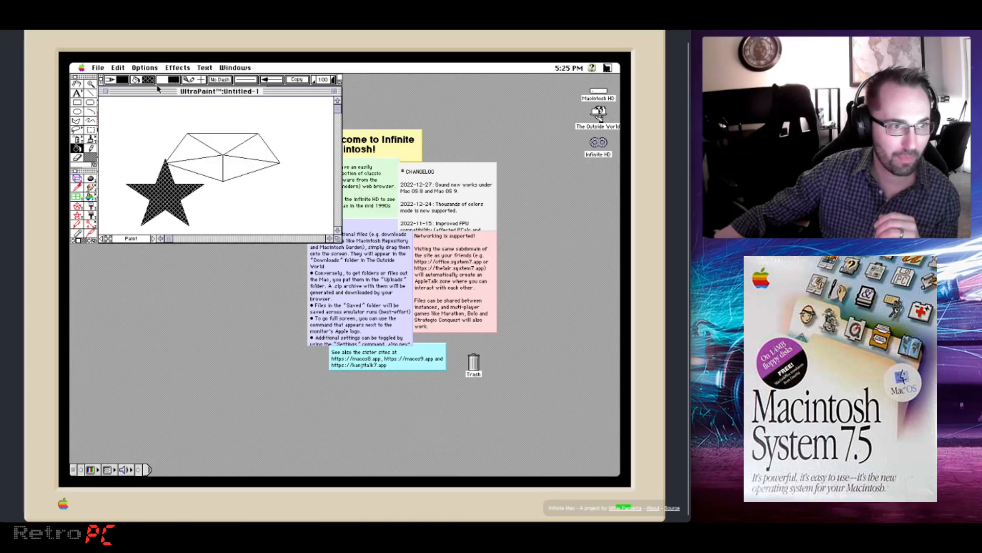
left_click(171, 79)
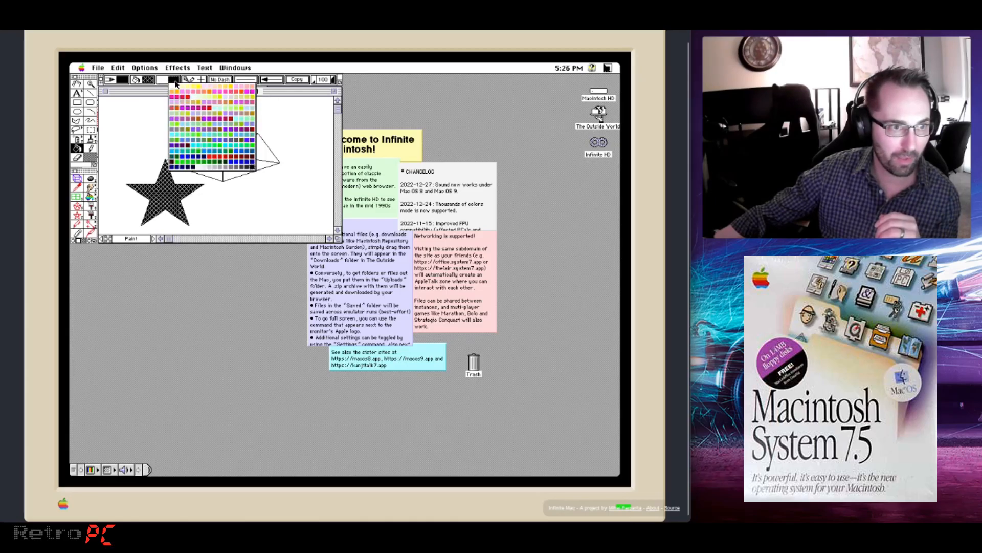
left_click(175, 100)
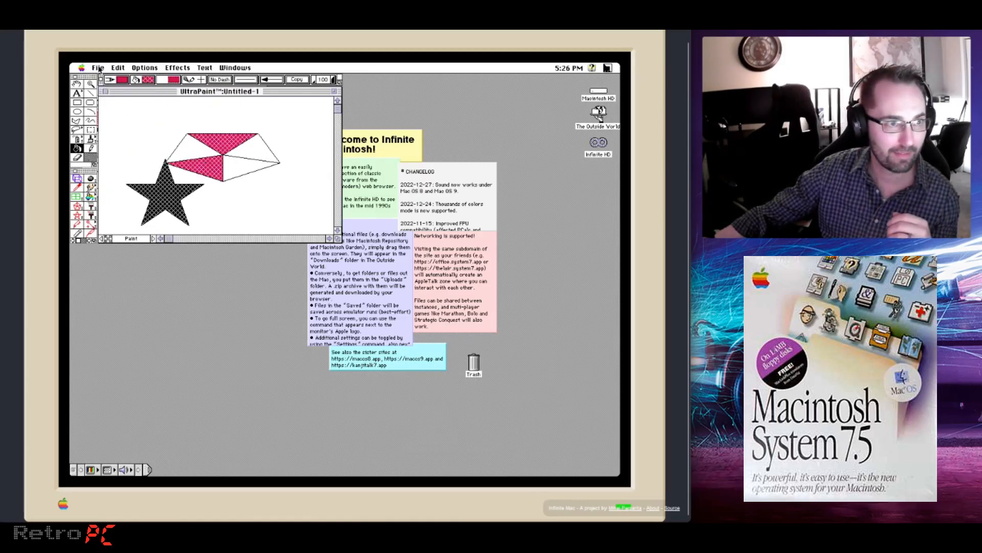
Quit UltraPaint from the File menu back to the Infinite HD window
left_click(98, 67)
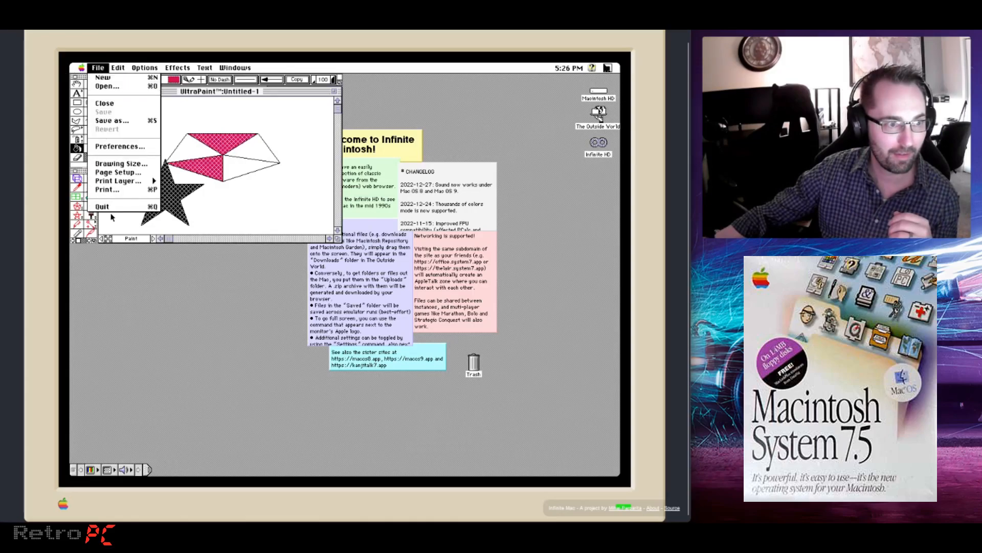
left_click(104, 102)
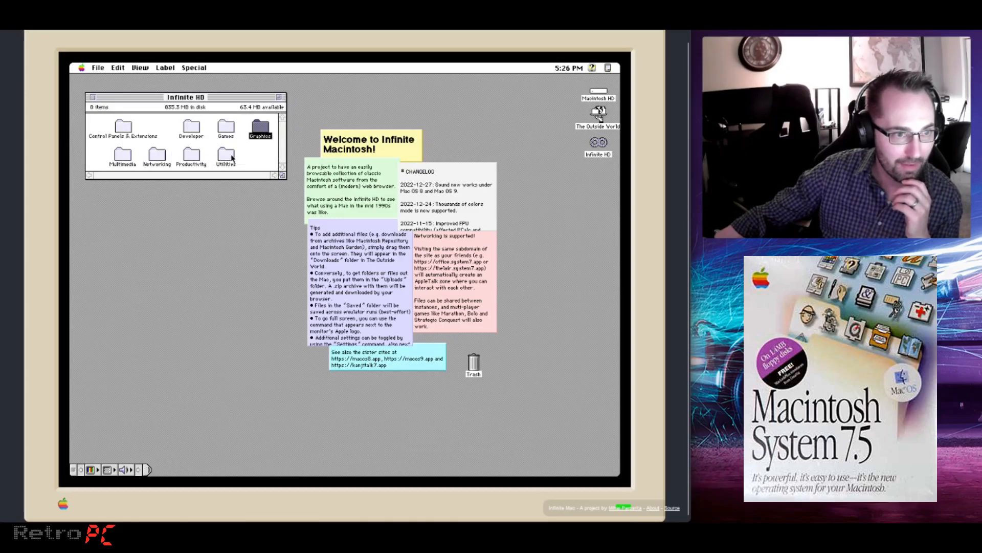
mouse_move(210, 145)
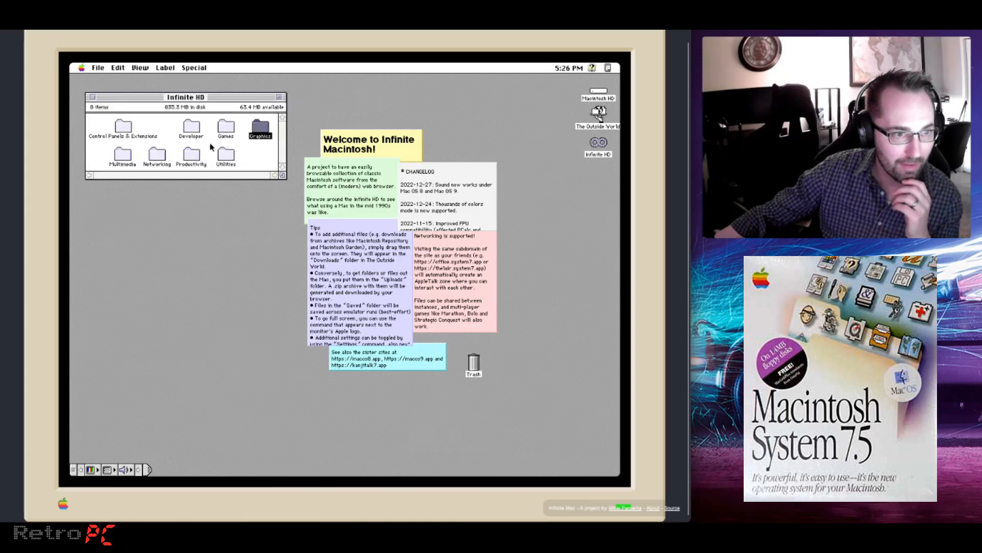
Open the Multimedia folder and its QuickTime Movies folder listing six sample movies
double_click(122, 140)
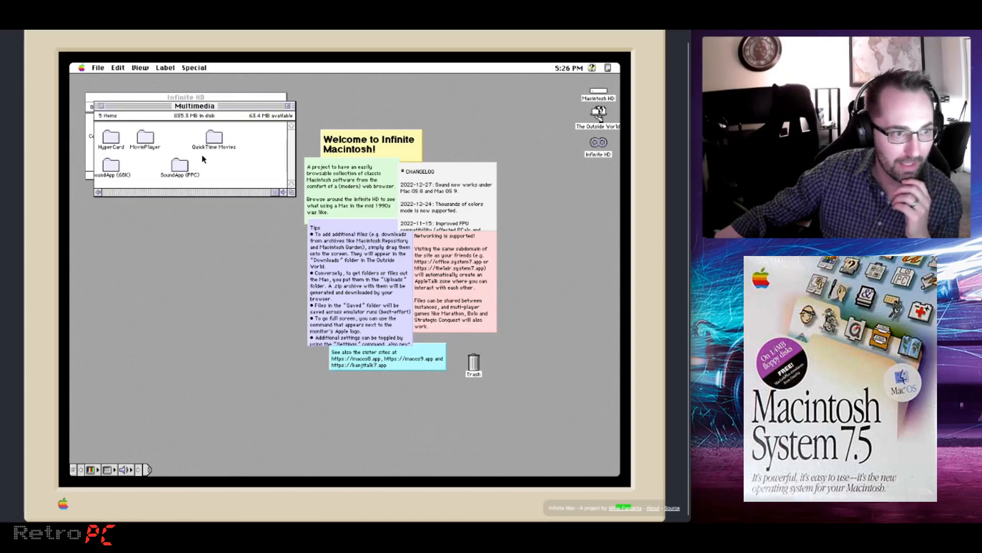
mouse_move(222, 165)
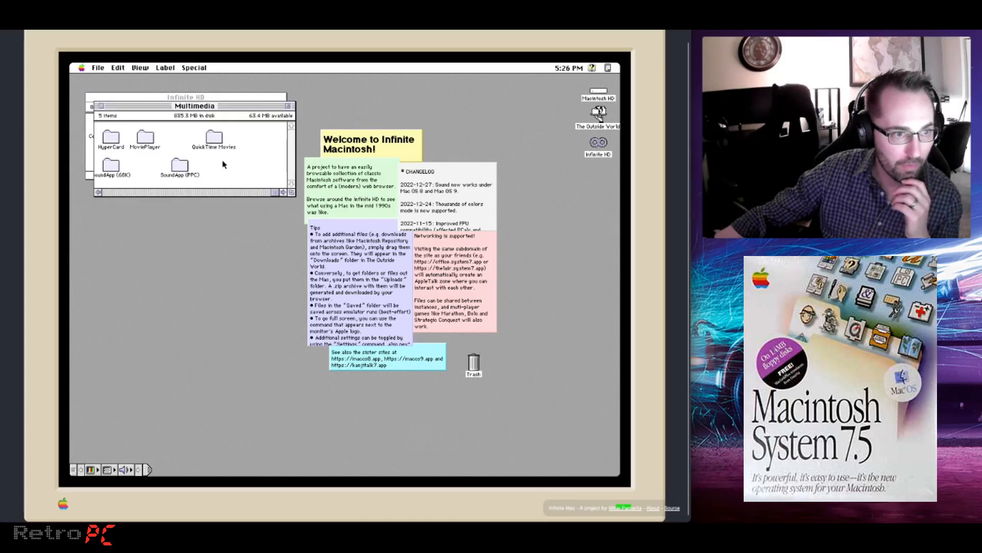
double_click(213, 136)
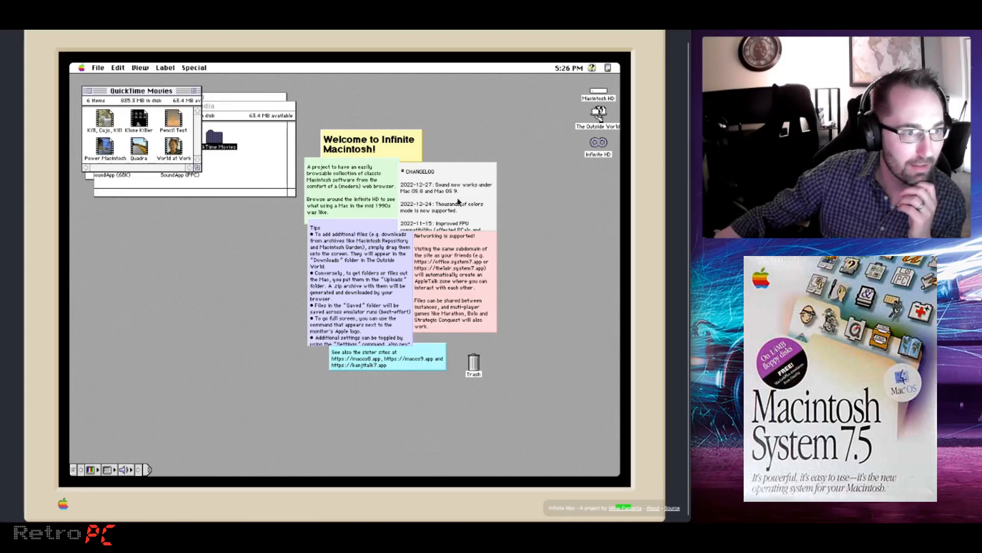
mouse_move(292, 180)
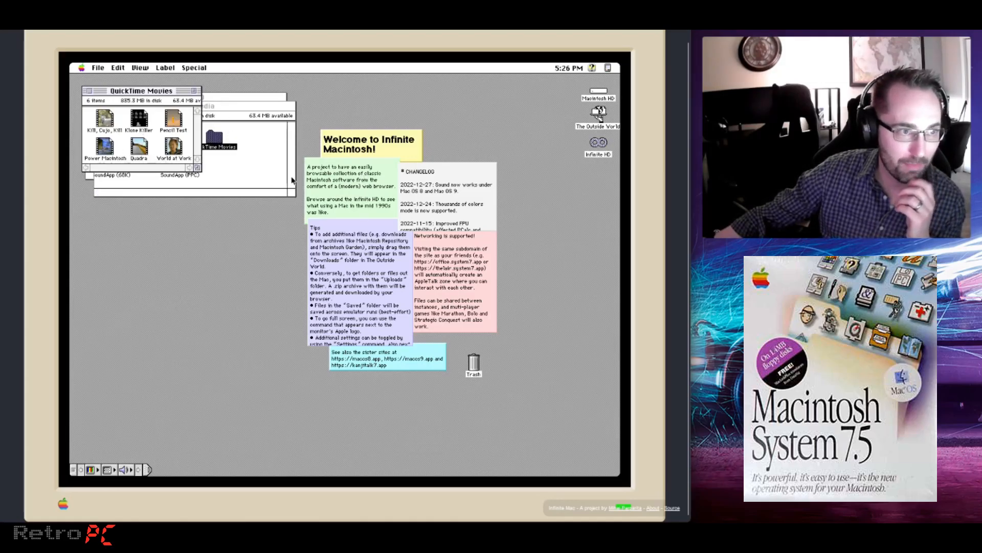
mouse_move(588, 194)
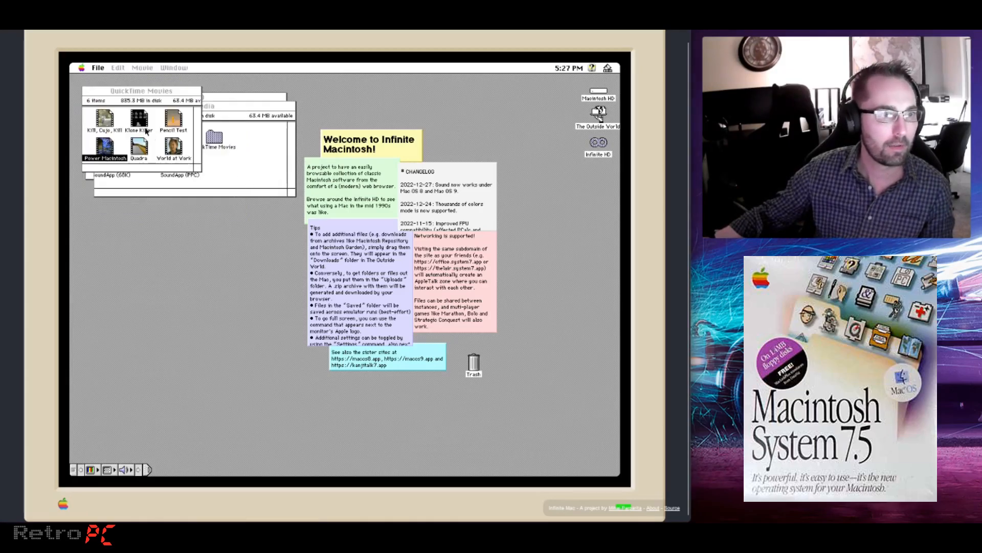
mouse_move(188, 135)
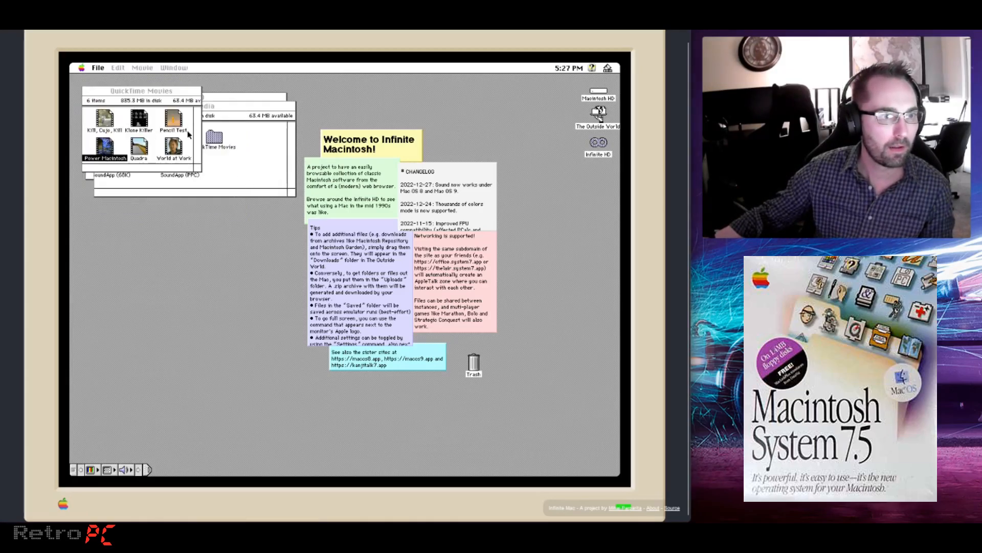
double_click(174, 143)
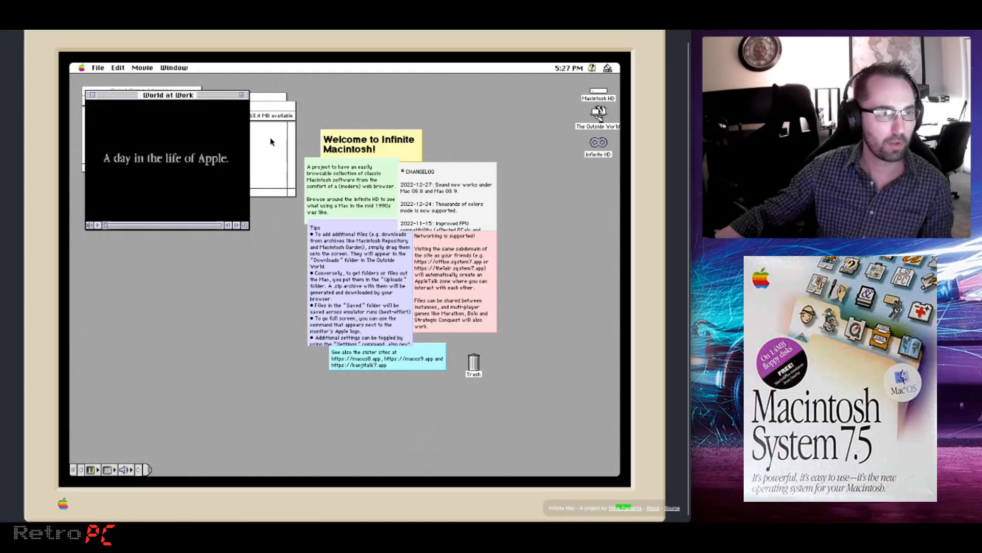
mouse_move(587, 255)
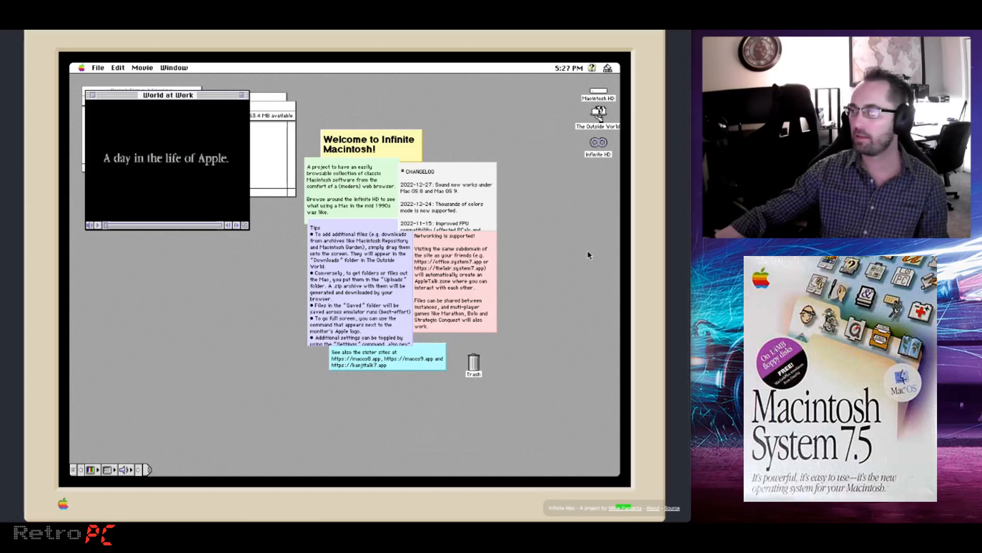
mouse_move(82, 239)
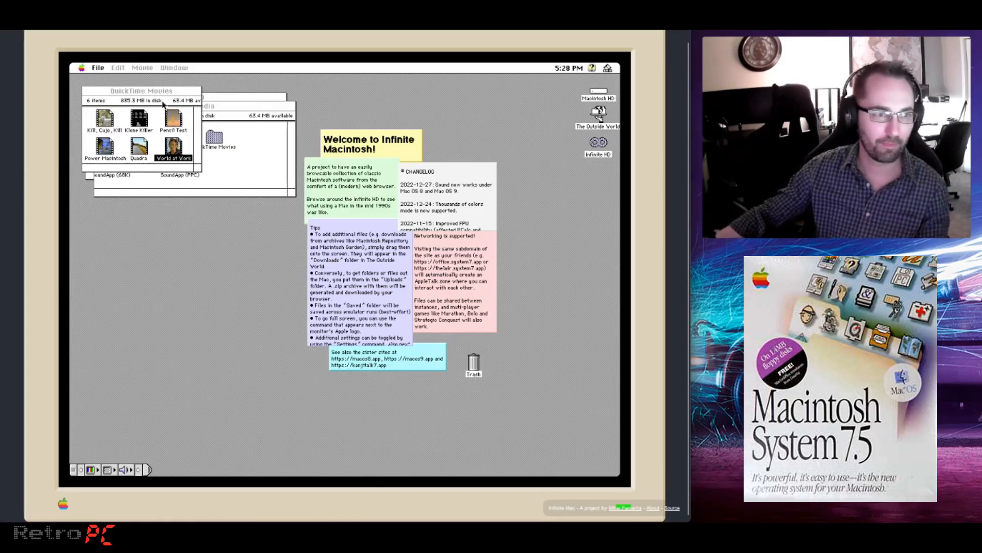
Open the MoviePlayer folder, move its window lower, then open Productivity toward Microsoft Word
left_click(142, 90)
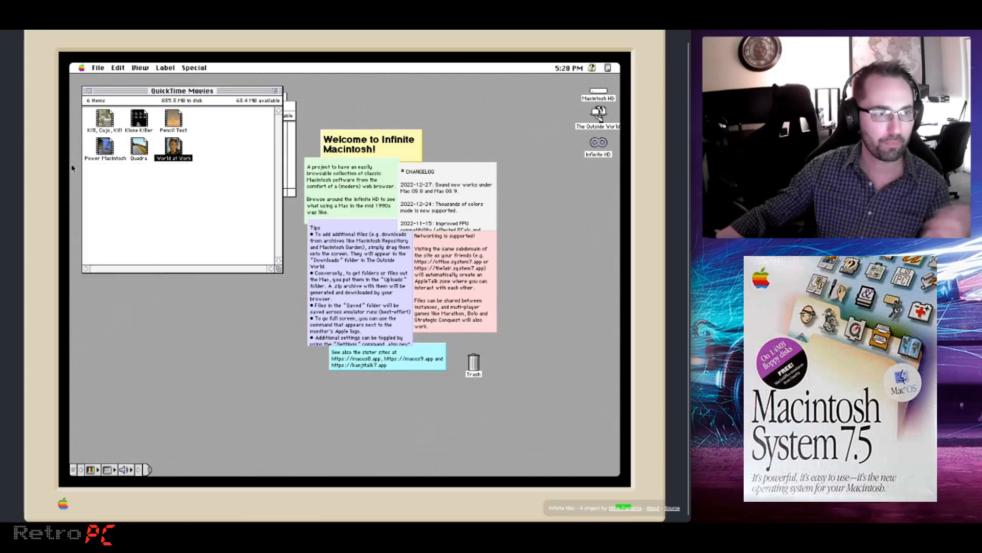
mouse_move(153, 112)
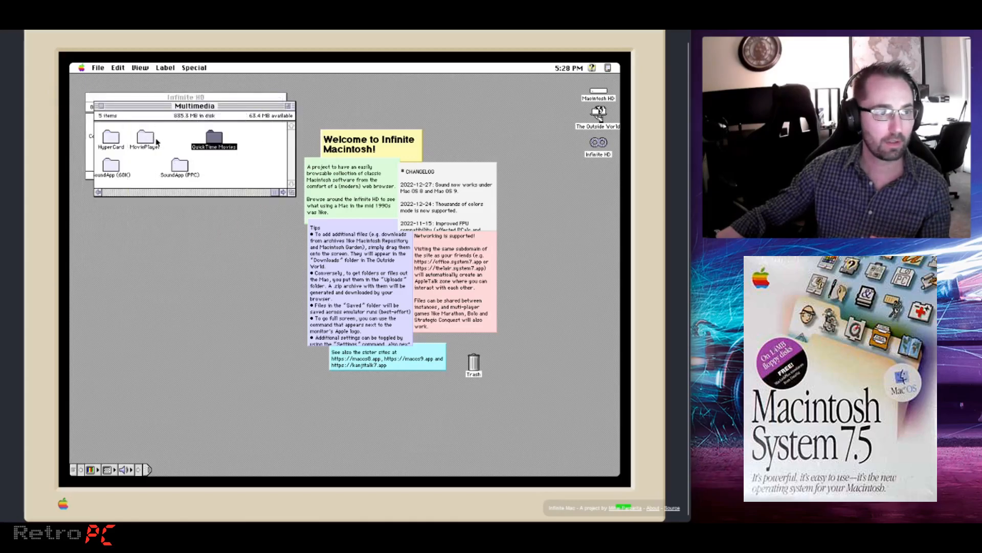
double_click(144, 138)
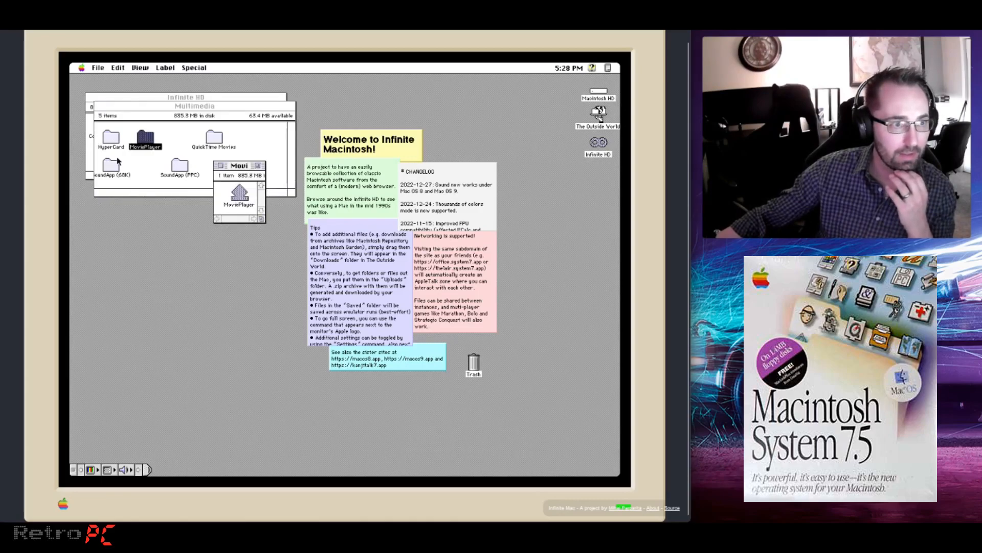
double_click(111, 136)
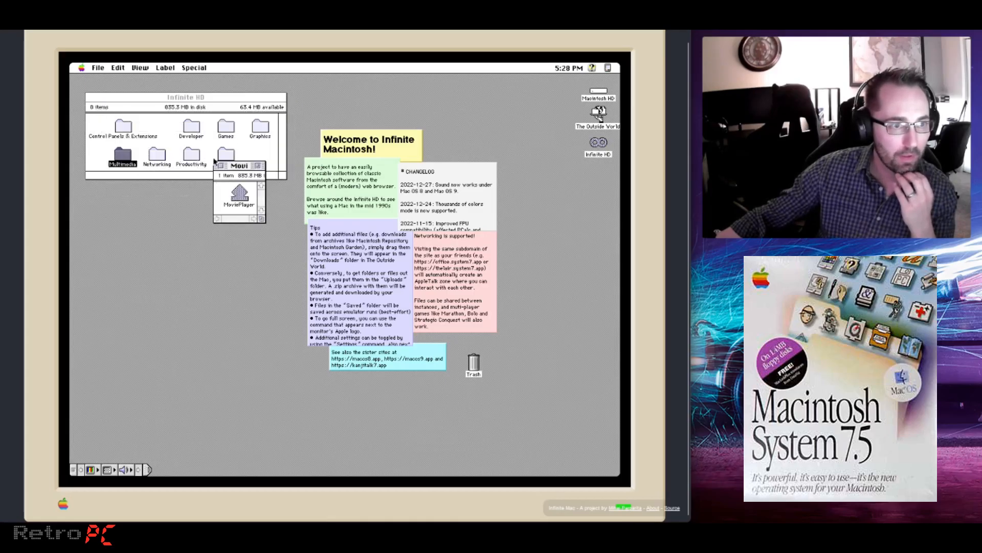
left_click_drag(238, 165, 232, 238)
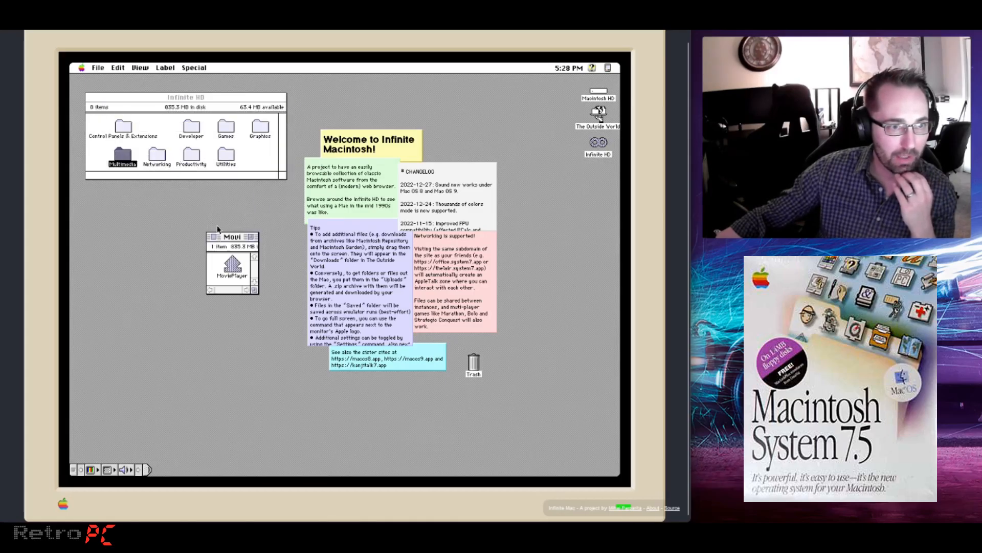
double_click(192, 158)
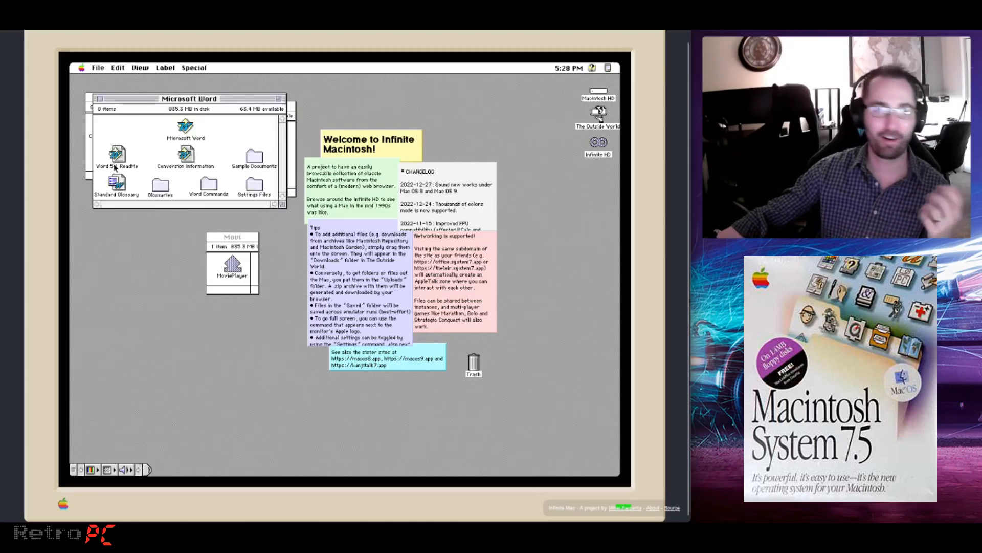
Launch Microsoft Word and enter "Hello! I am on a Mac!" in the new Untitled1 document
left_click(184, 125)
type("Hello")
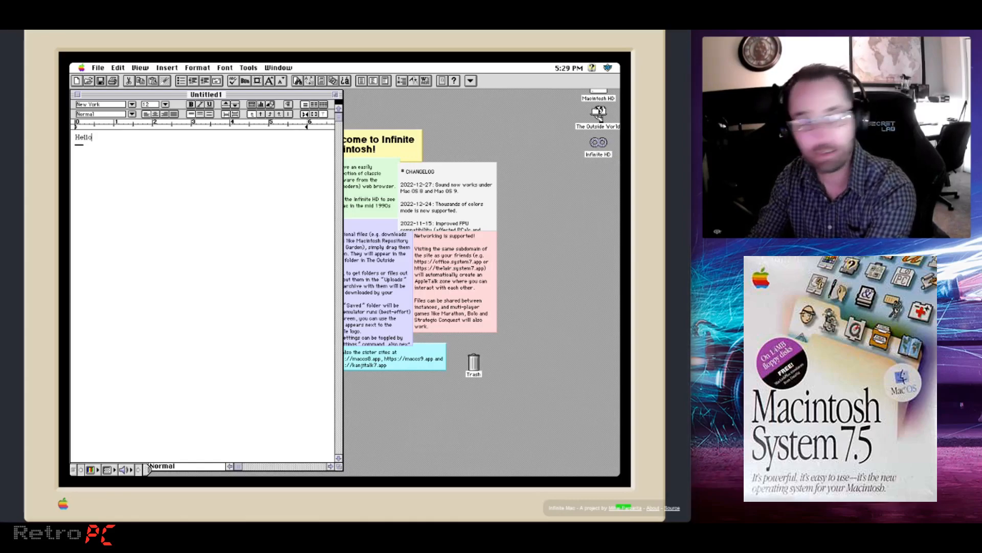
type("! I am on a")
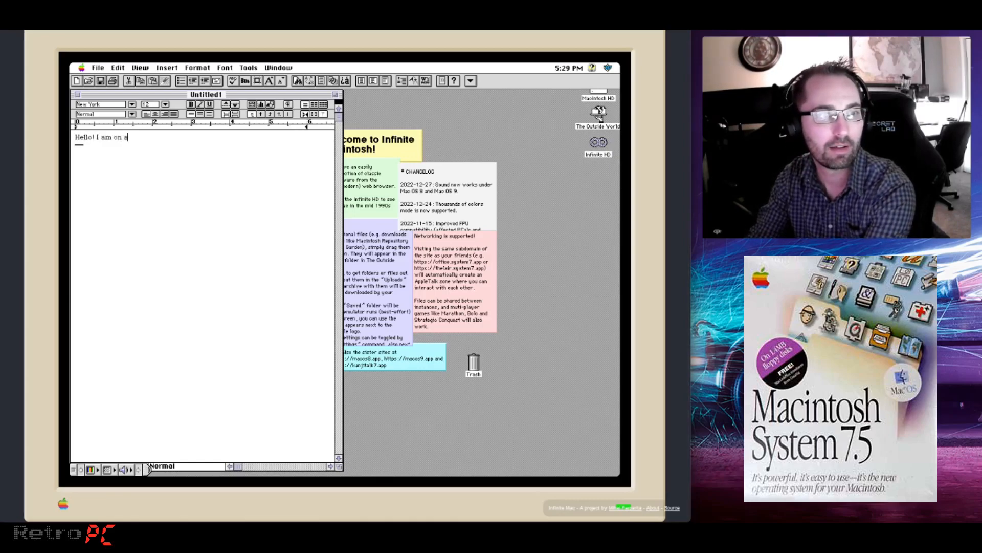
type("Mac!")
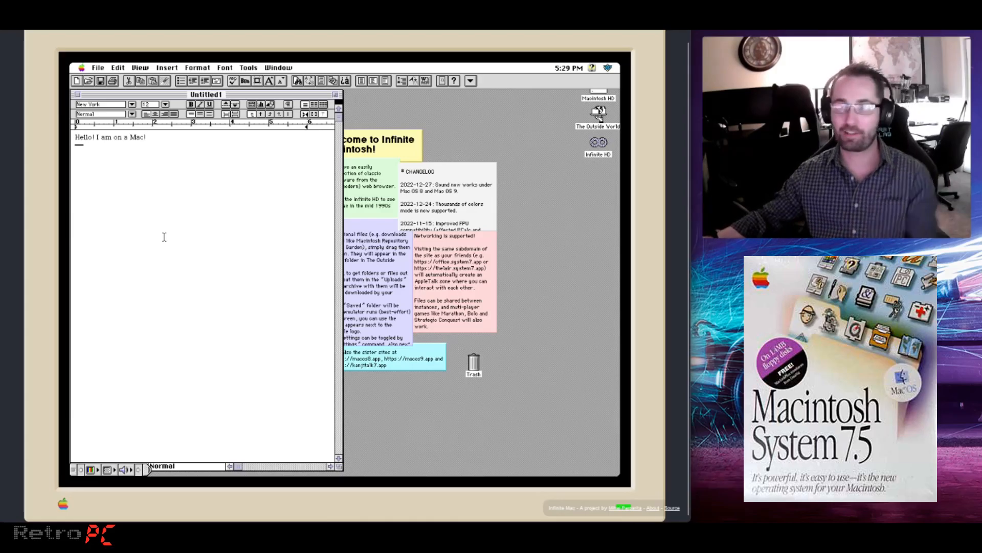
mouse_move(51, 105)
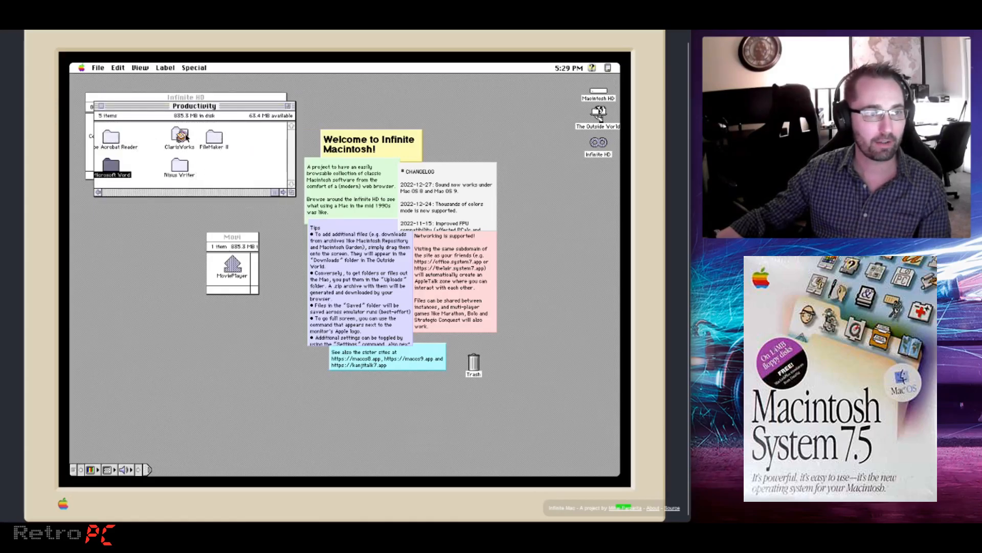
Launch ClarisWorks, postpone registration with Later, and create a new Spreadsheet document
double_click(178, 136)
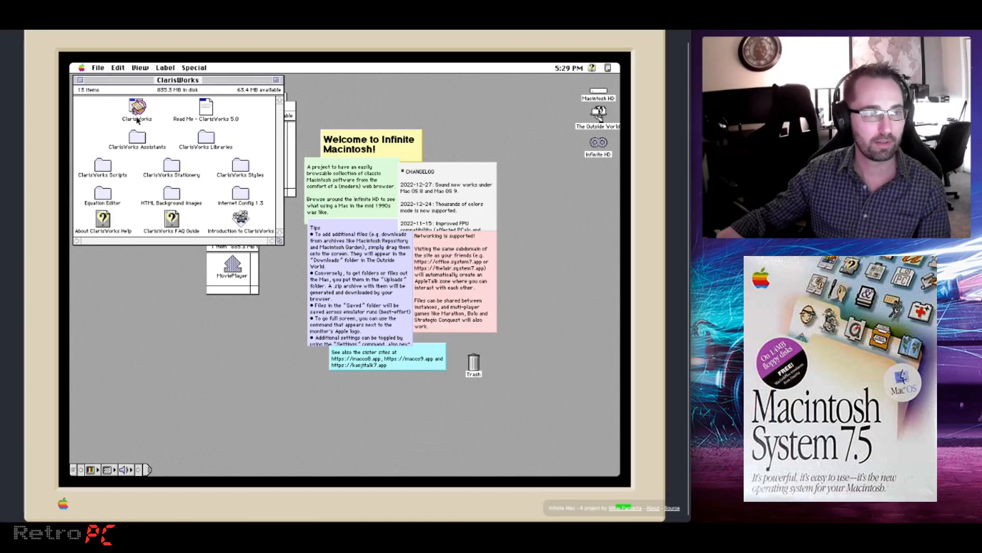
left_click(136, 107)
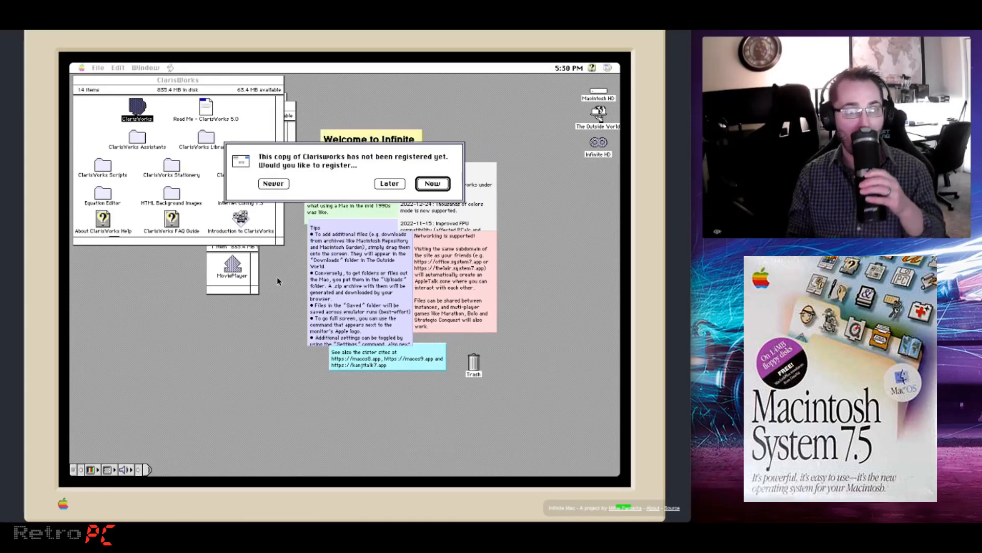
left_click(389, 183)
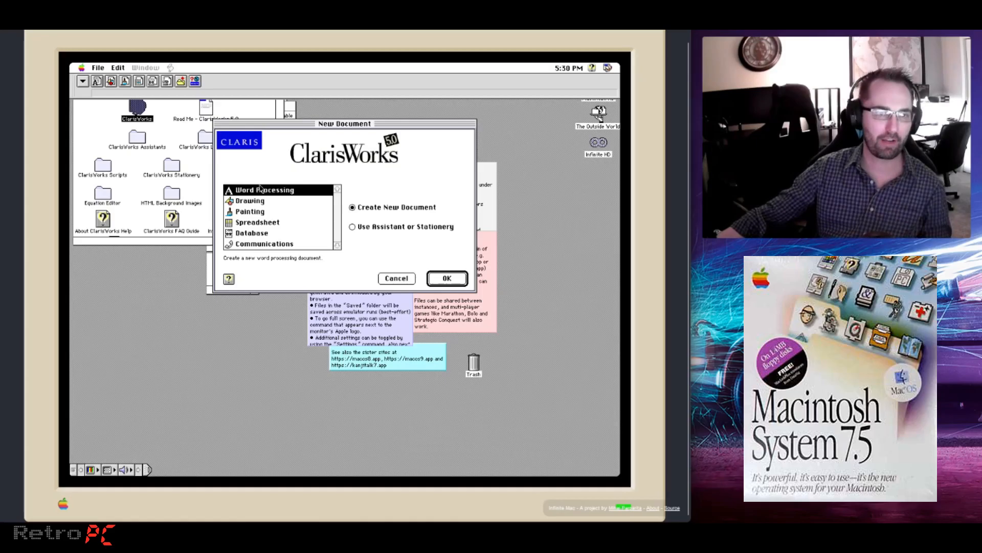
left_click(256, 222)
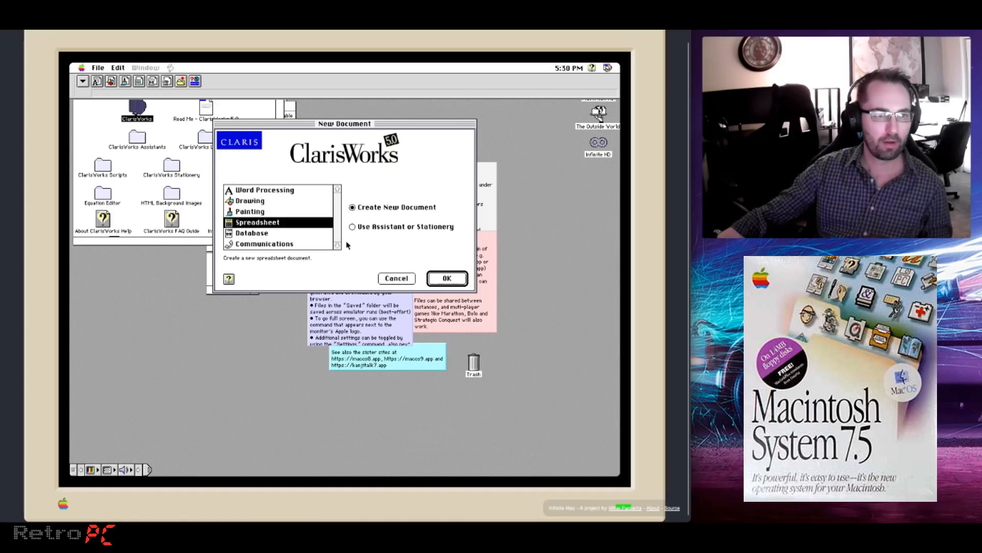
mouse_move(309, 208)
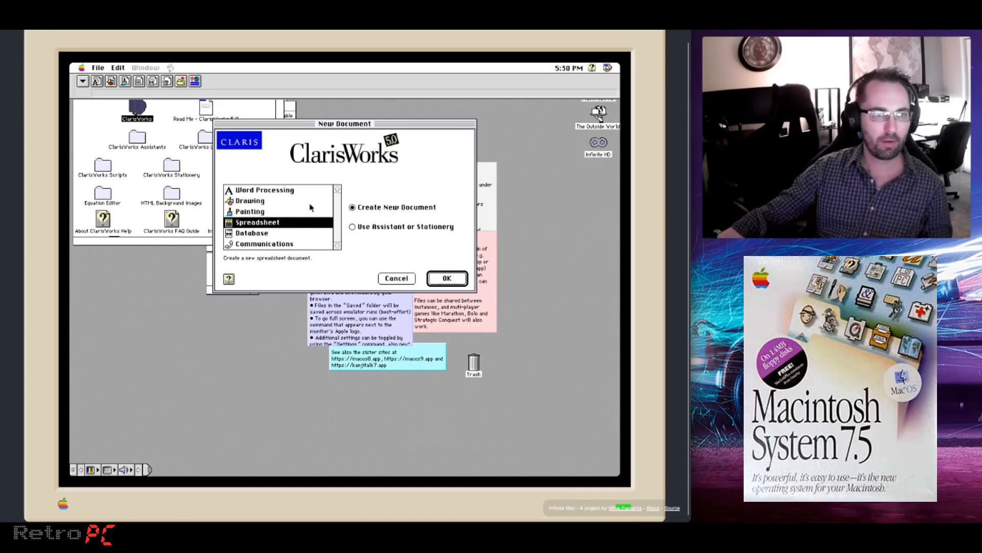
left_click(447, 278)
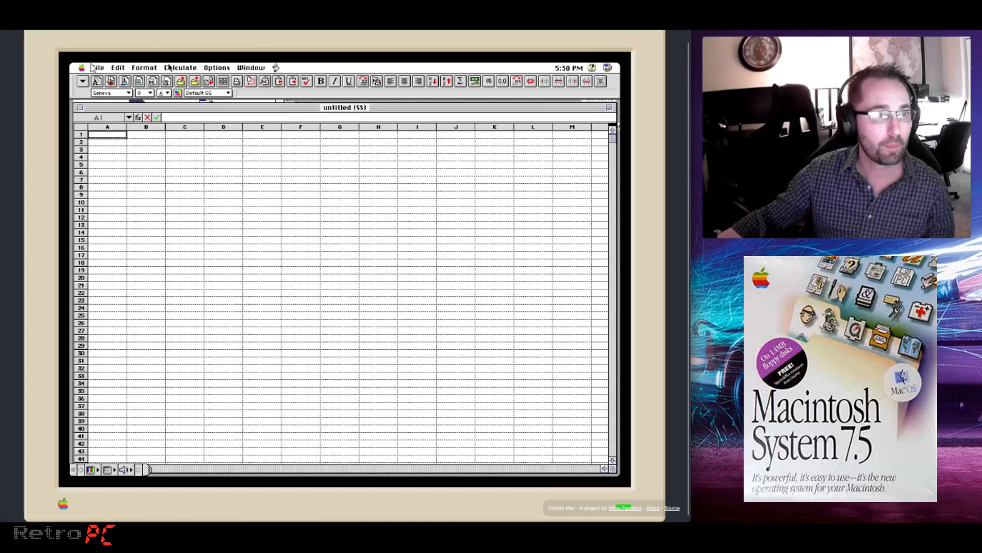
Quit ClarisWorks, then open the Utilities folder and its Disk First Aid folder
left_click(97, 67)
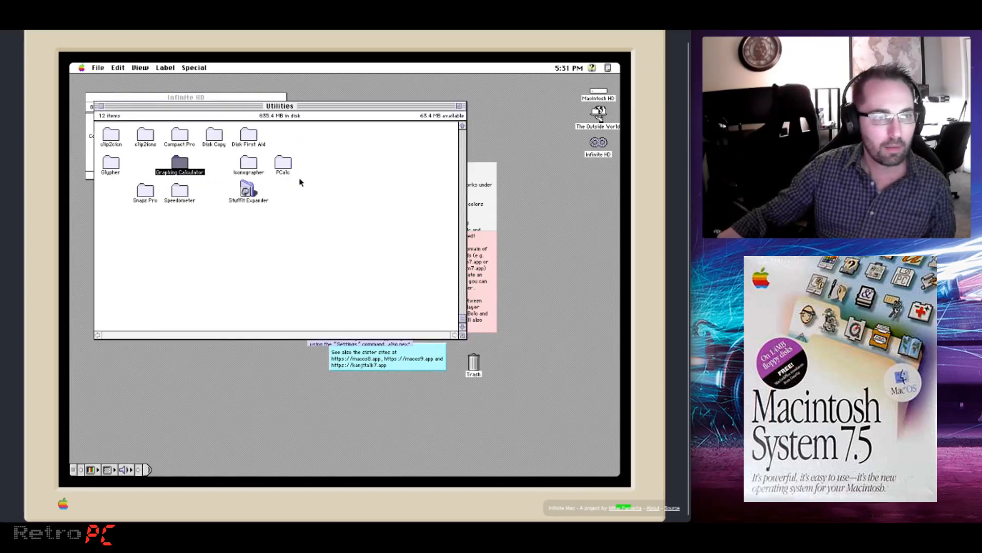
left_click(283, 161)
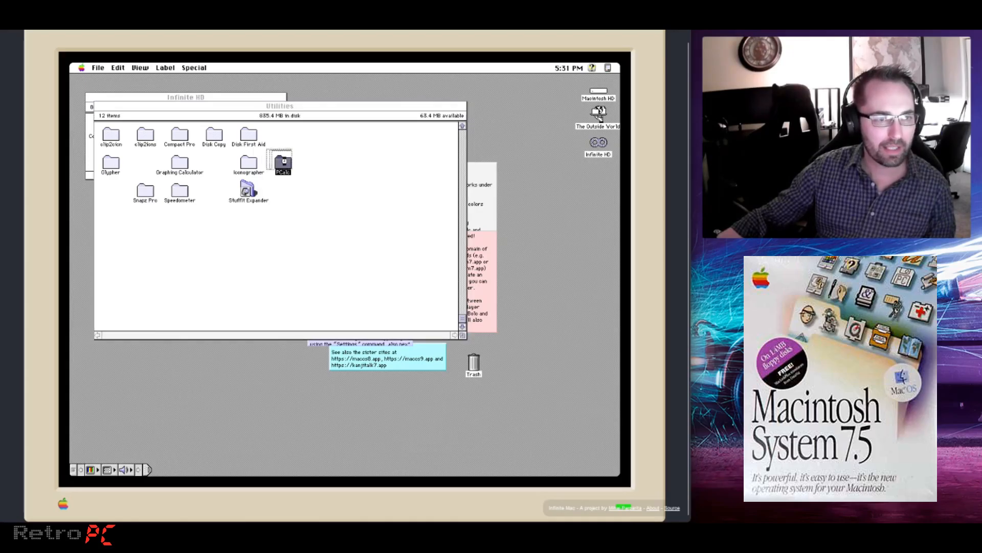
double_click(282, 161)
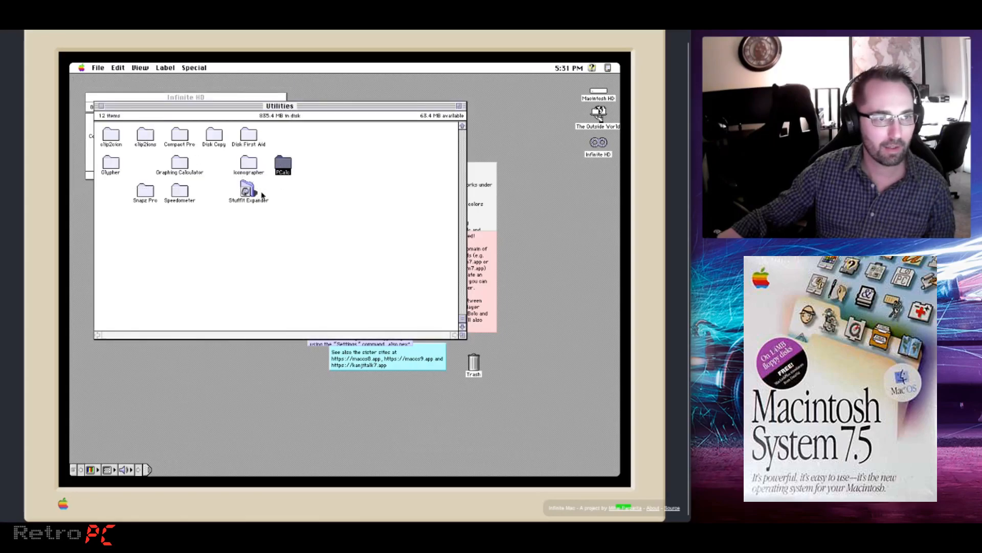
double_click(246, 136)
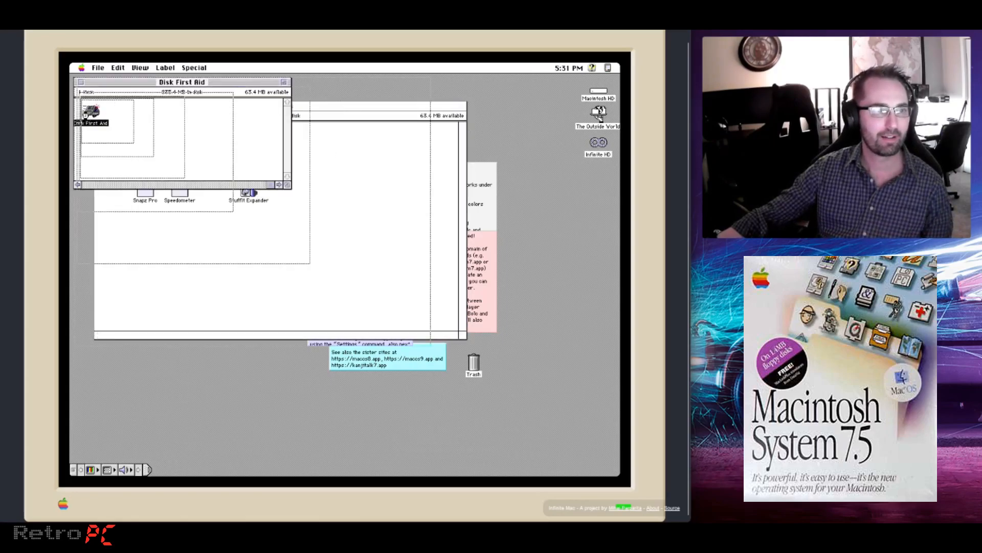
Launch Disk First Aid, verify Macintosh HD until reported OK, then quit via File > Quit
double_click(91, 110)
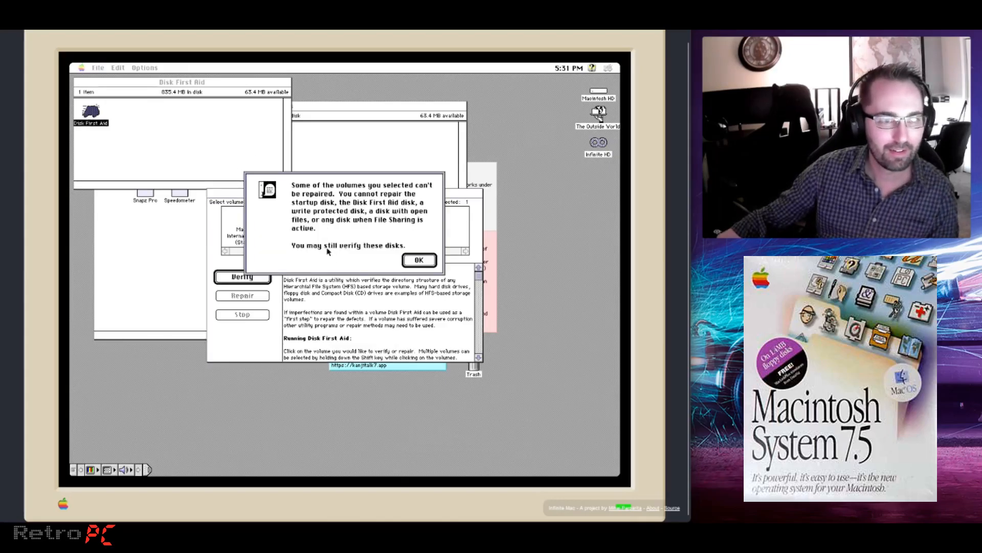
left_click(418, 258)
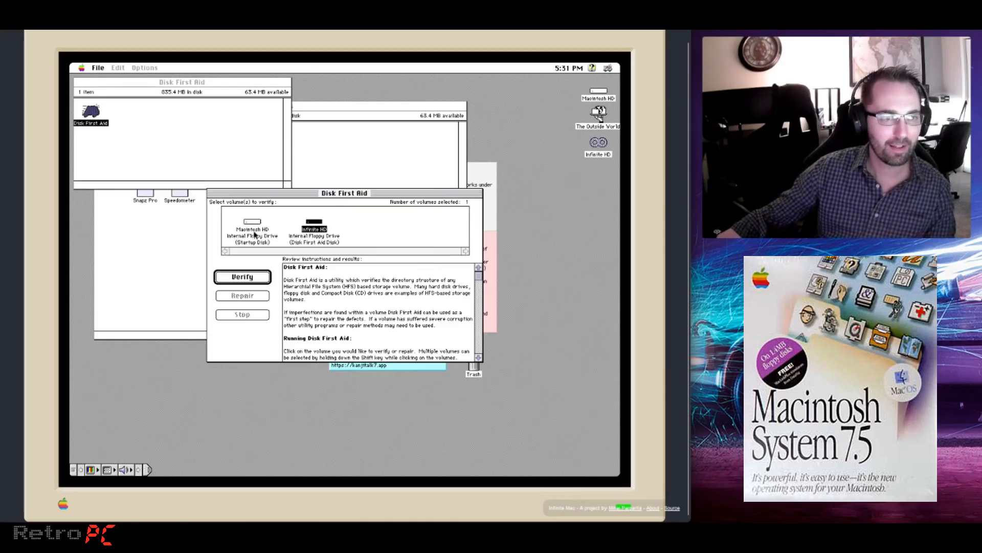
left_click(241, 277)
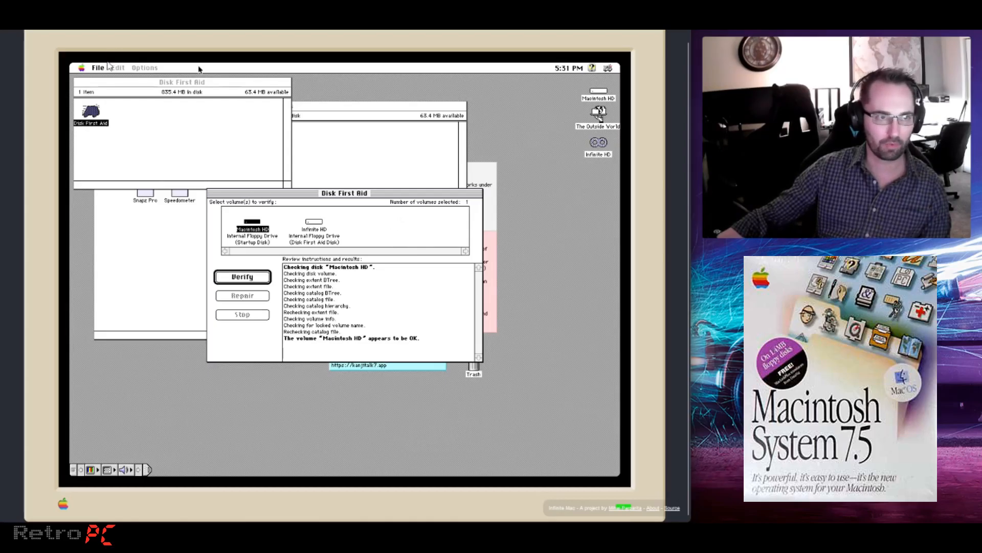
left_click(97, 68)
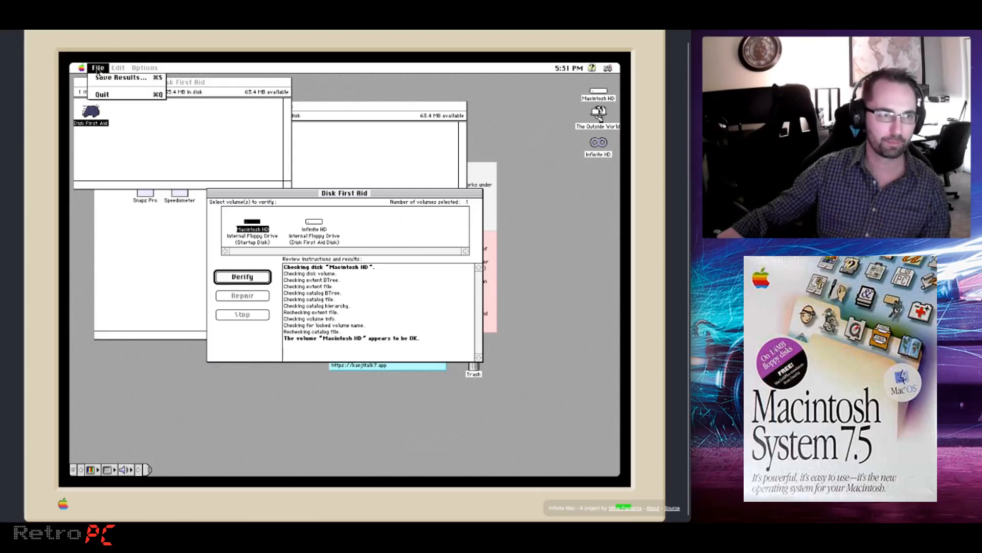
left_click(102, 94)
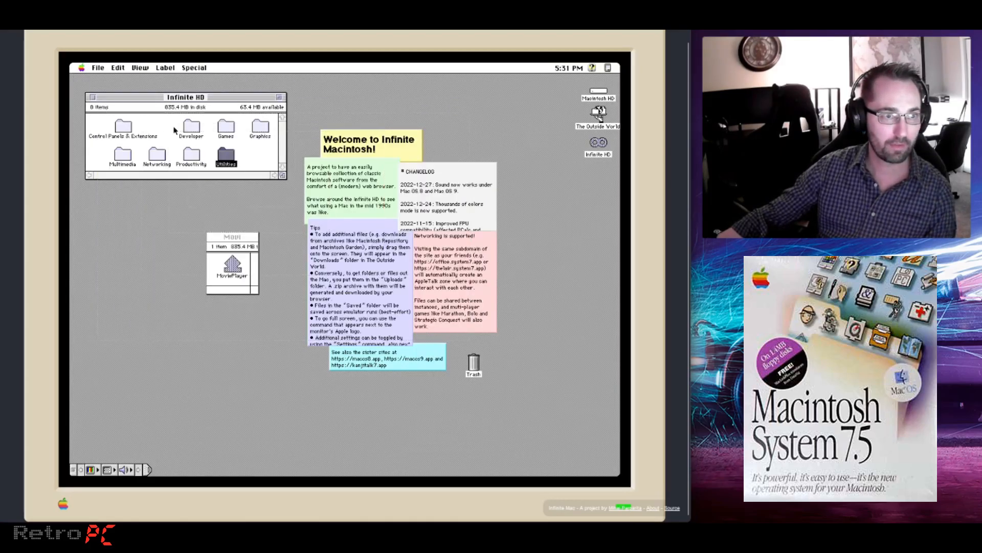
Open Games, then the Civilization folder, and launch the Civilization application
double_click(226, 125)
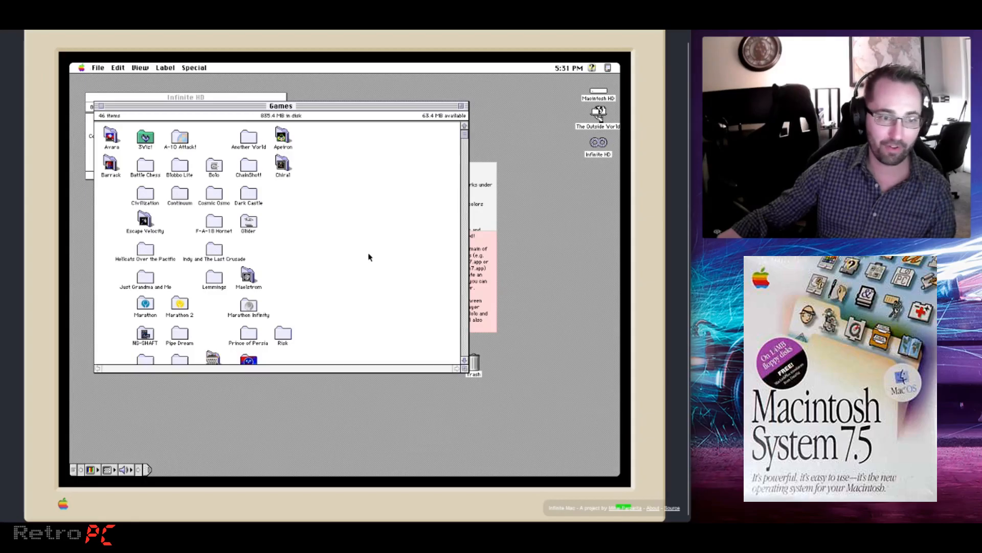
mouse_move(456, 266)
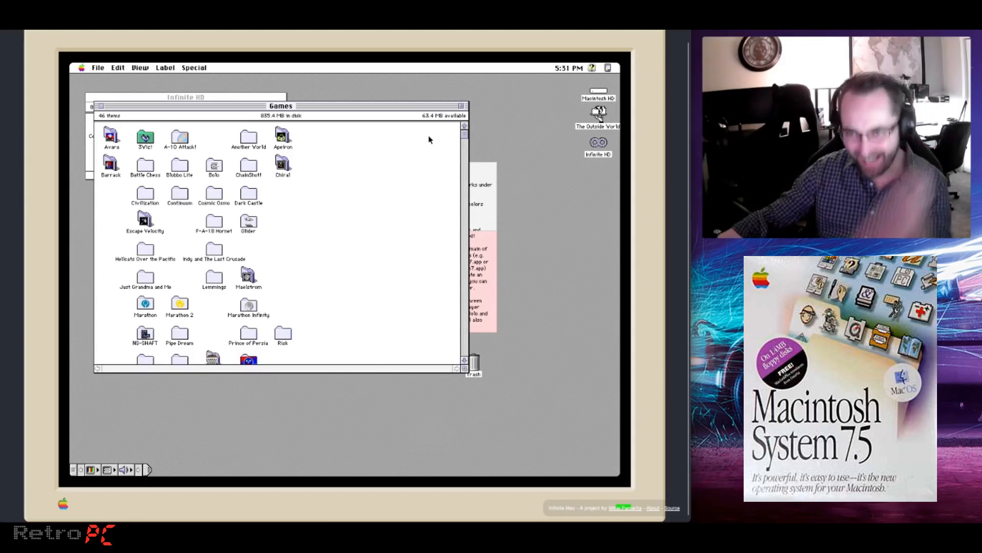
double_click(248, 140)
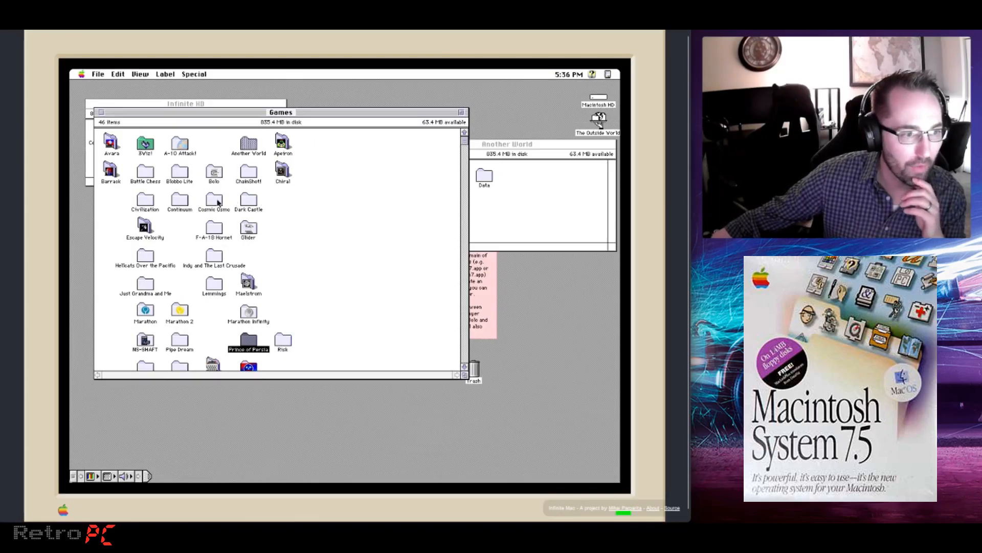
double_click(144, 201)
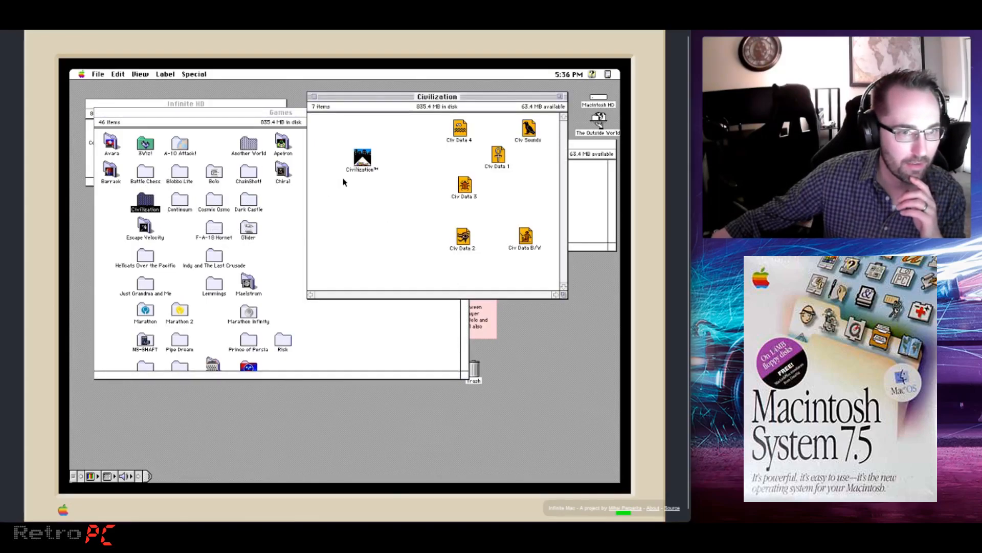
double_click(361, 158)
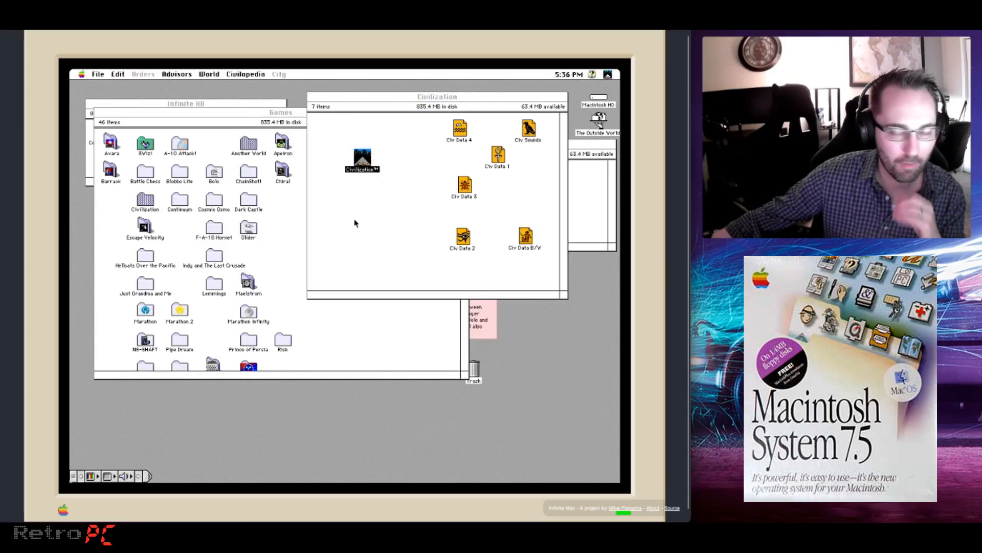
Start a new game at Chieftain level with 3 civilizations as the Babylonians led by Hammurabi
double_click(362, 157)
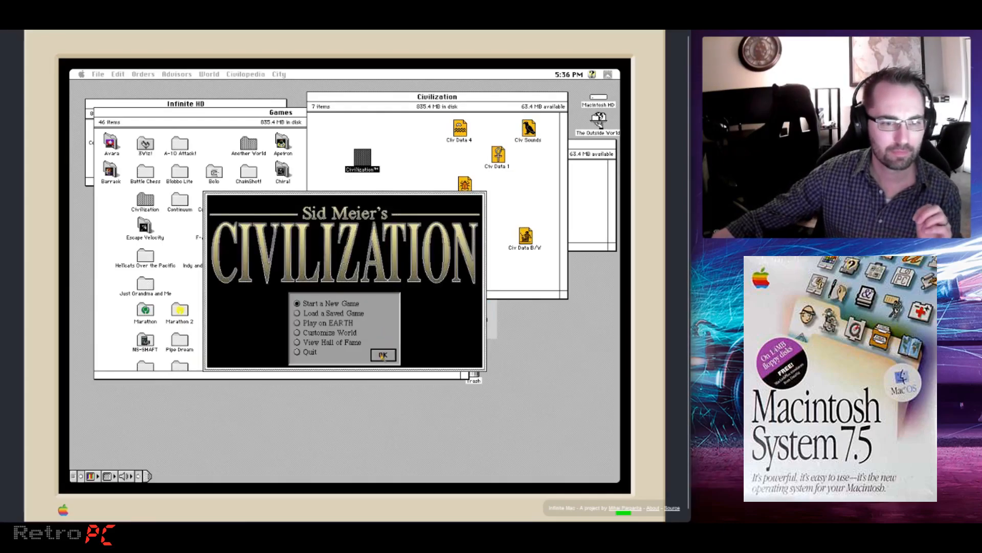
left_click(382, 355)
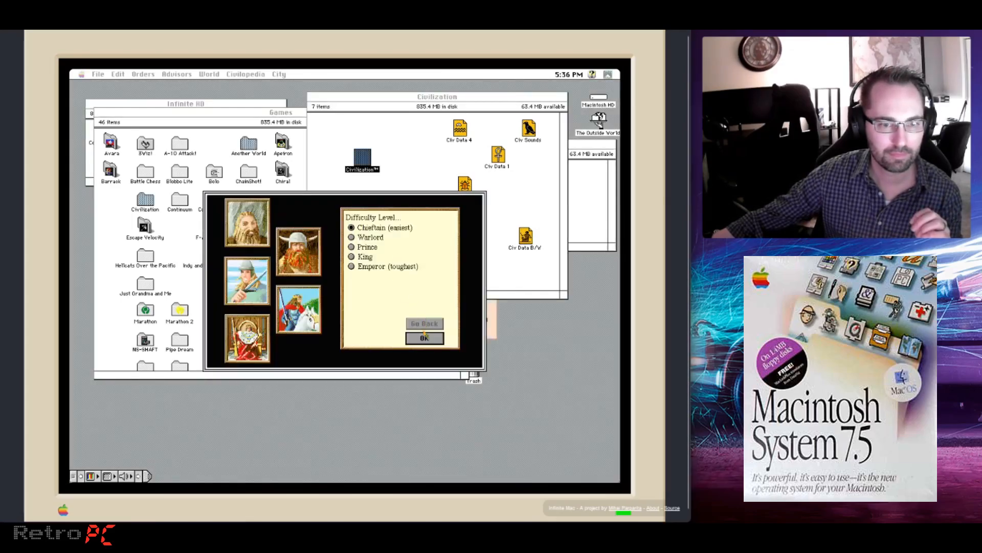
left_click(424, 338)
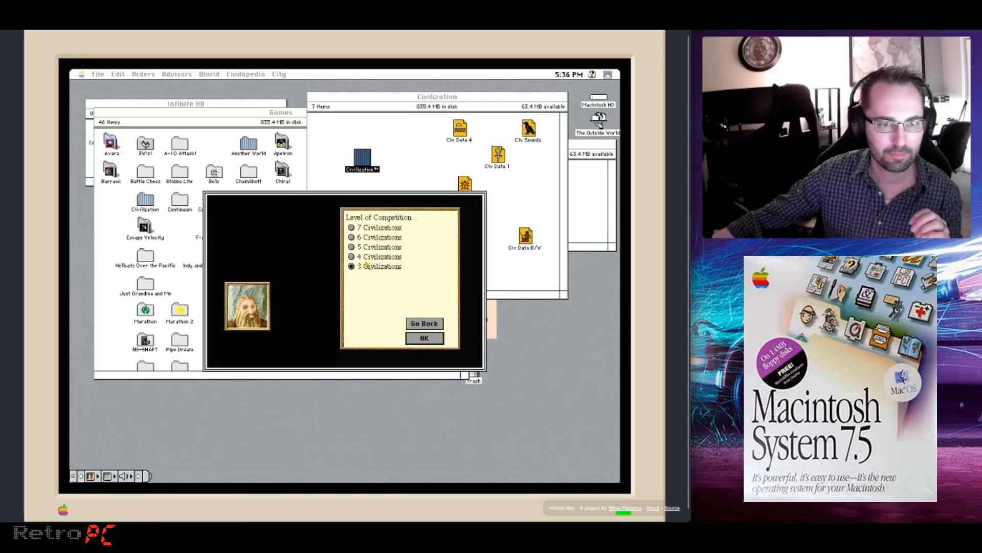
left_click(423, 338)
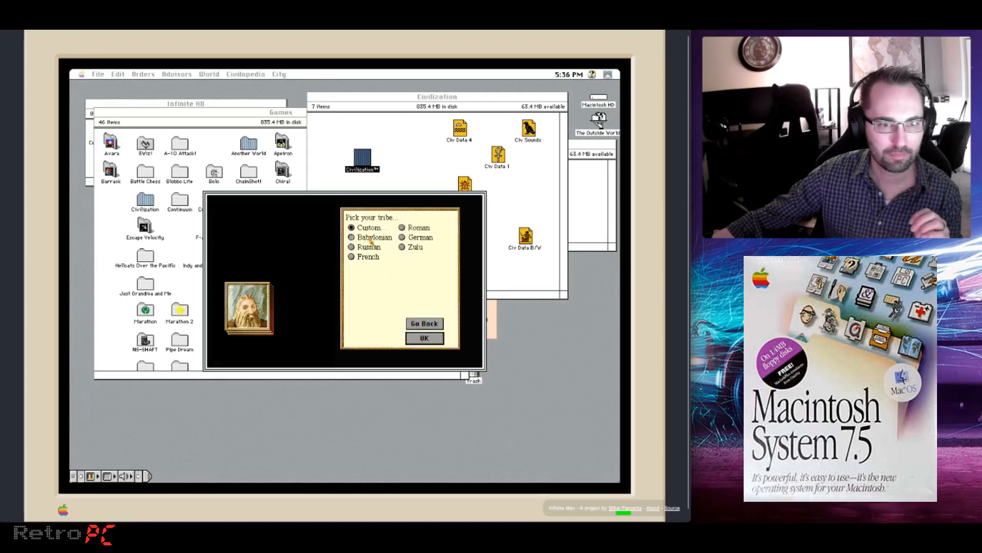
left_click(424, 338)
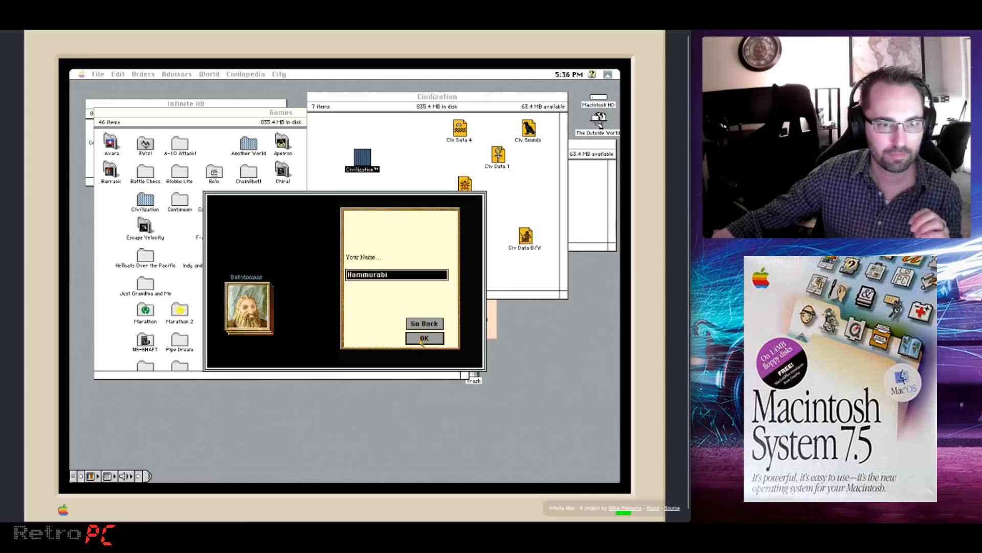
left_click(424, 337)
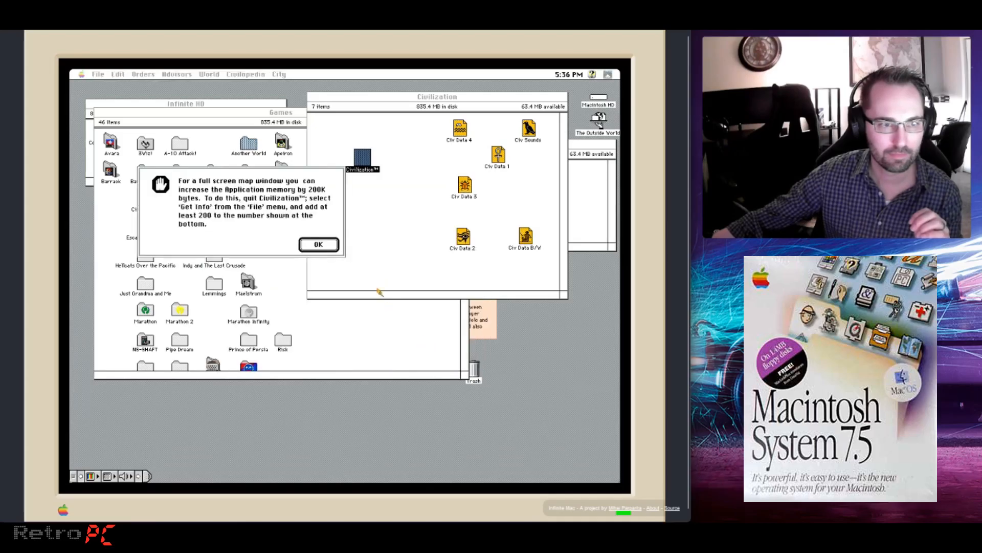
Dismiss the memory and Settlers notices to reach the local map, then quit Civilization
left_click(318, 244)
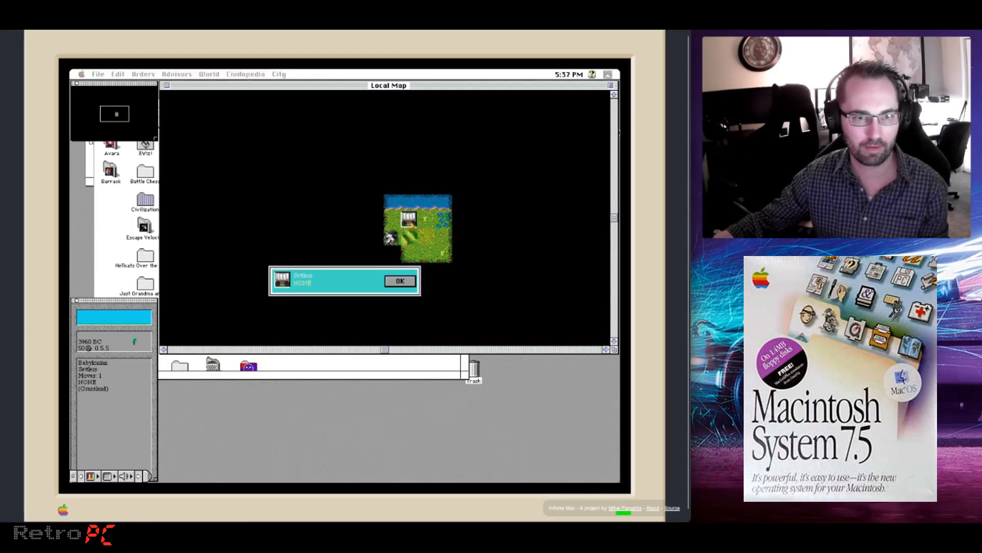
left_click(400, 281)
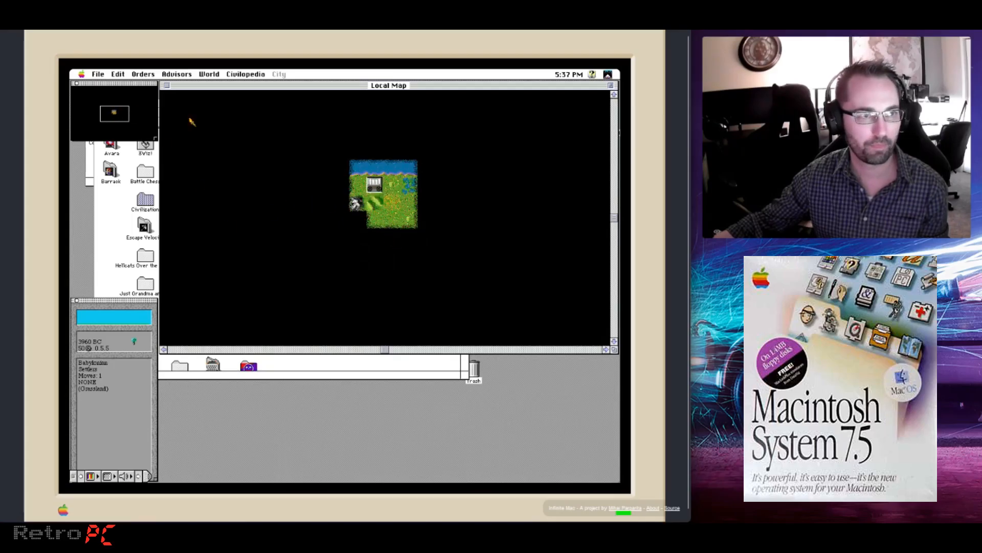
mouse_move(117, 32)
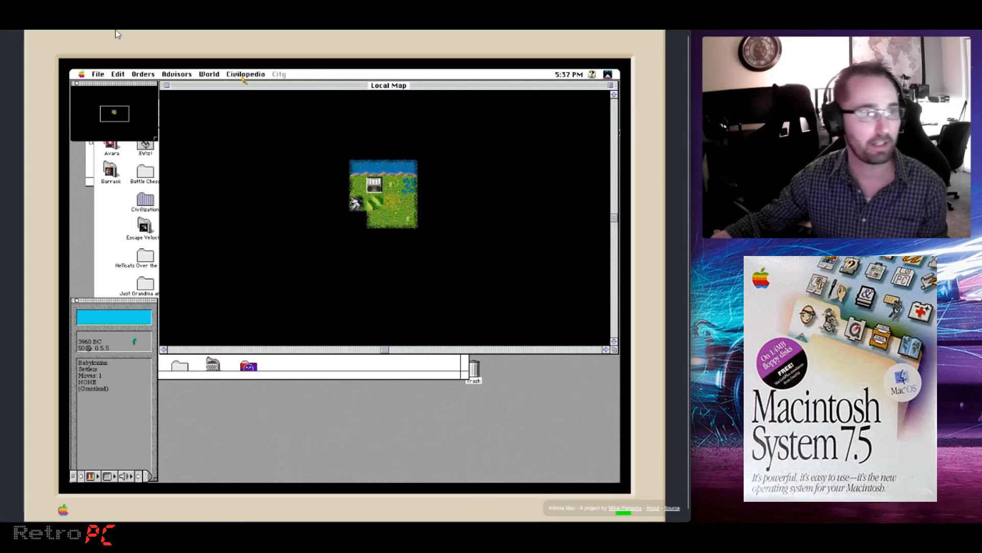
left_click(98, 74)
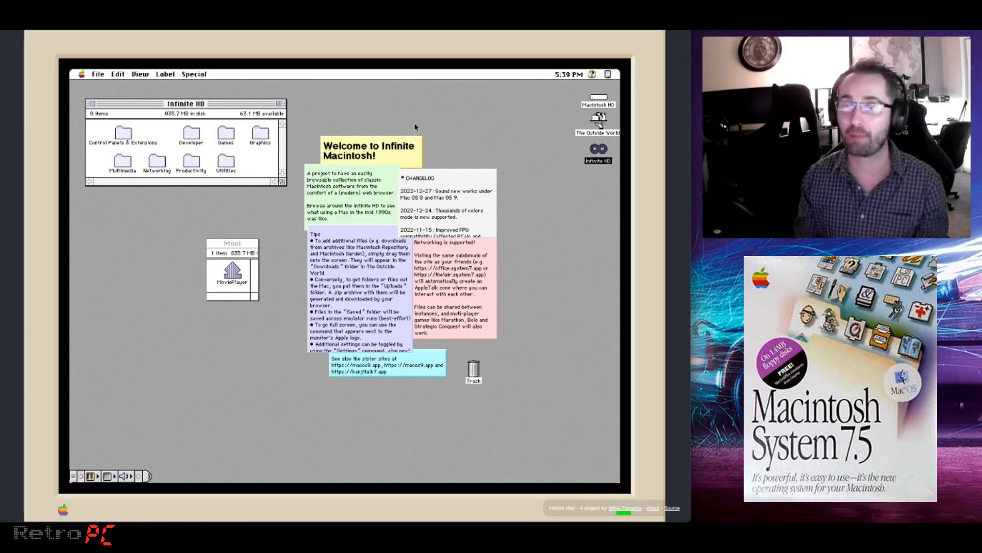
mouse_move(392, 144)
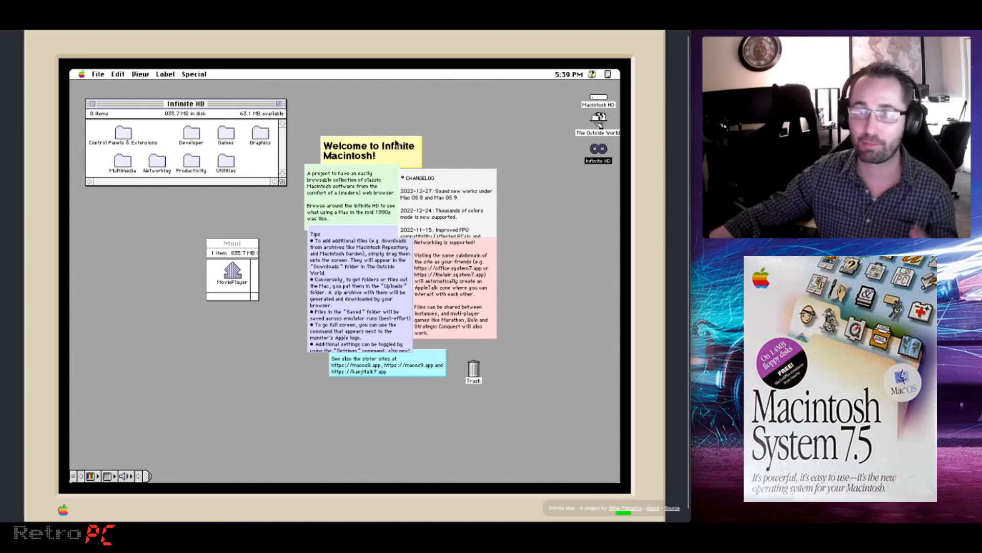
mouse_move(197, 213)
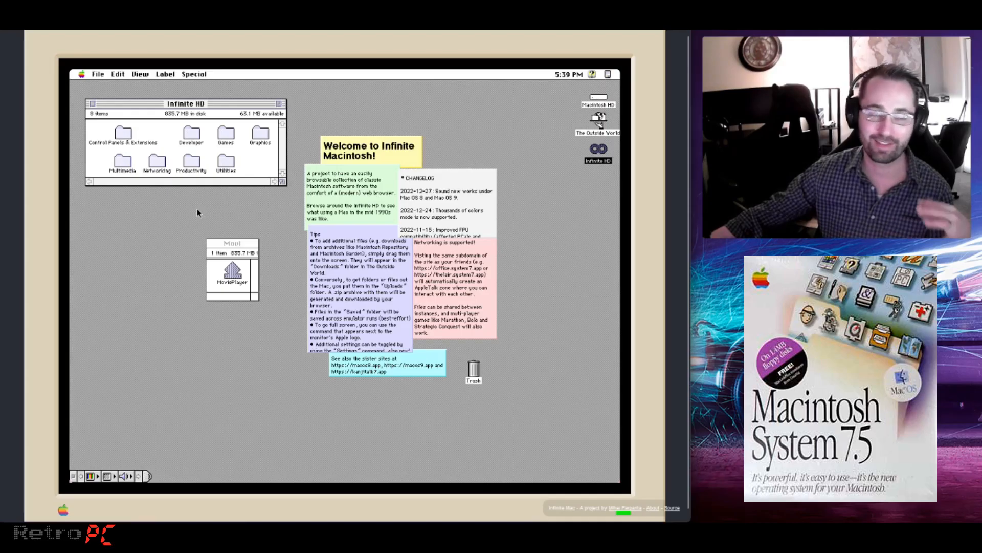
mouse_move(179, 180)
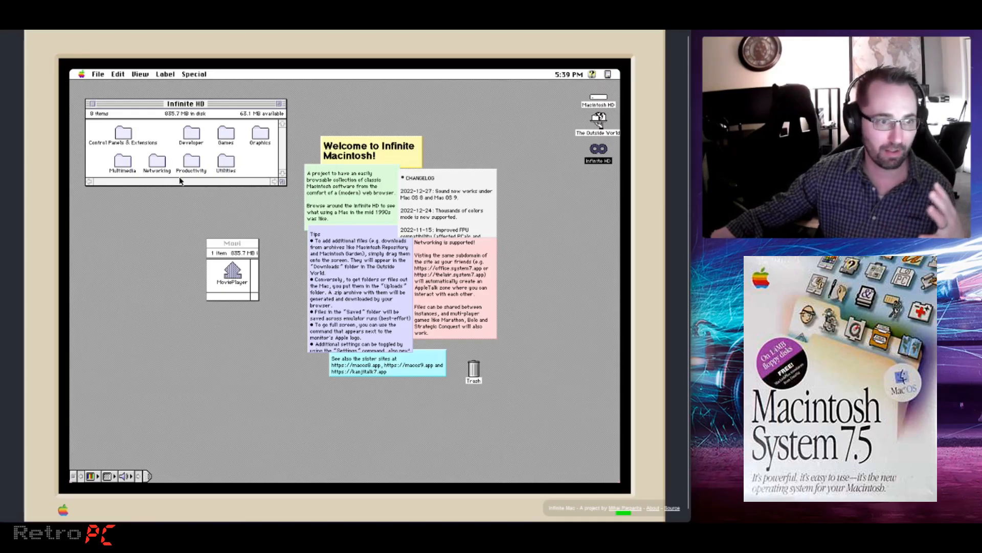
mouse_move(262, 217)
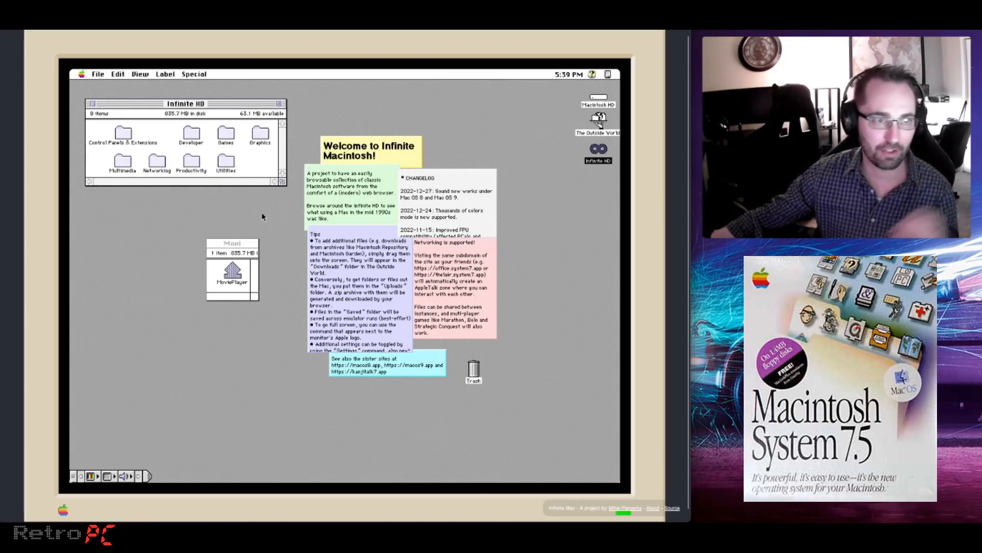
mouse_move(518, 200)
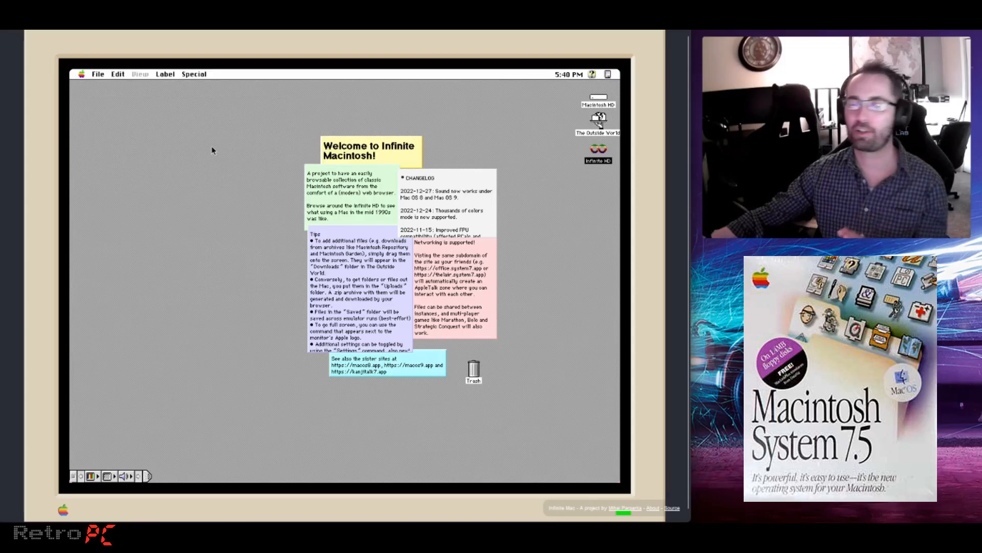
mouse_move(183, 116)
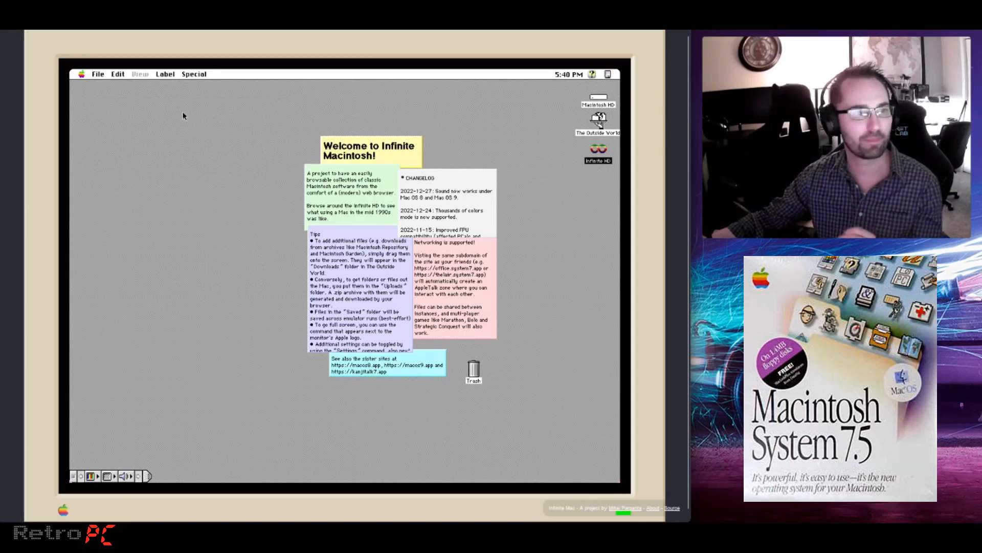
Close the Infinite HD and MoviePlayer Finder windows, leaving only the welcome notes
left_click(83, 73)
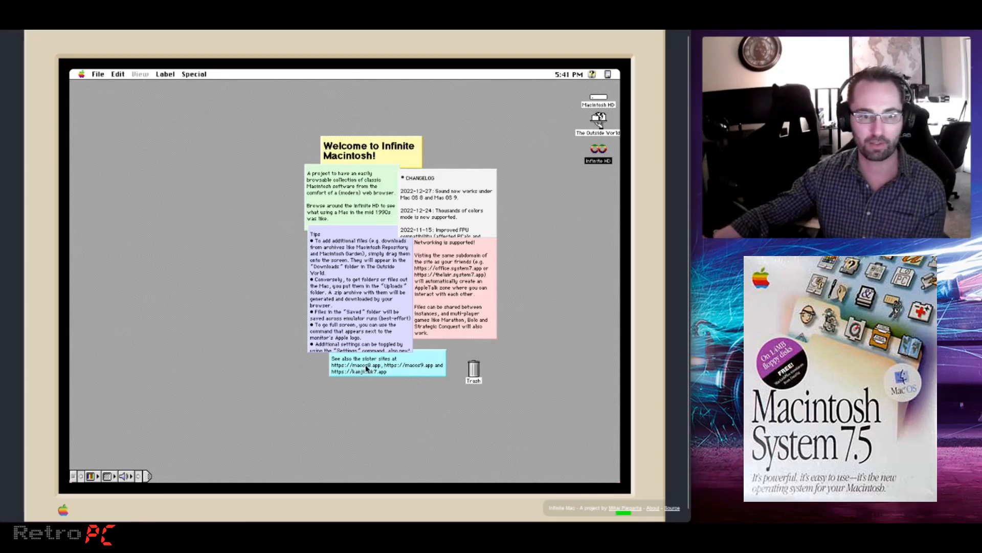
mouse_move(382, 387)
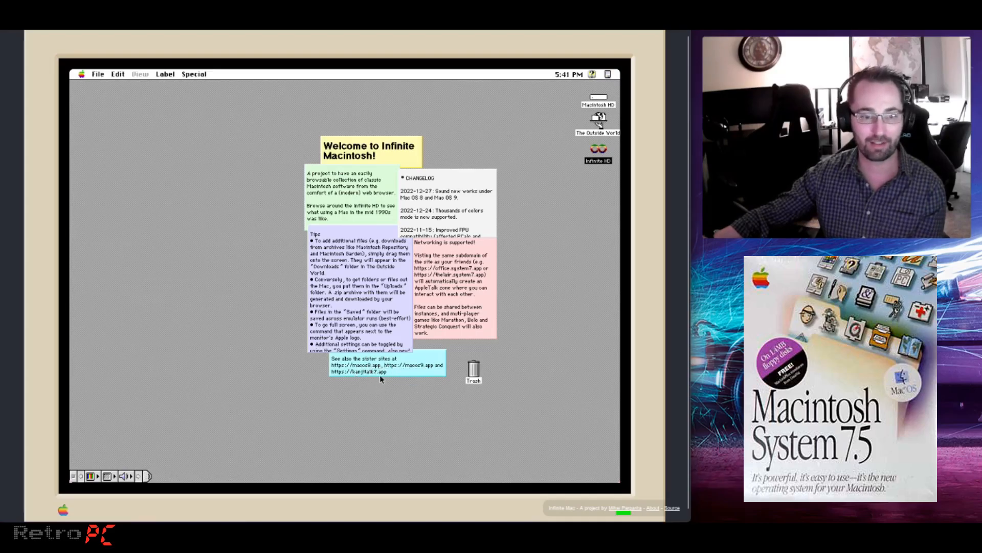
mouse_move(383, 411)
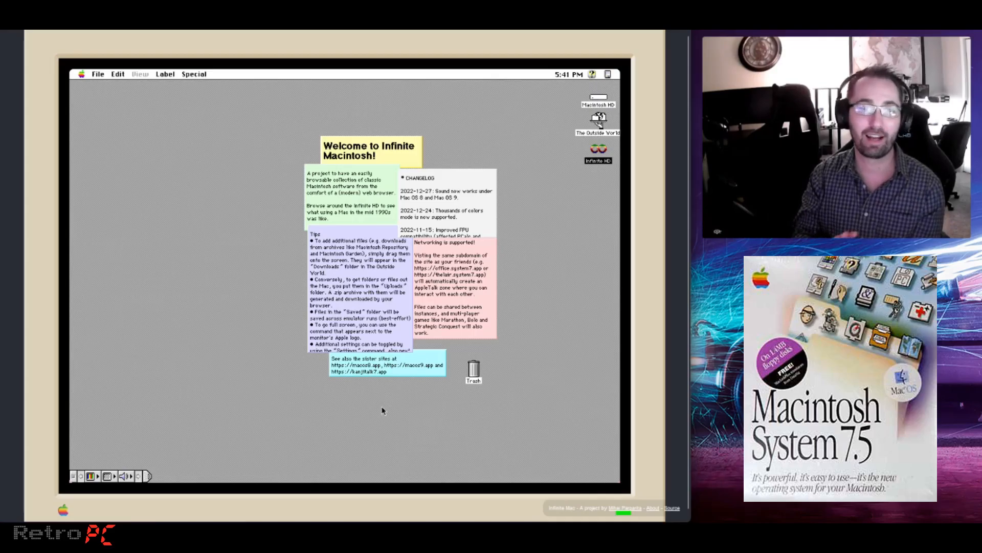